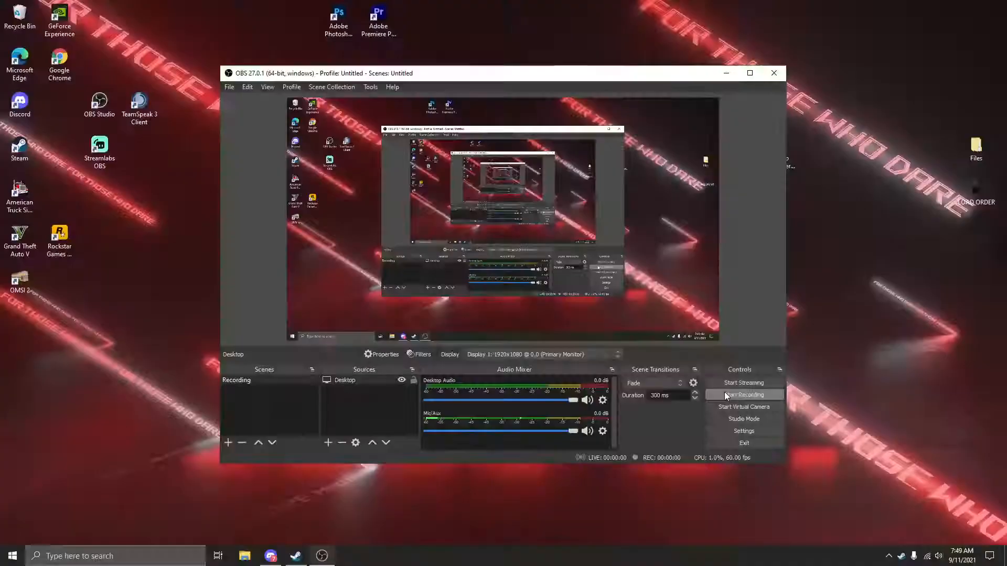
- Start the OBS Studio desktop recording from the Controls panel
click(743, 394)
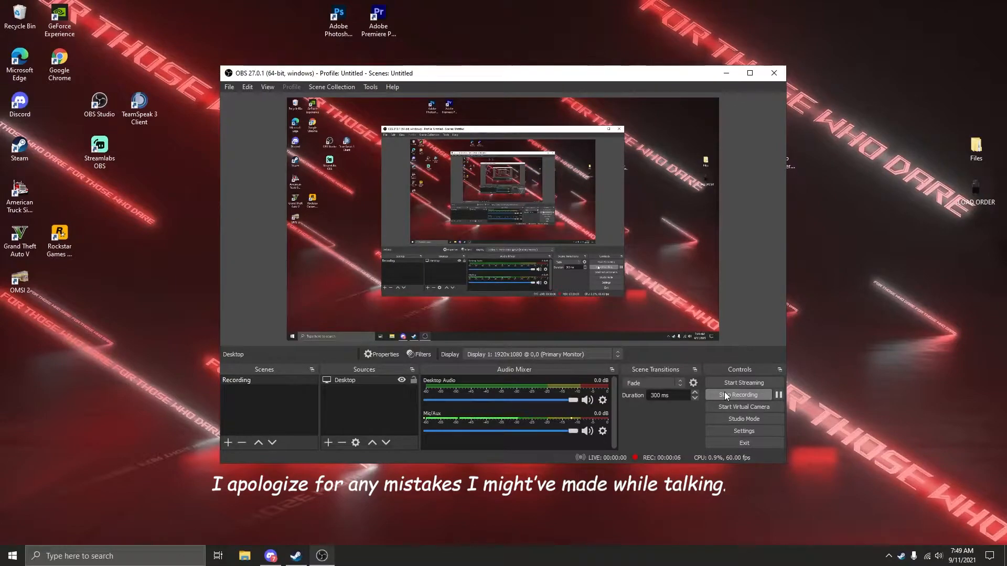
click(737, 394)
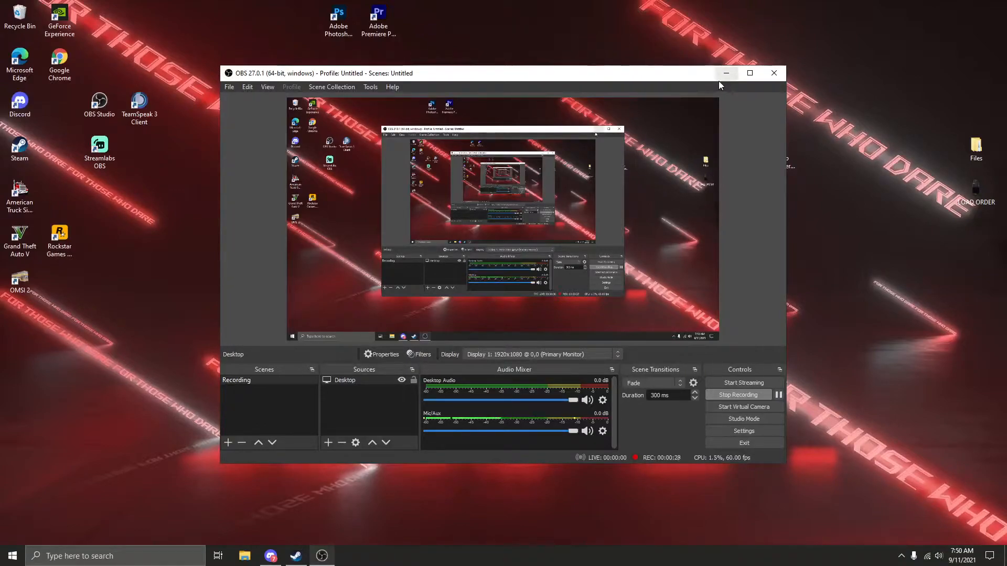
mouse_move(726, 72)
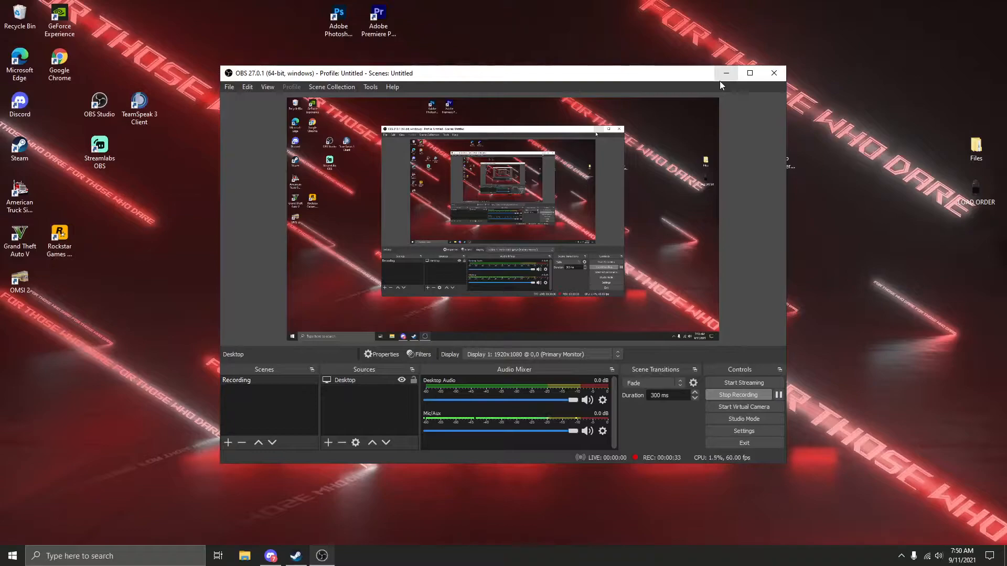
mouse_move(709, 86)
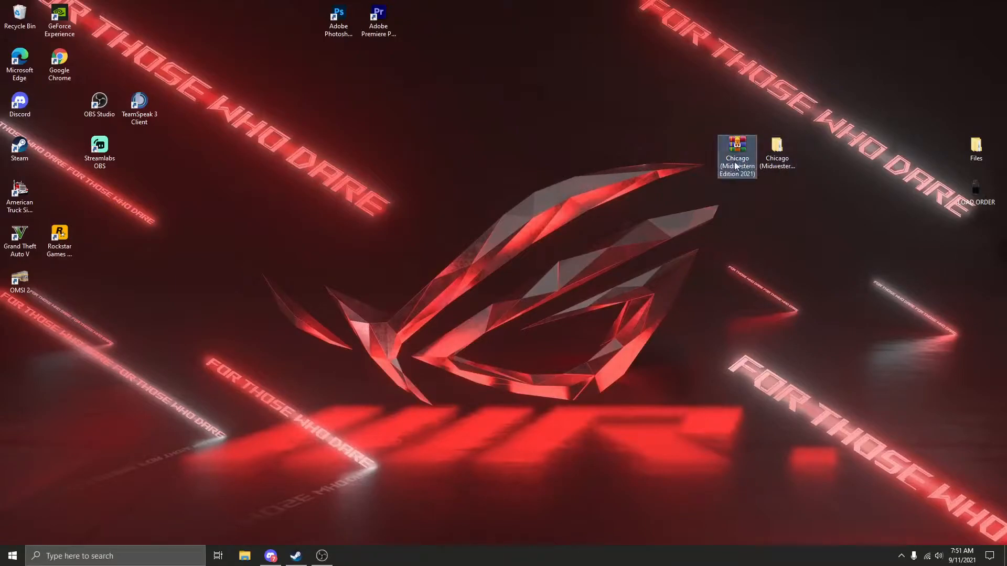
mouse_move(736, 154)
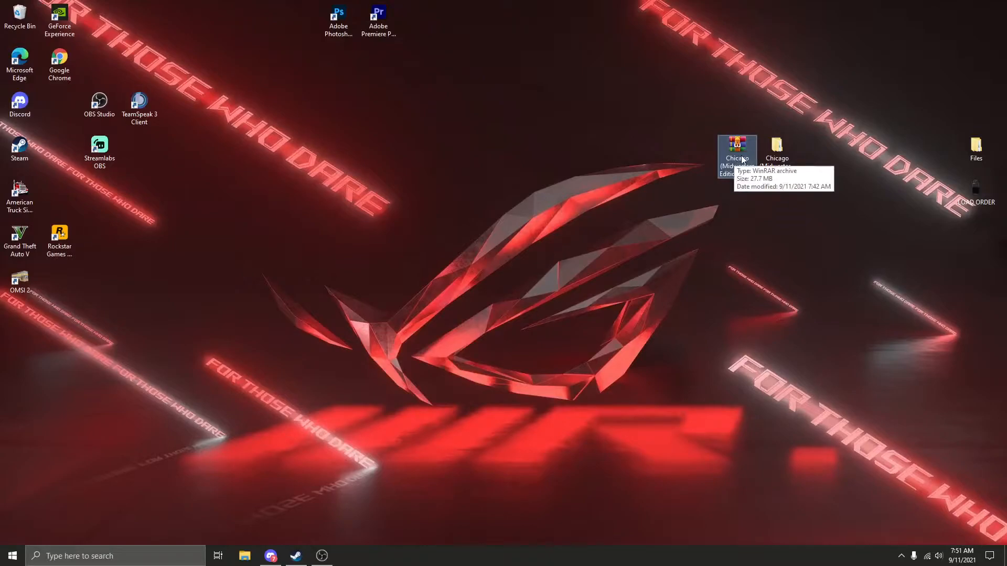
mouse_move(654, 203)
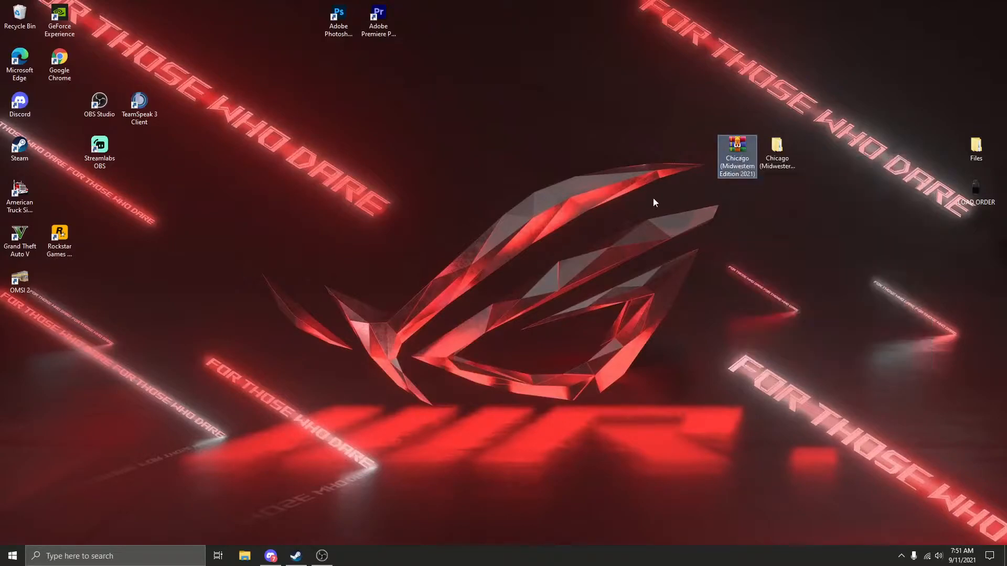
- Close the OMSI 2 window and open the desktop Chicago (Midwestern Edition 2021) folder
double_click(737, 154)
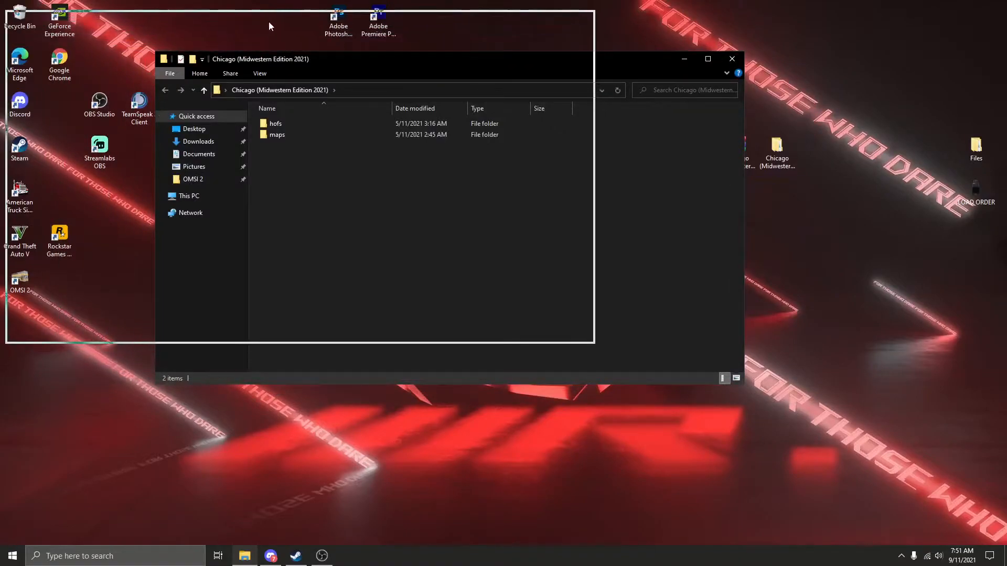
right_click(38, 137)
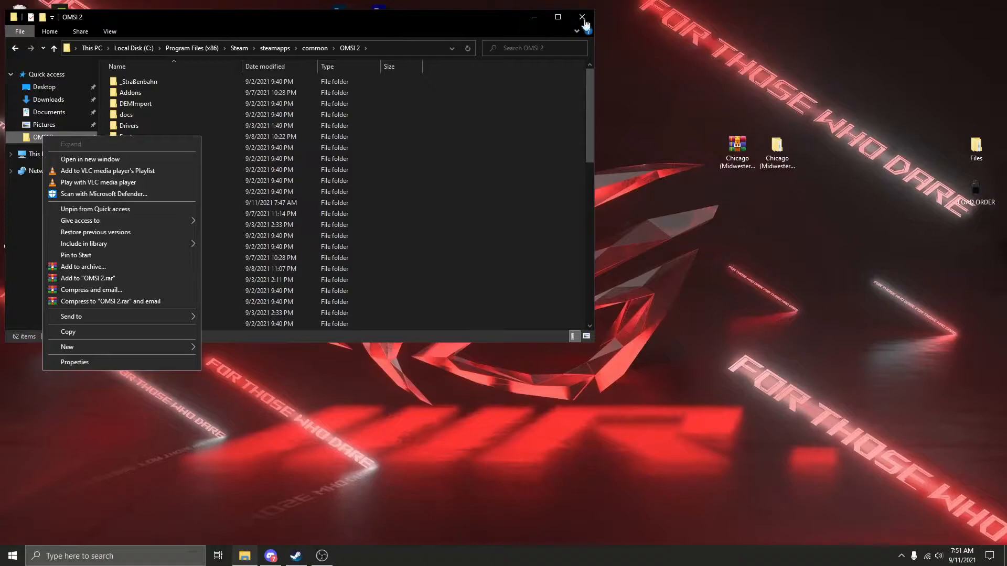
click(582, 16)
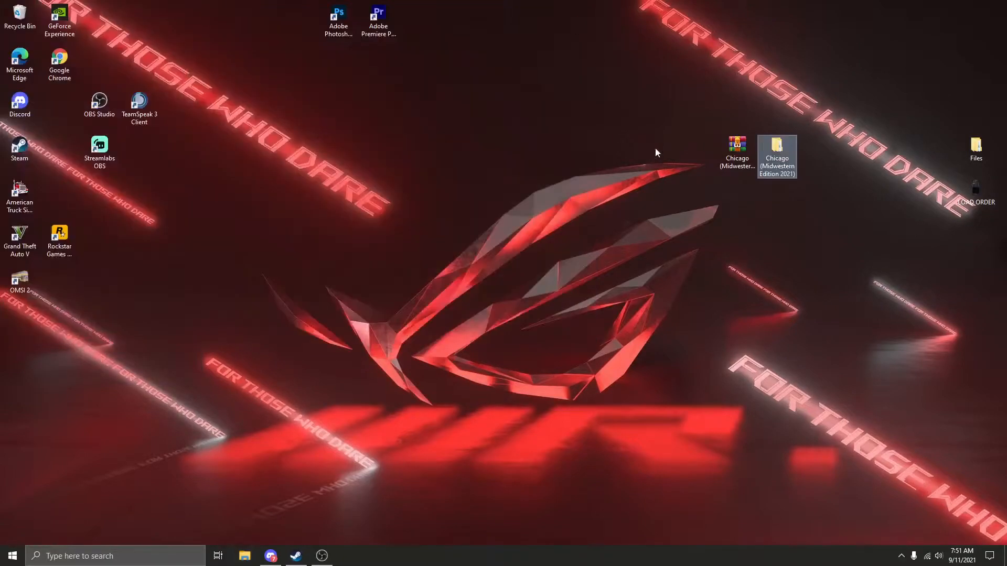
right_click(776, 154)
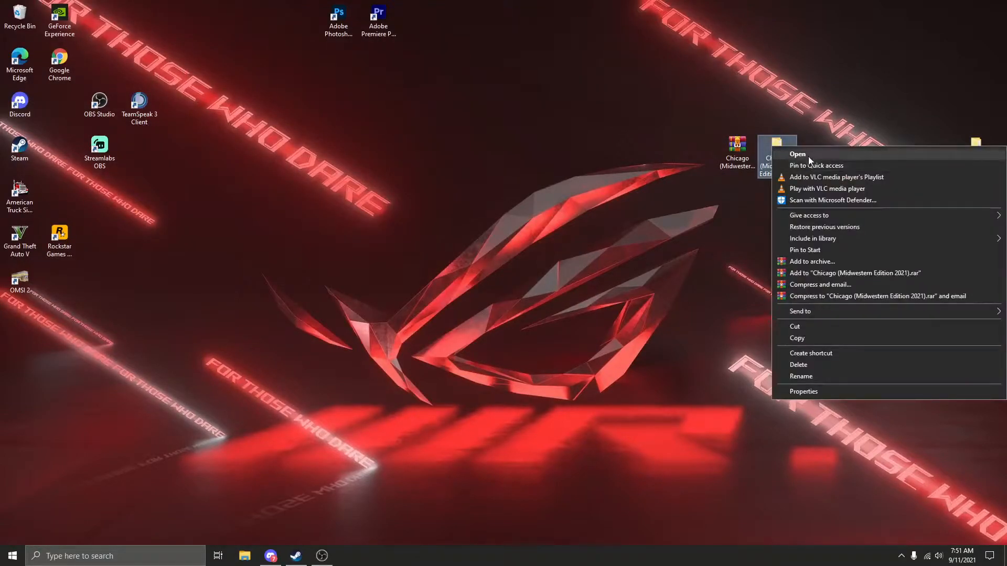
click(797, 154)
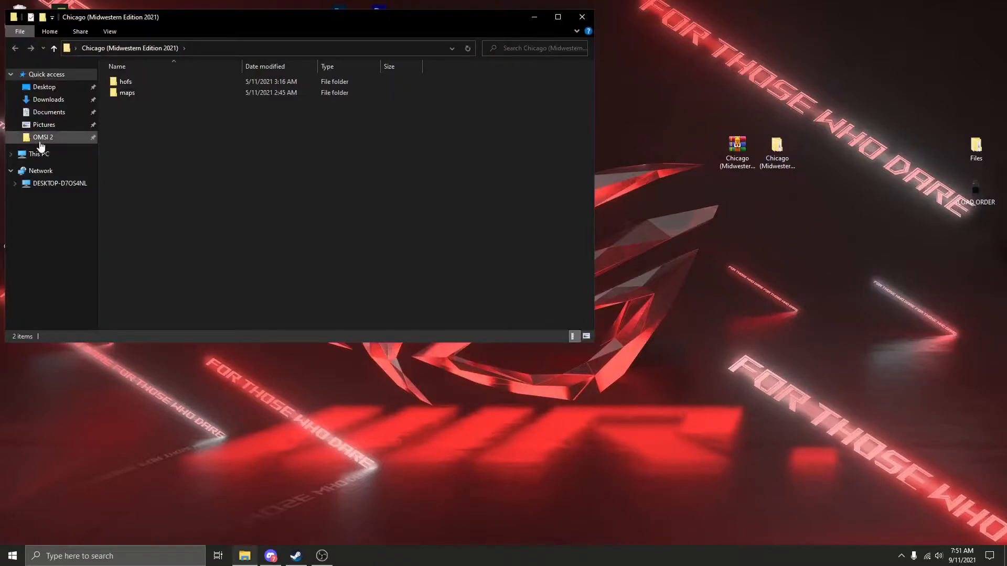
- Place the OMSI 2 folder alongside and copy the DBC HOF into DBC_Chicago_Citybus
click(43, 136)
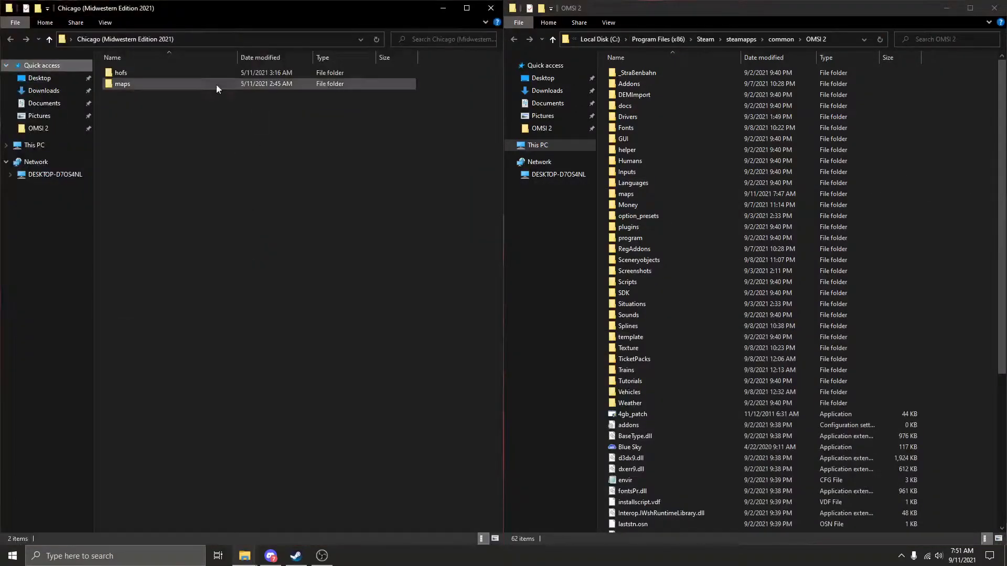
click(121, 73)
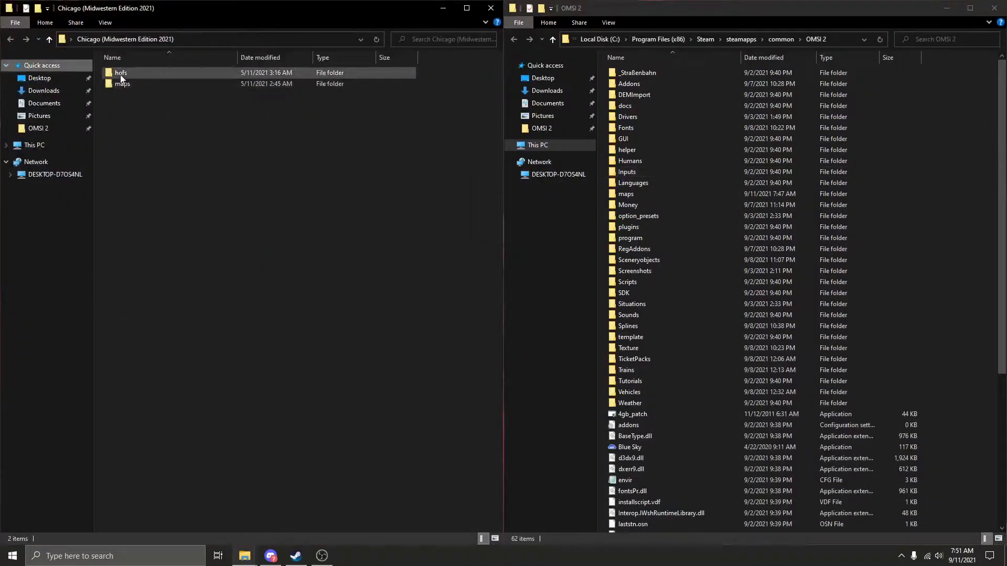
double_click(120, 72)
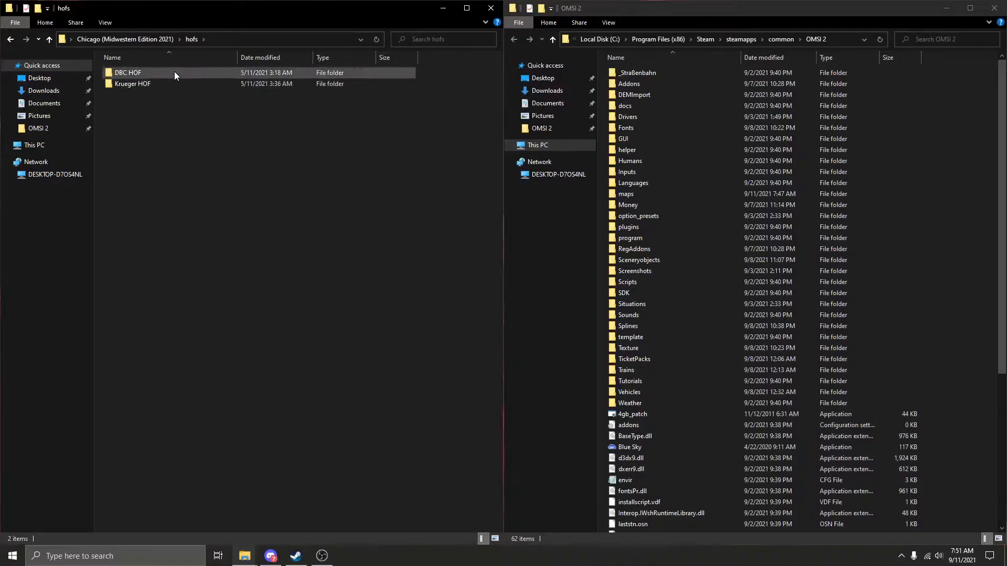
double_click(127, 72)
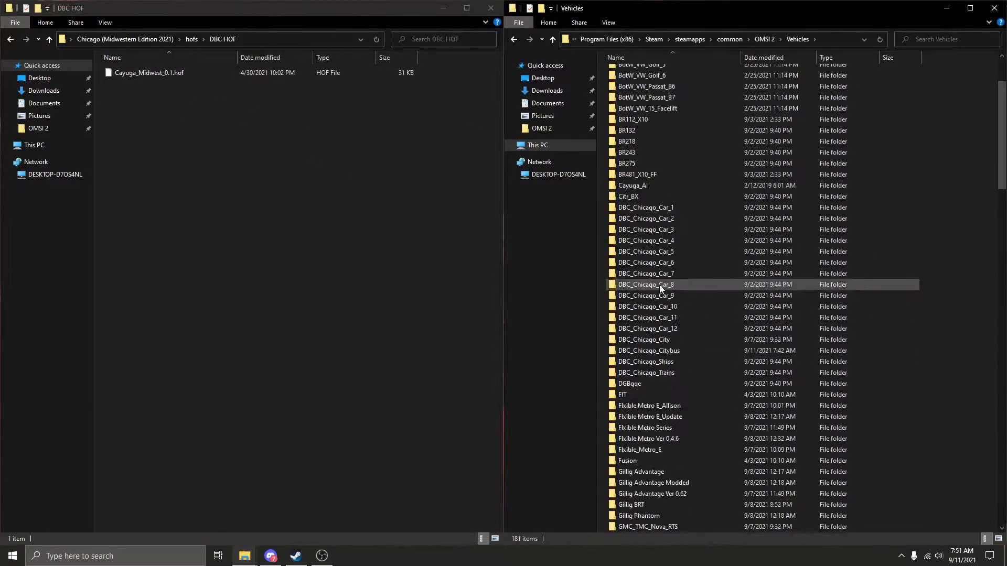
double_click(648, 351)
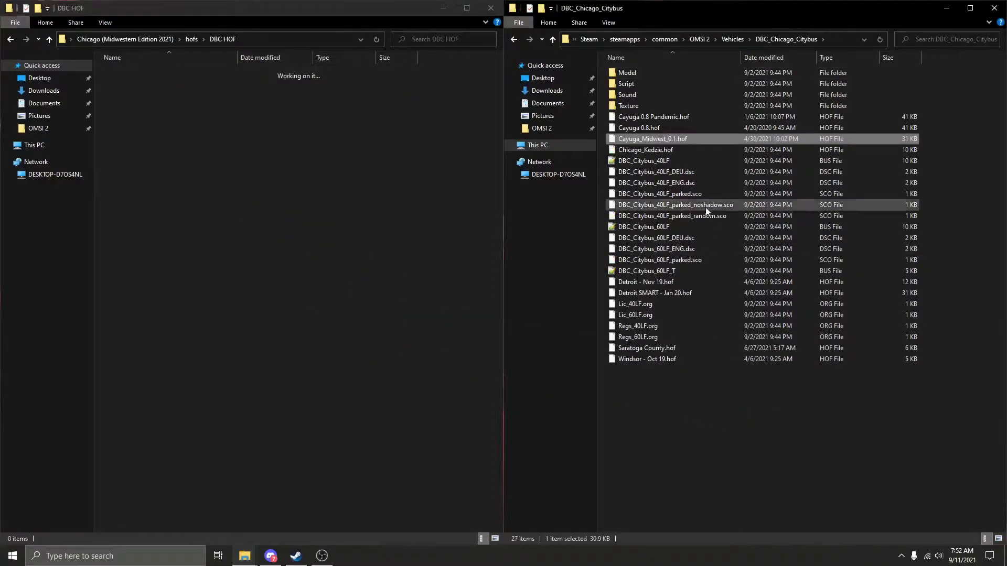
- Copy the Krueger HOF into the Flxible Metro E_Allison vehicle folder
click(551, 39)
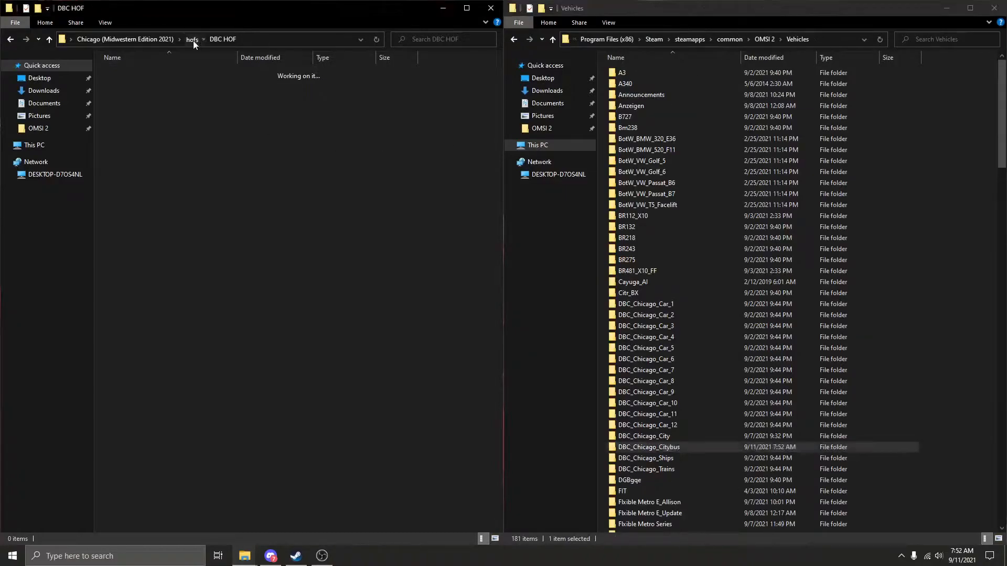
click(191, 39)
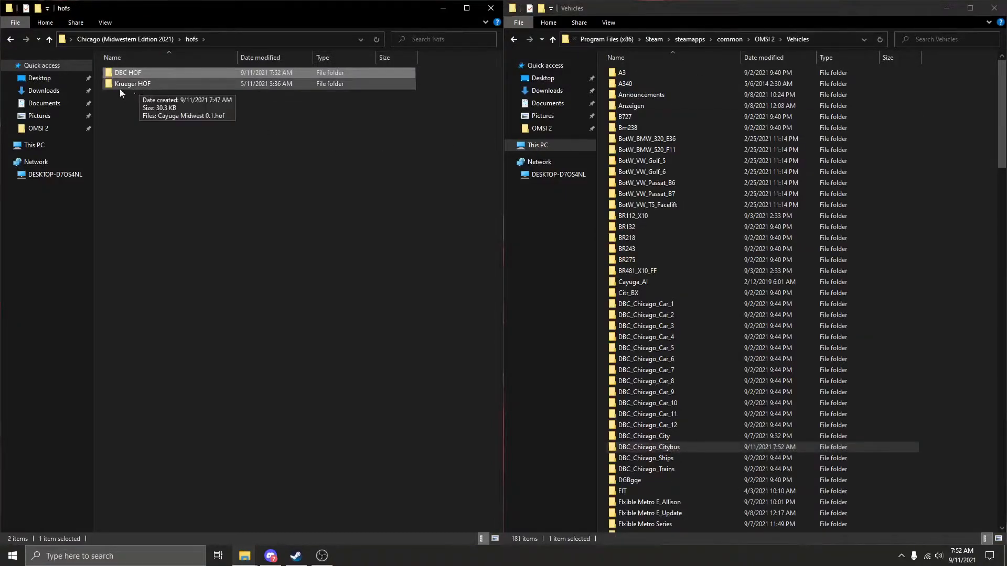
double_click(132, 84)
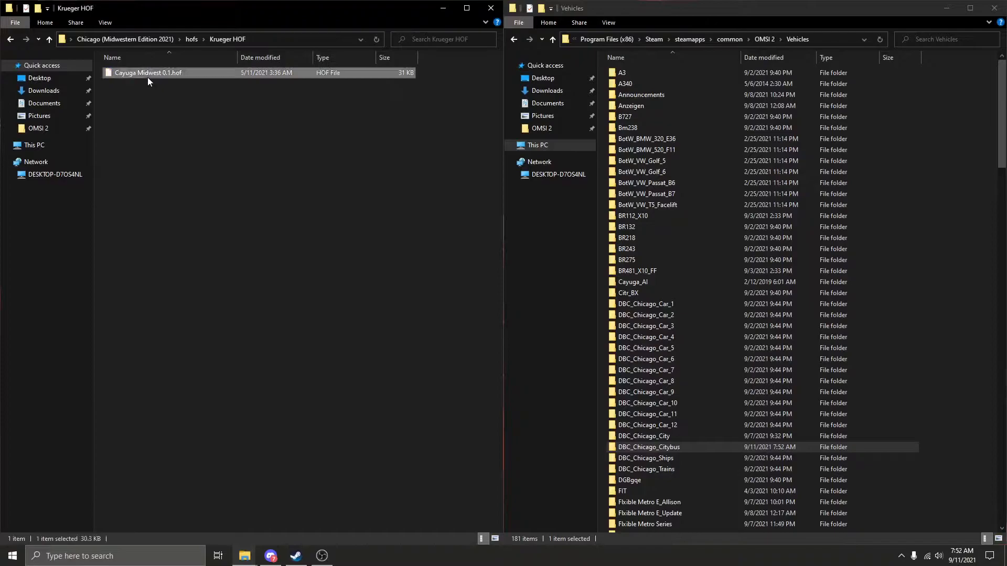
scroll(down, 3)
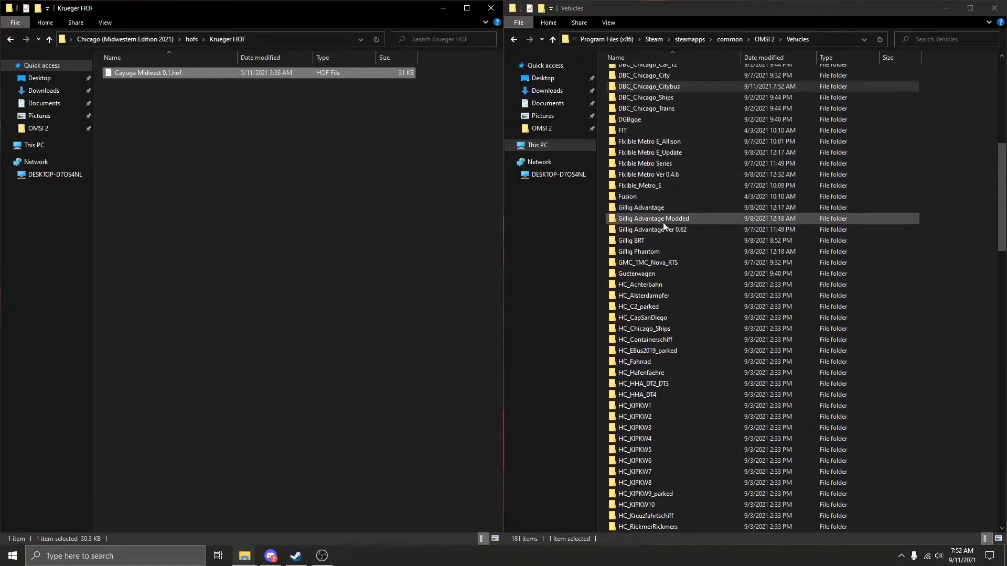
scroll(down, 3)
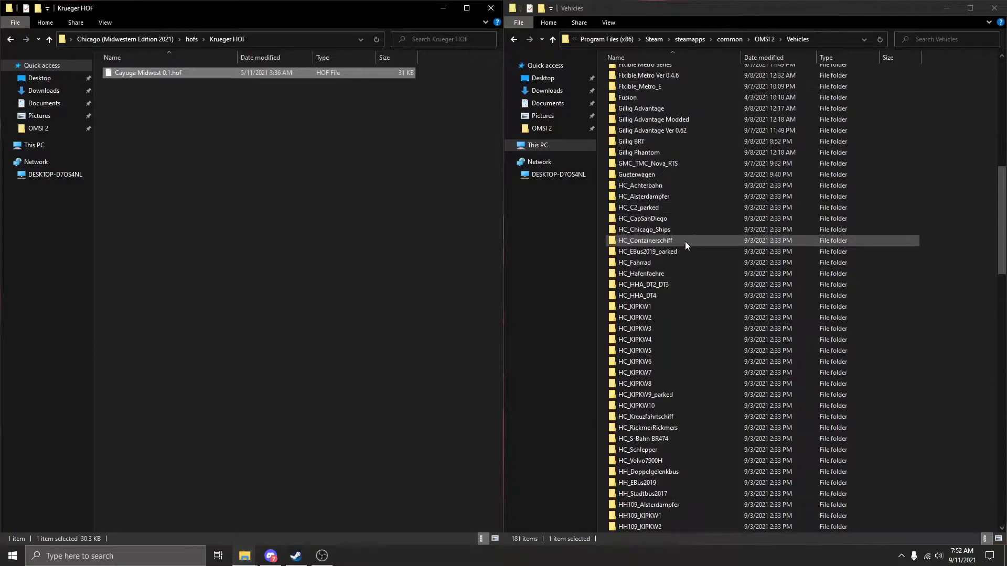
scroll(up, 3)
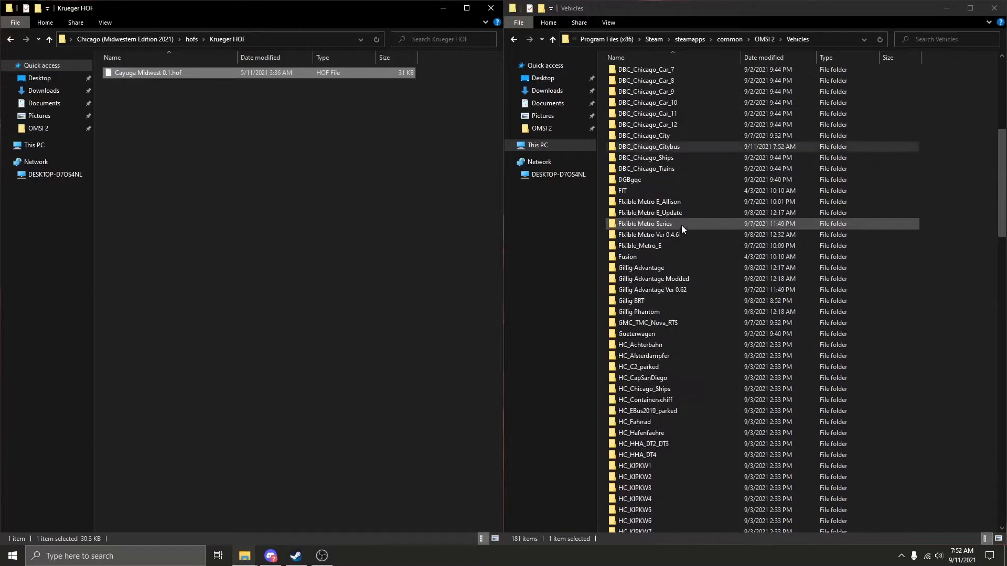
double_click(649, 201)
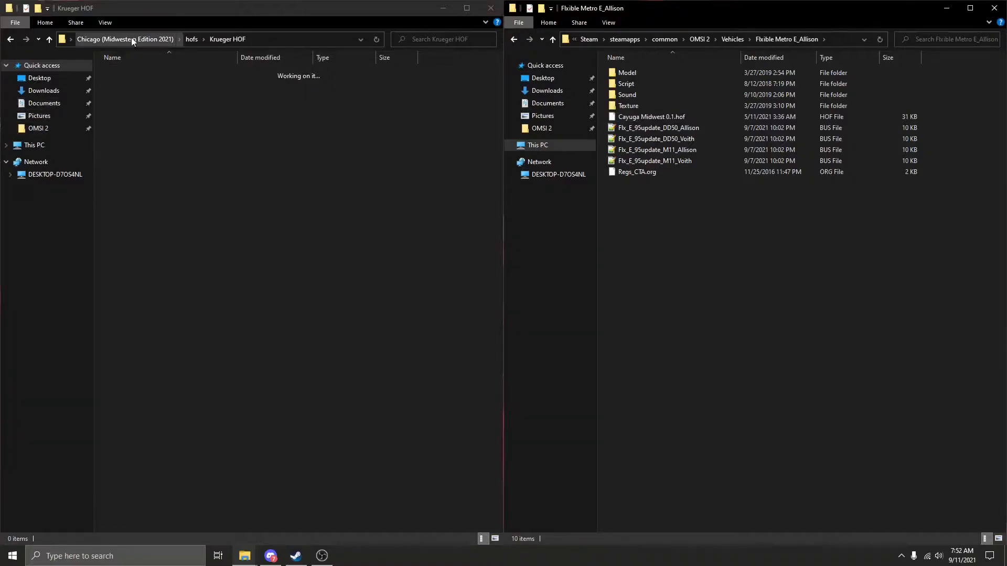
- Open Cayuga_Midwest_0.1.hof from DBC_Chicago_Citybus with the app chooser, choosing Notepad++
click(126, 39)
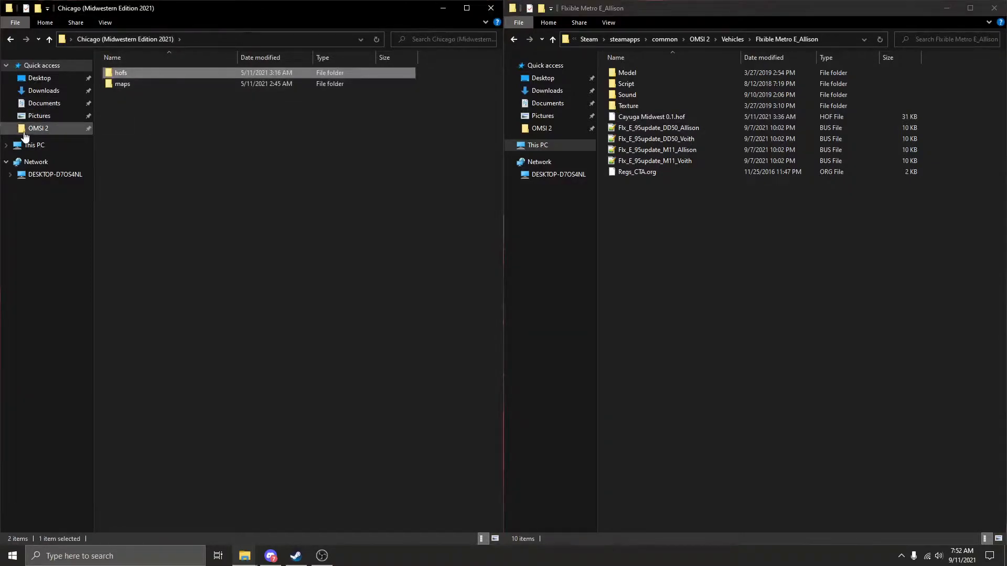
click(37, 128)
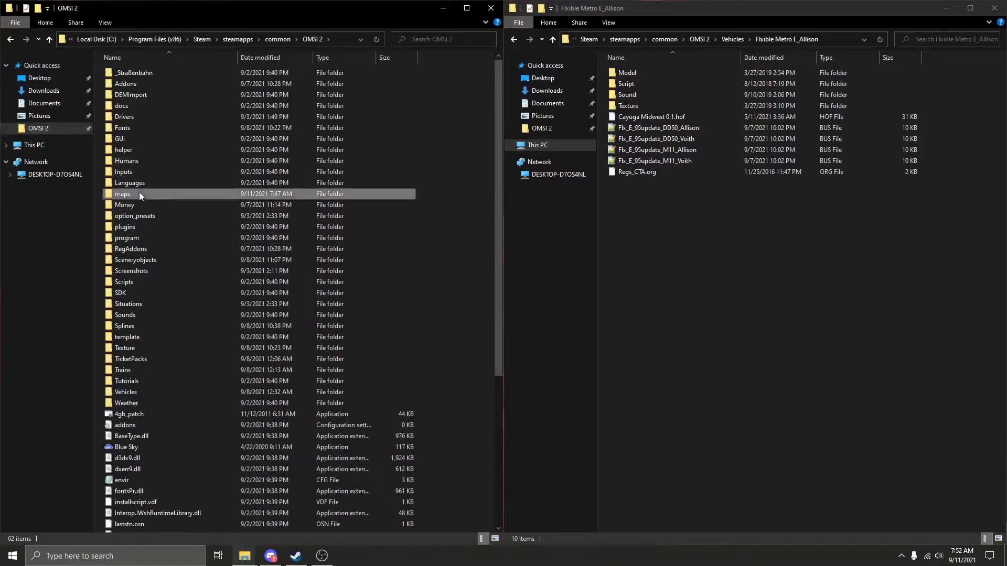
double_click(122, 193)
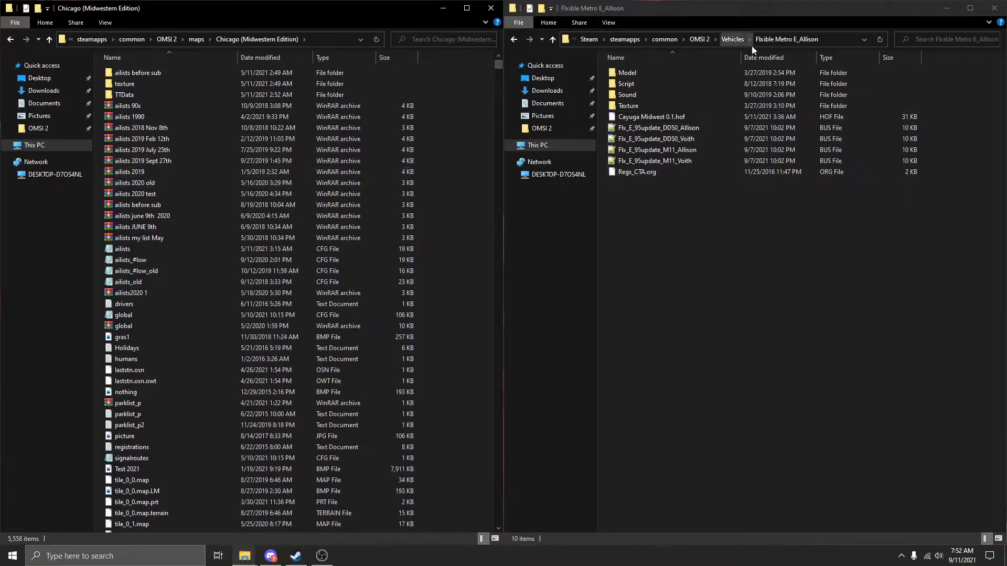
click(733, 39)
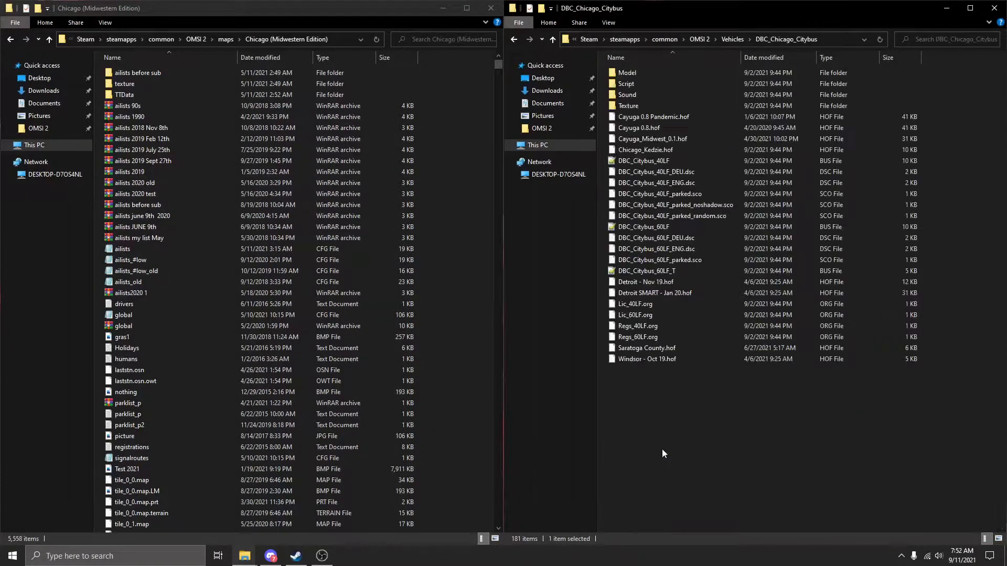
click(653, 139)
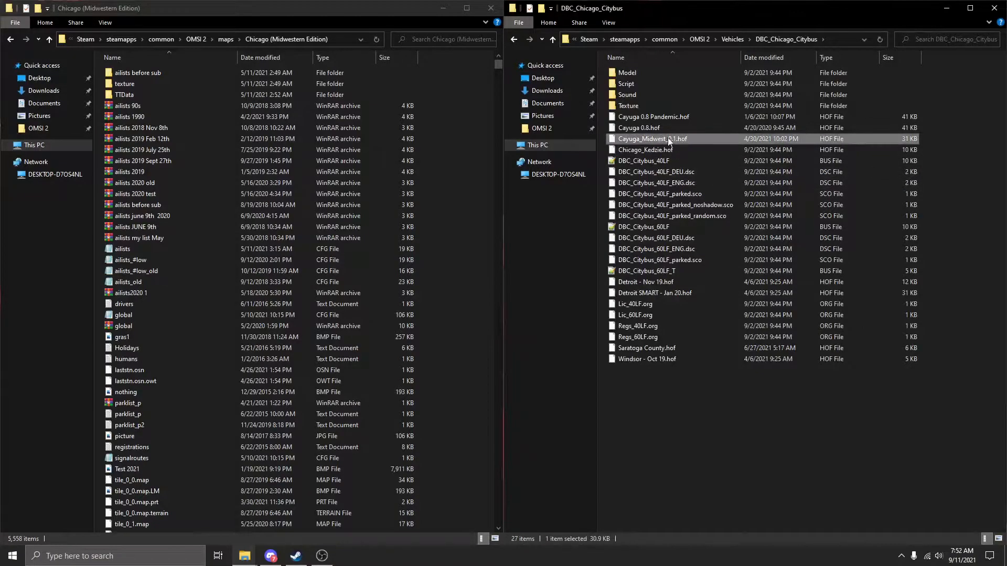
right_click(653, 139)
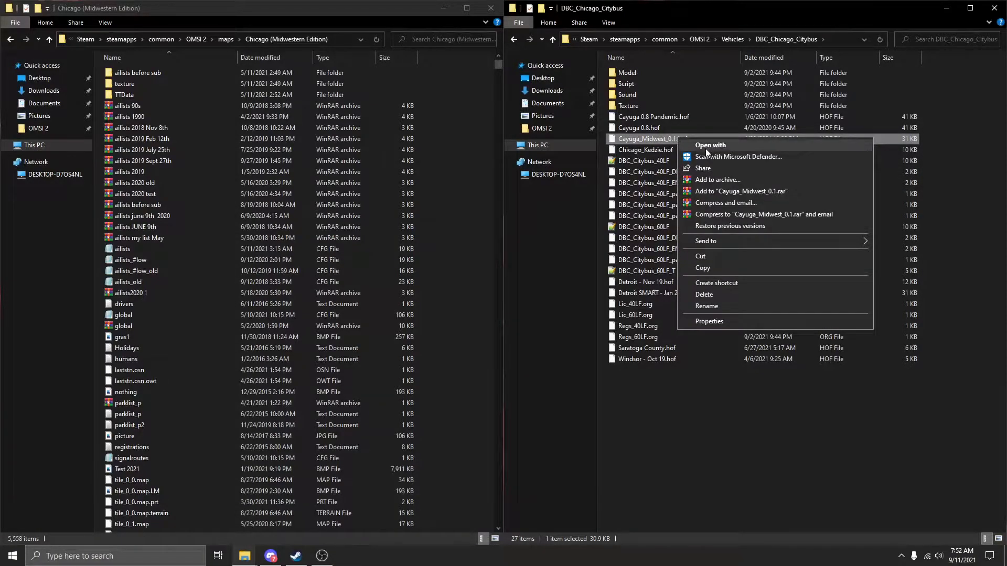
click(710, 145)
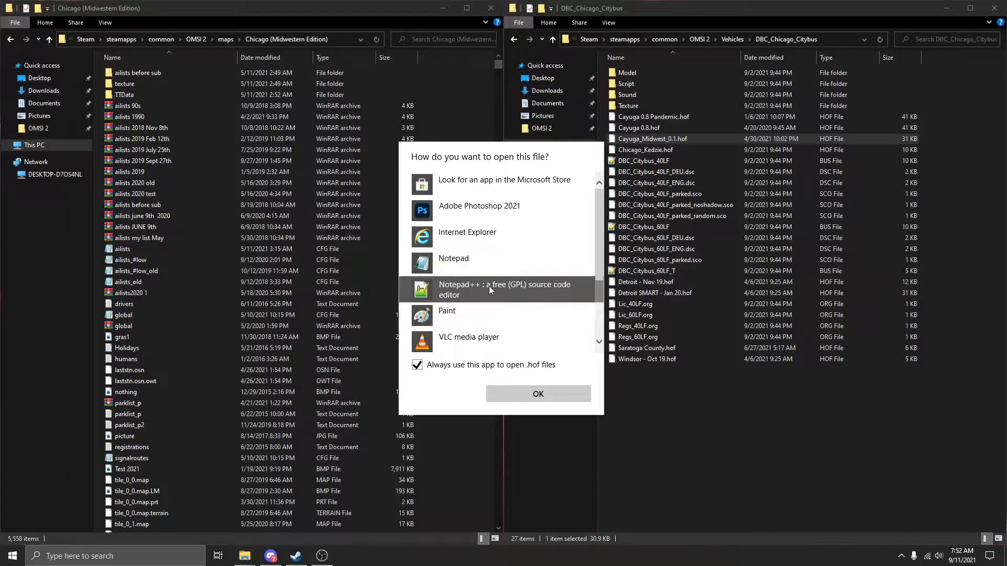
mouse_move(538, 394)
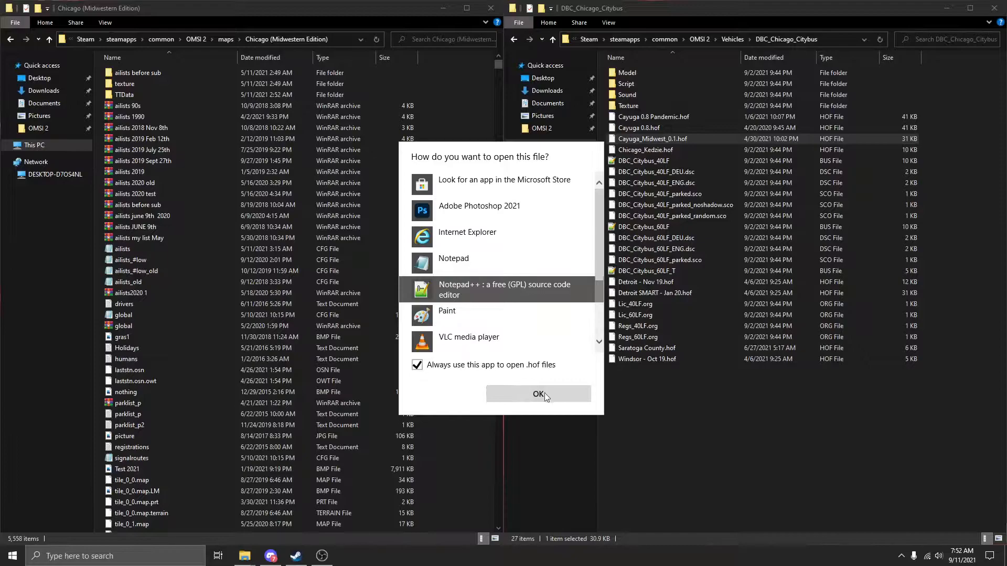
- Confirm Notepad++ for the HOF, then open the map's global.cfg in Notepad++ too
click(538, 394)
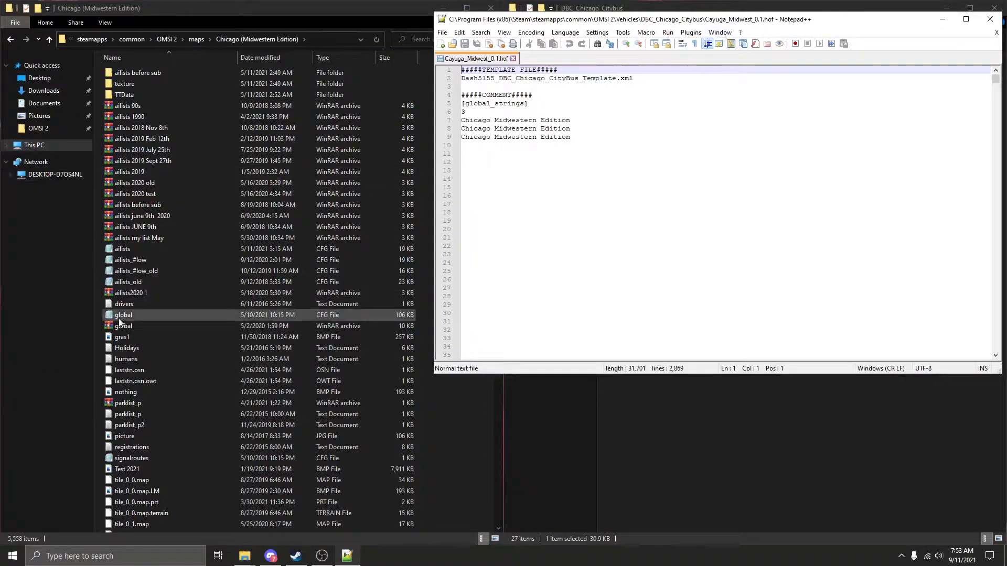
click(131, 259)
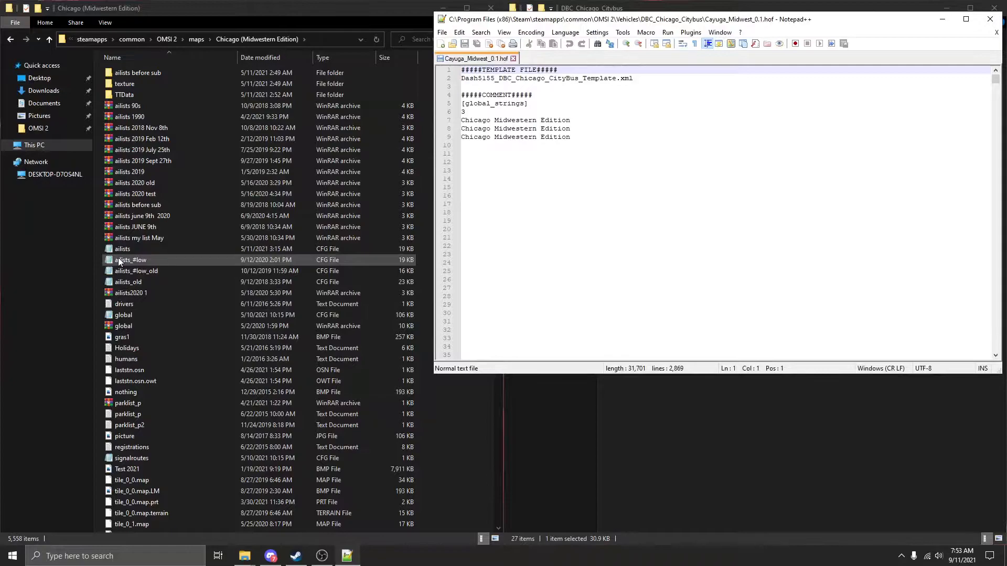
click(122, 315)
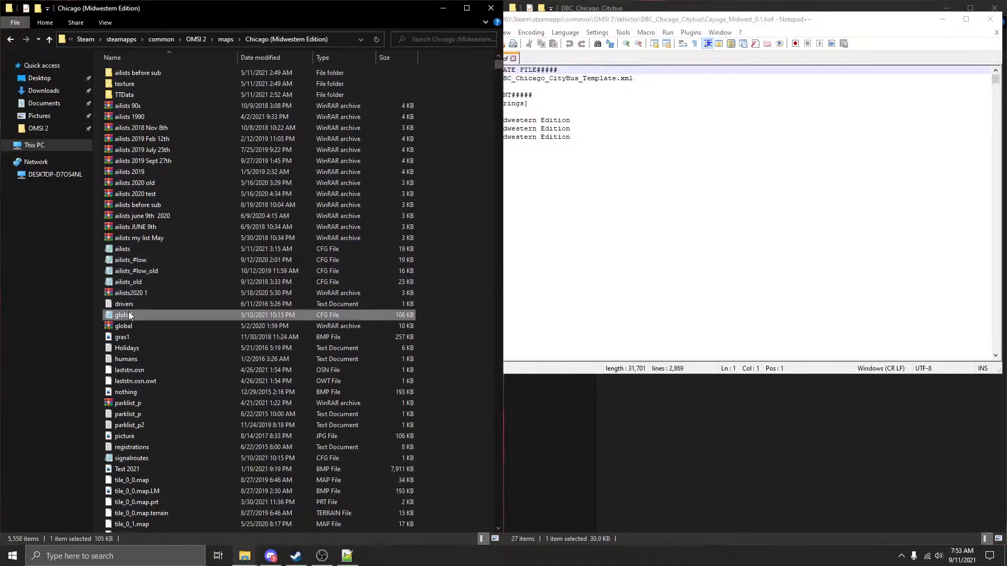
right_click(122, 315)
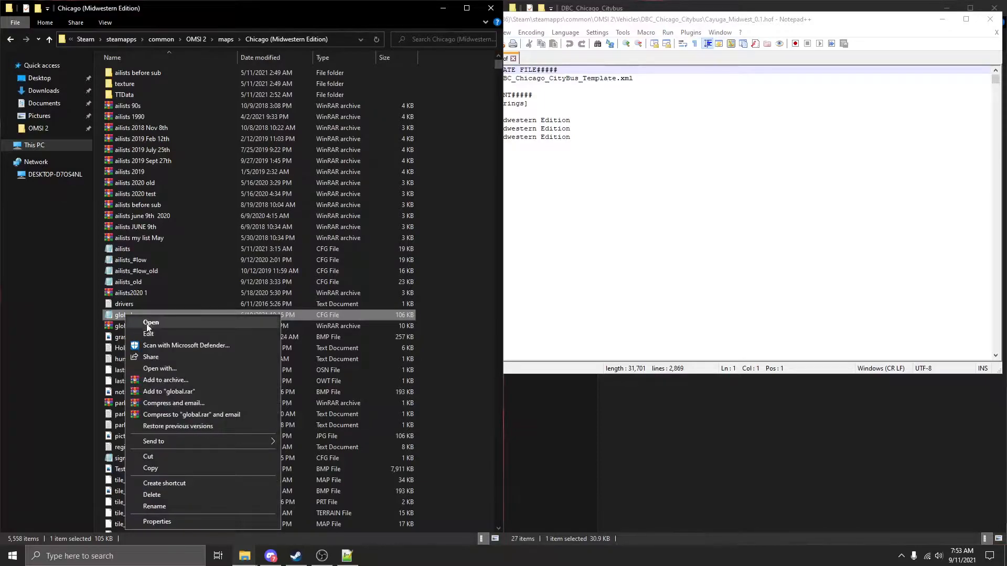
mouse_move(173, 376)
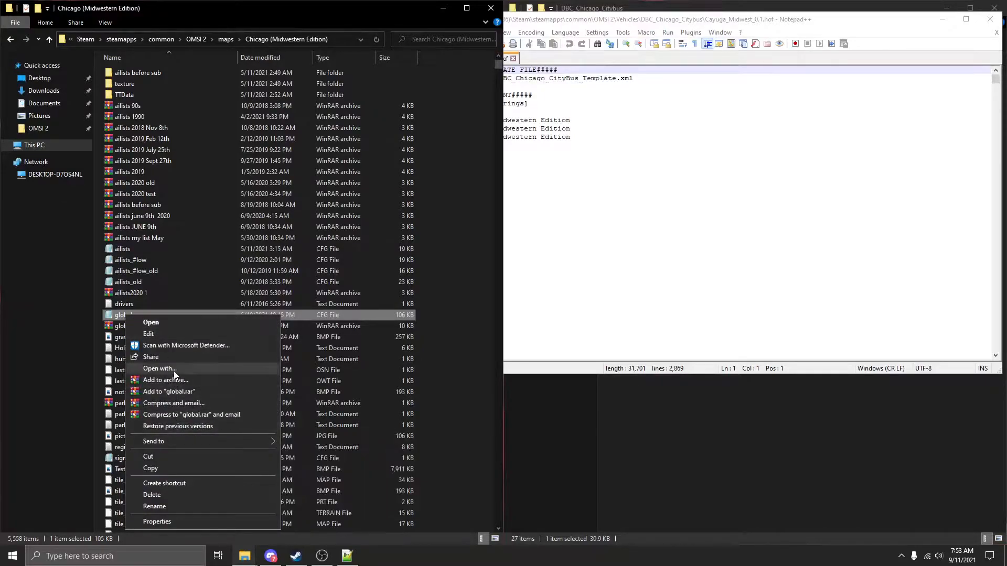
click(159, 368)
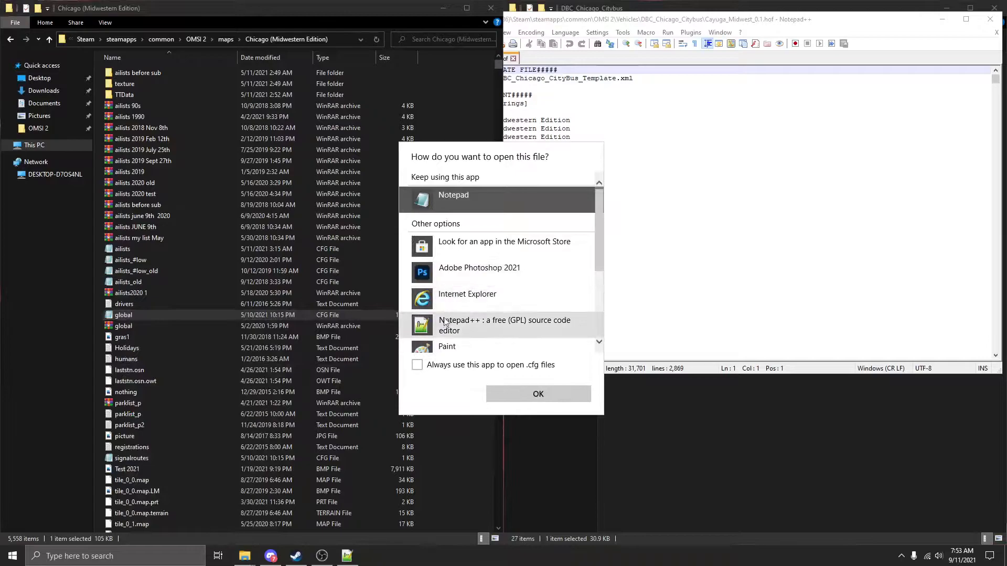
click(537, 393)
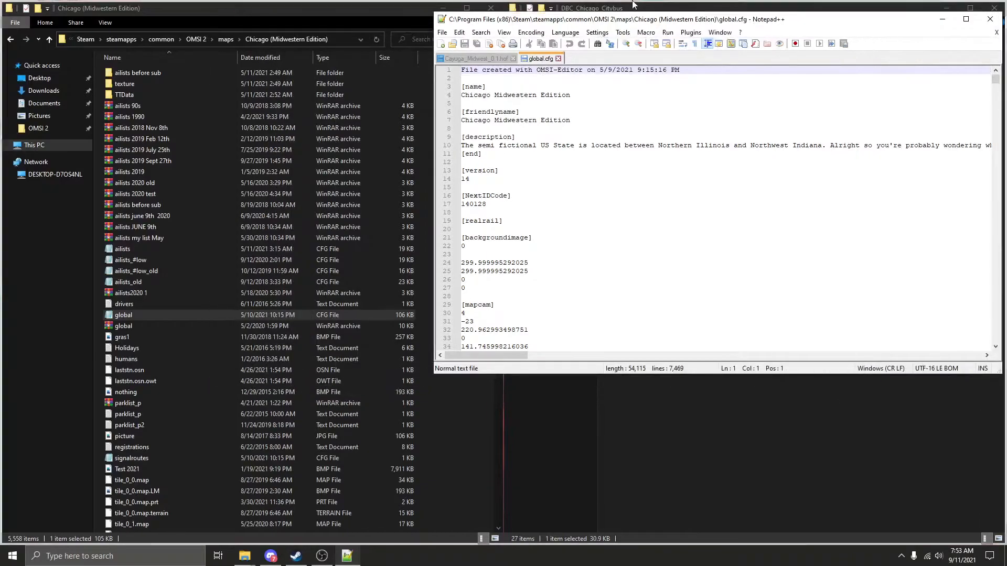
- Maximize Notepad++ and copy the map name from global.cfg
click(966, 18)
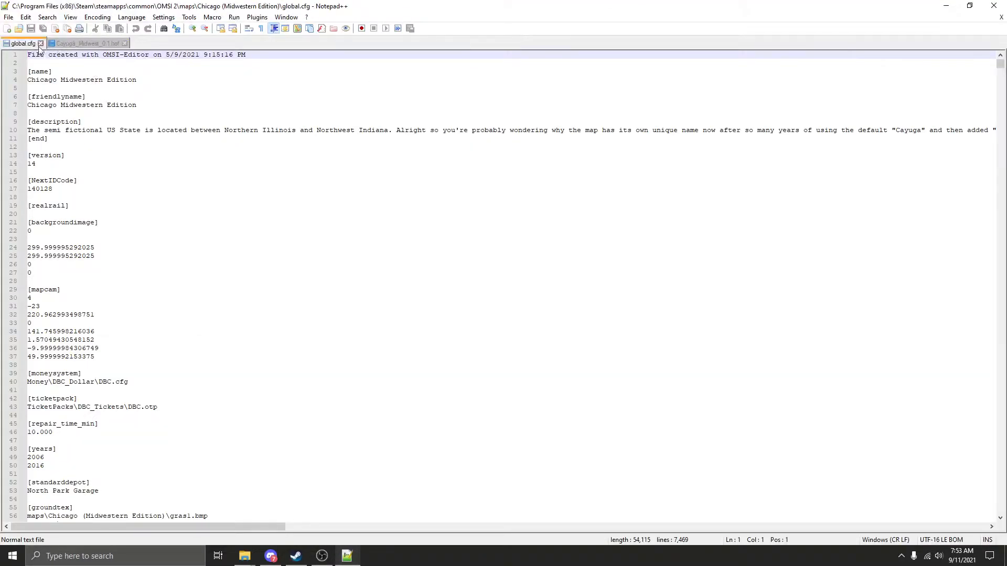
mouse_move(87, 43)
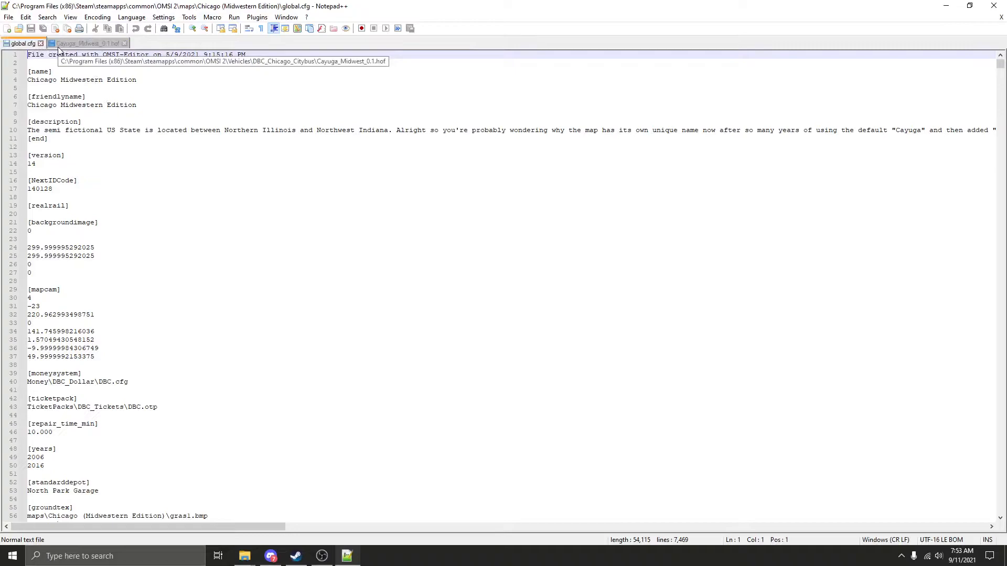
mouse_move(87, 43)
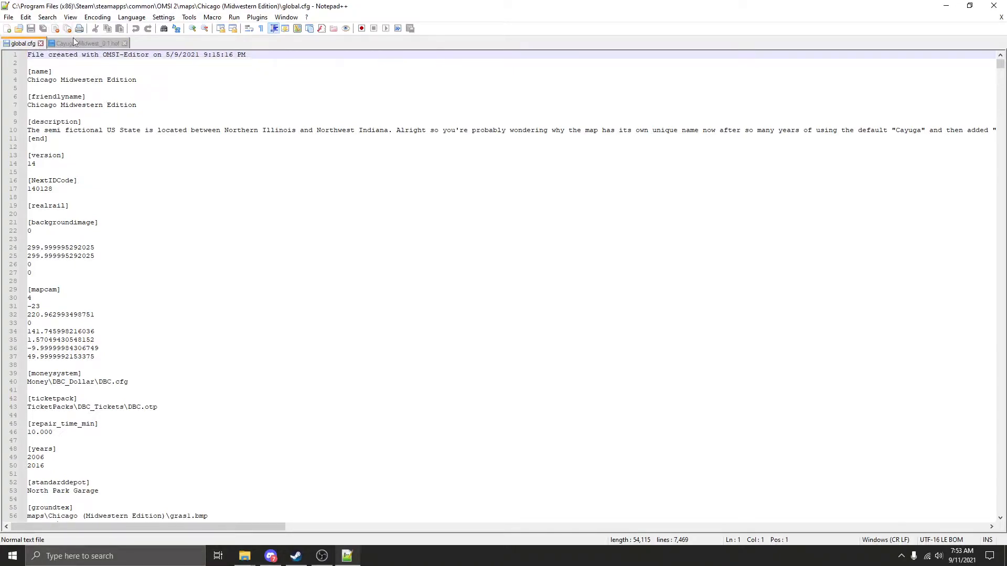
click(87, 43)
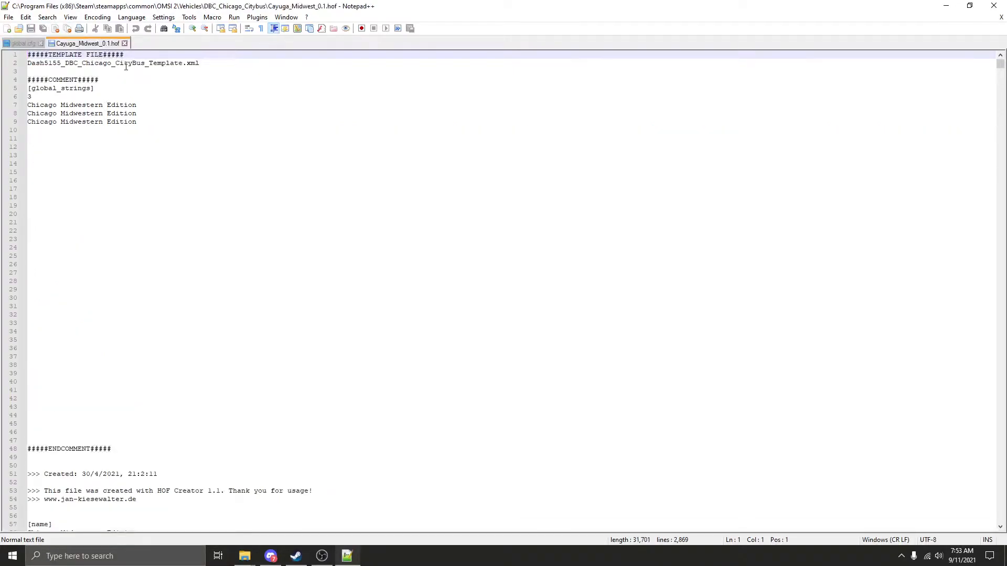
click(21, 43)
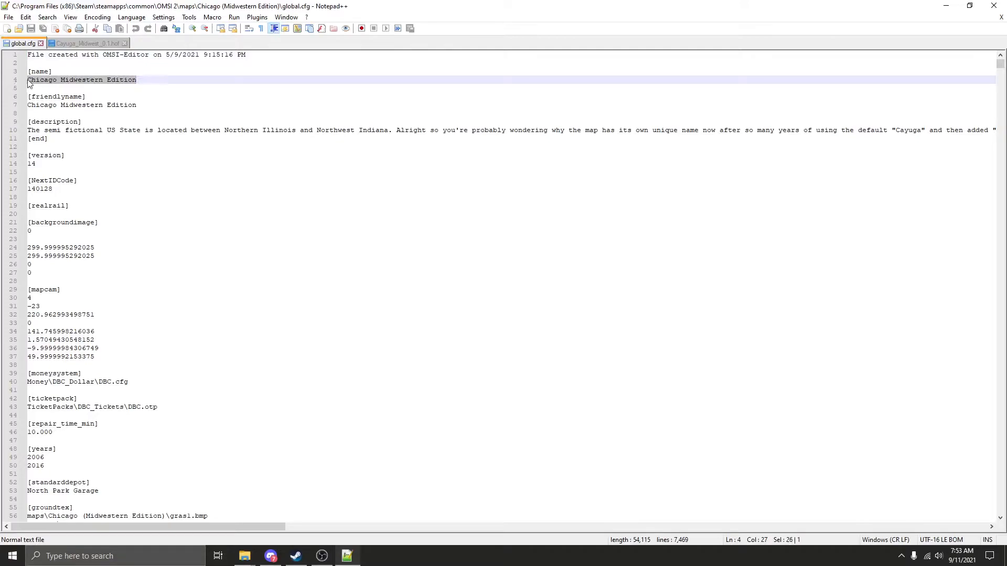
right_click(109, 83)
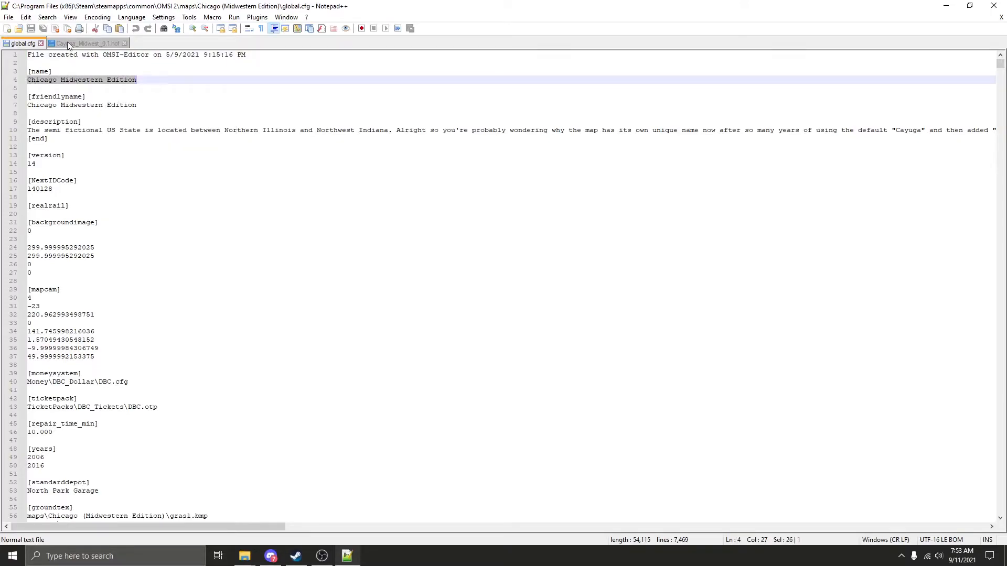
click(87, 43)
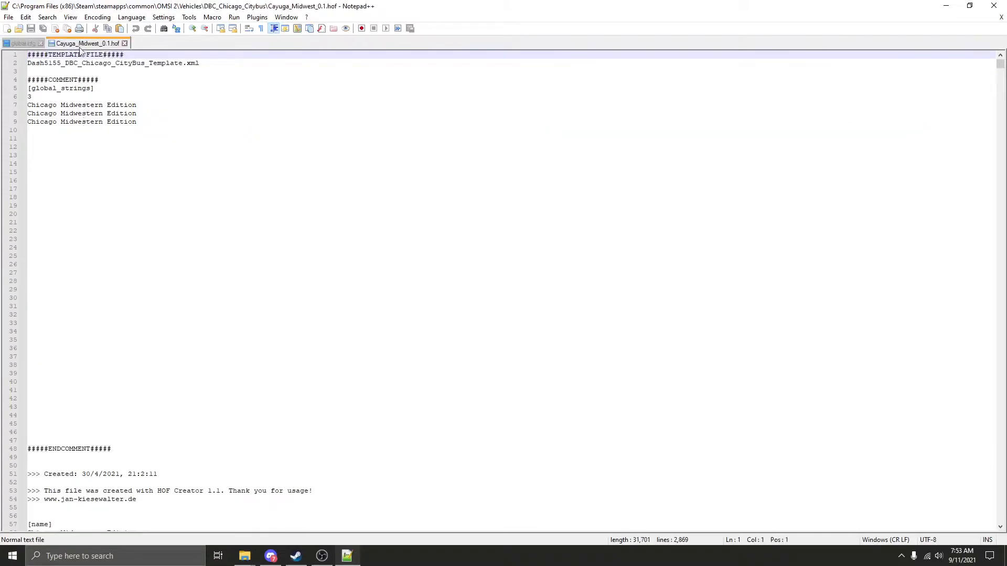
scroll(down, 3)
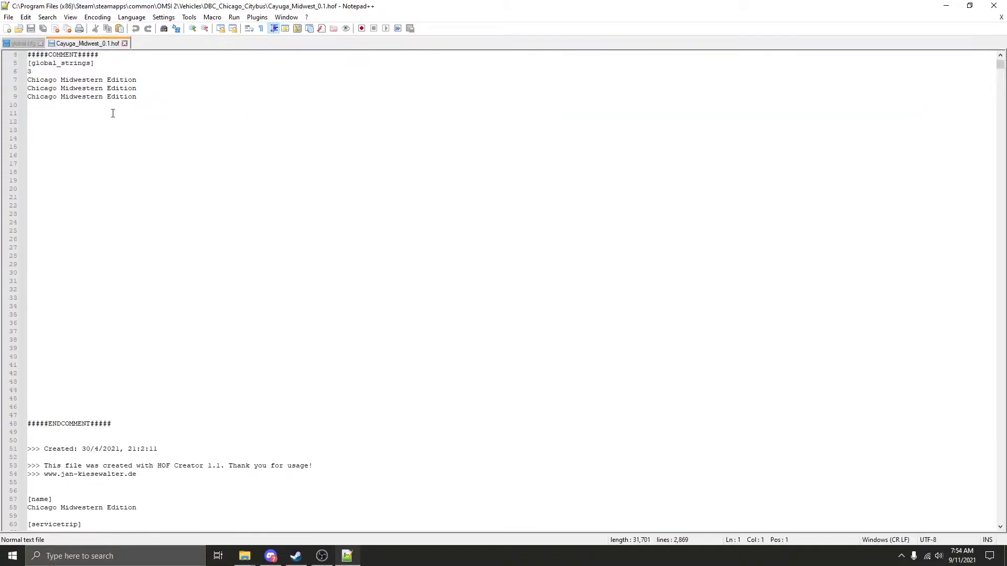
scroll(up, 3)
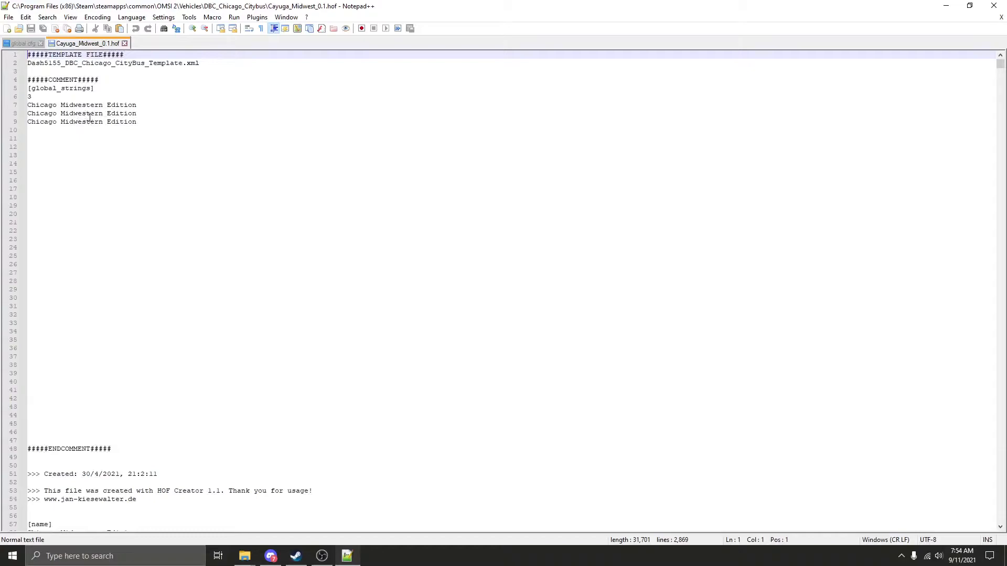
click(22, 43)
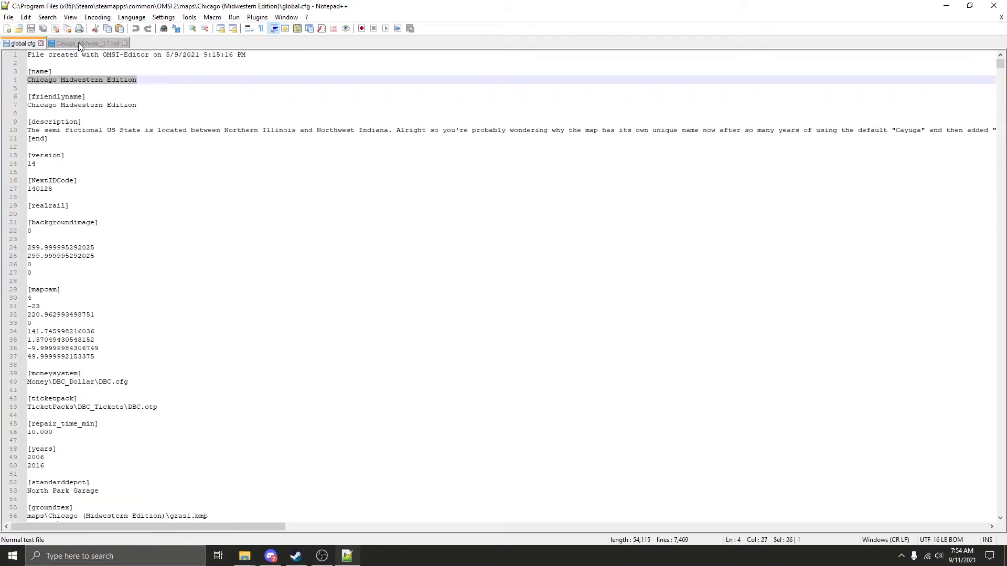
- Paste Chicago Midwestern Edition over the three depot lines in the HOF's global strings
click(86, 43)
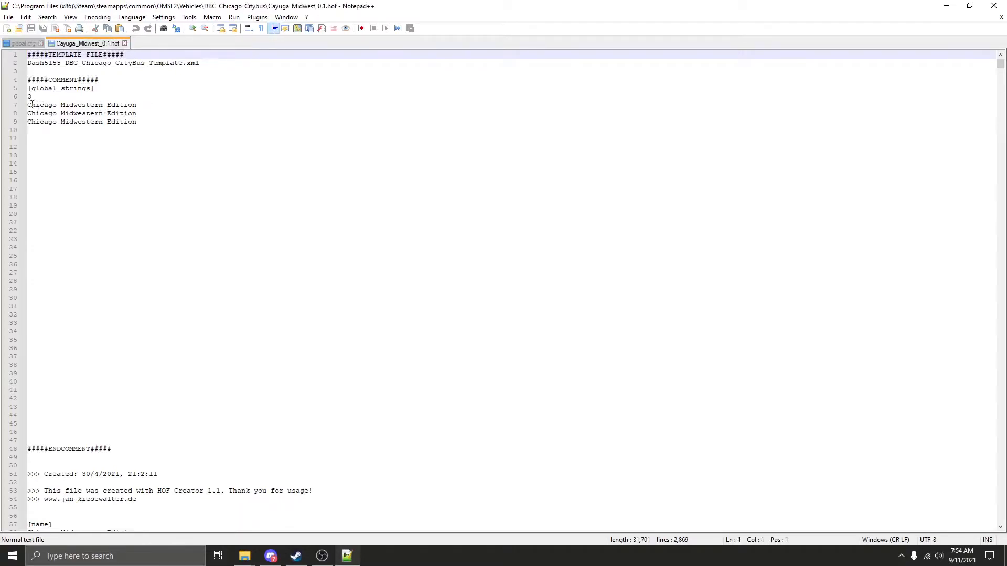
triple_click(82, 105)
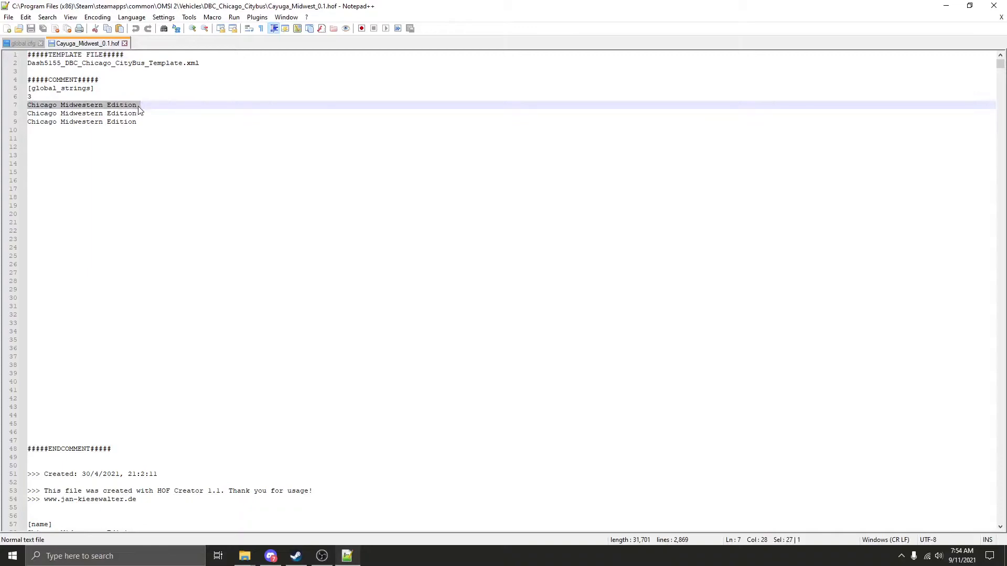
click(29, 105)
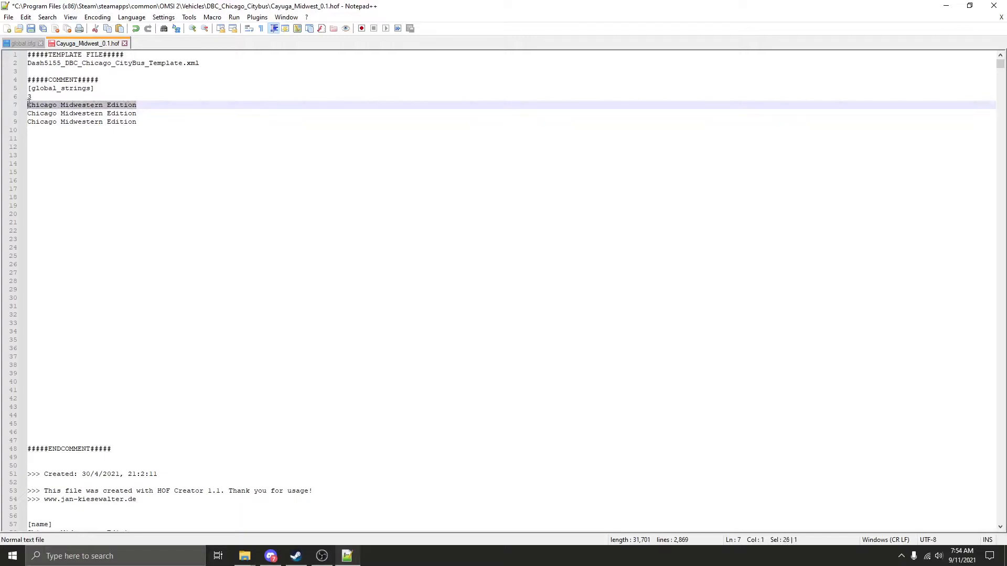
click(144, 122)
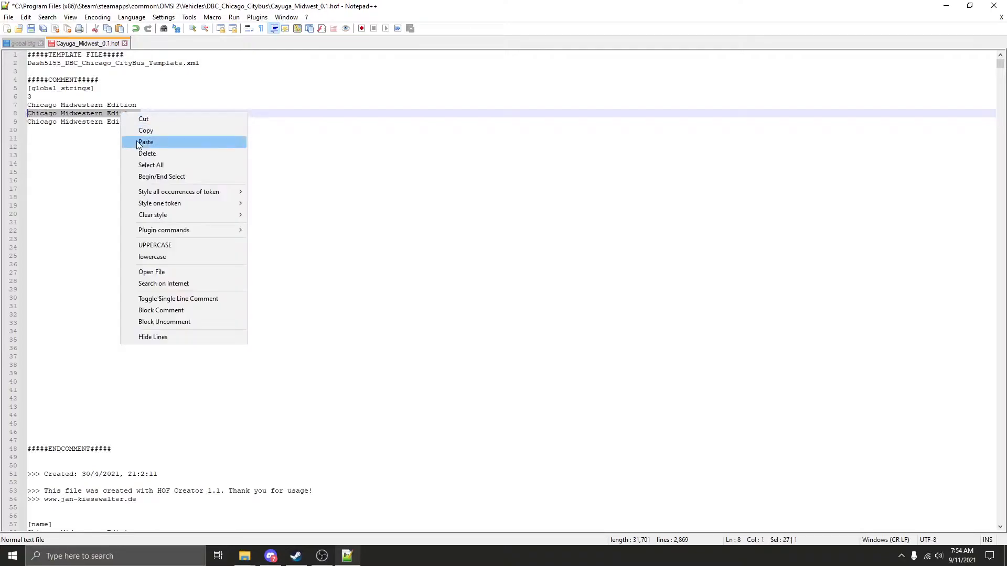
click(145, 142)
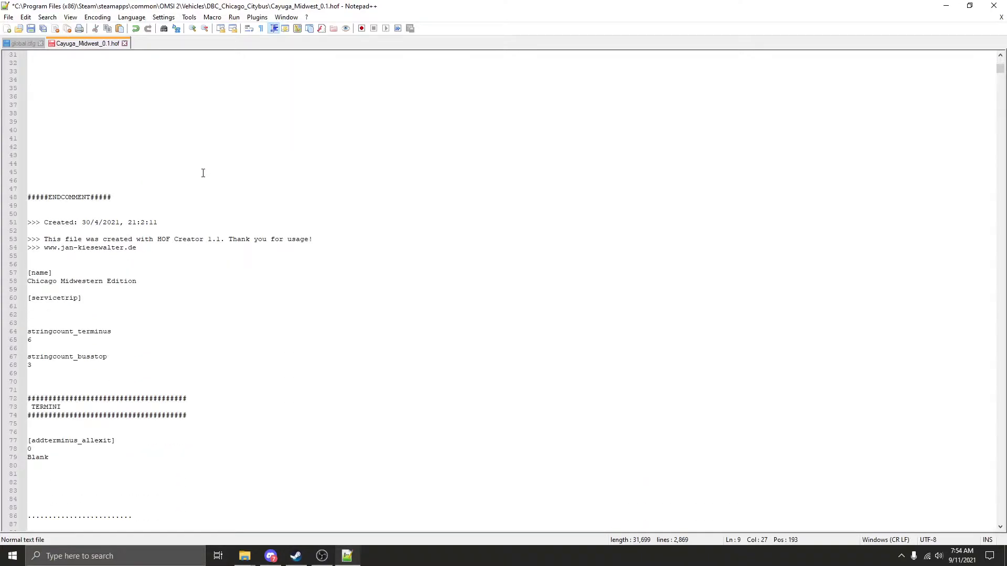
- Paste Chicago Midwestern Edition over the [name] entry on line 58 and save the HOF
scroll(down, 3)
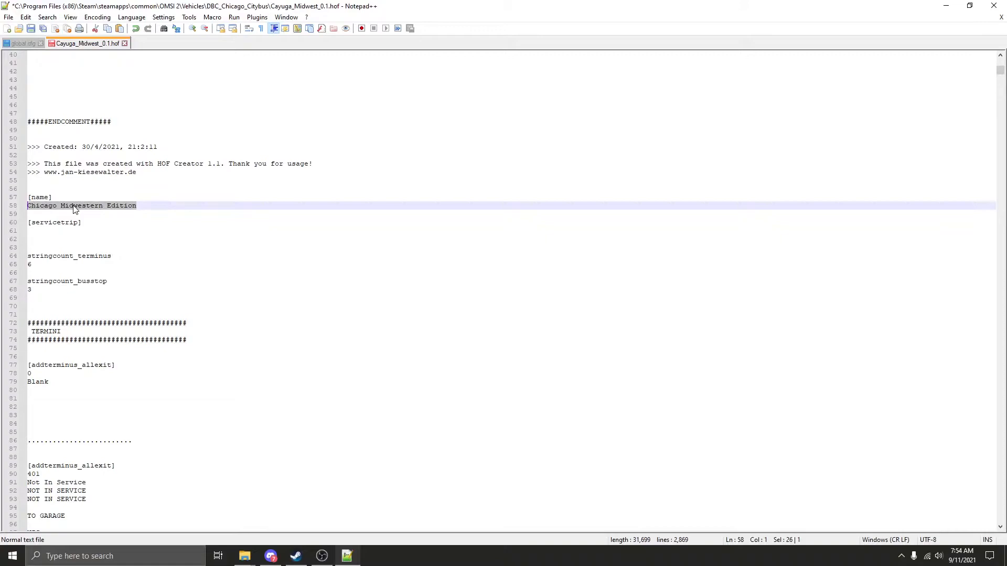
right_click(74, 208)
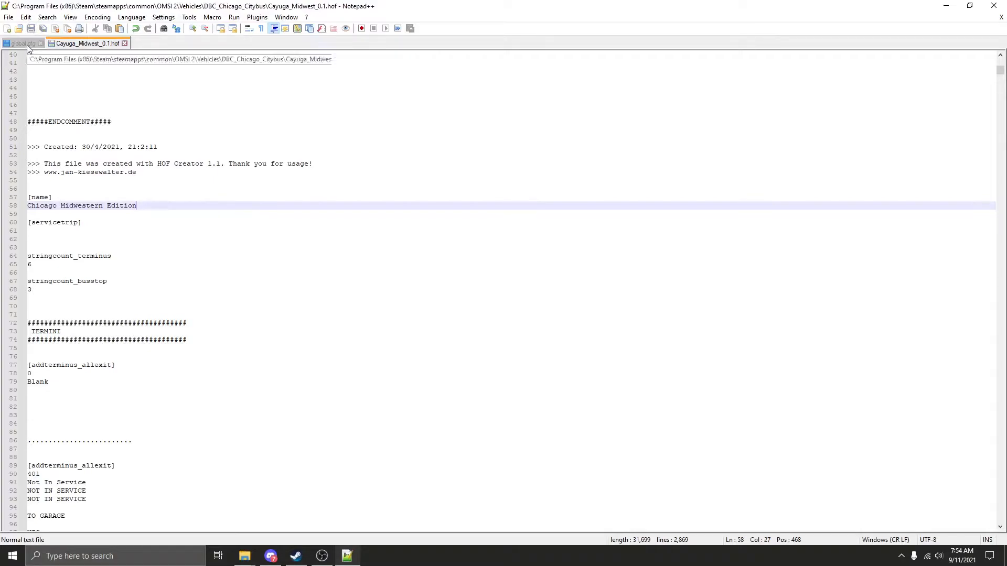
click(8, 17)
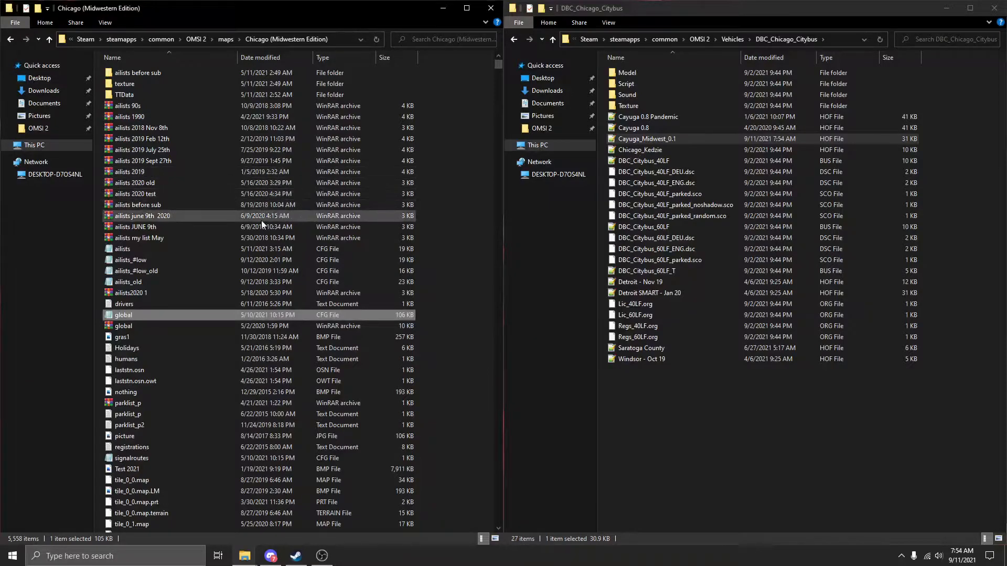
mouse_move(152, 251)
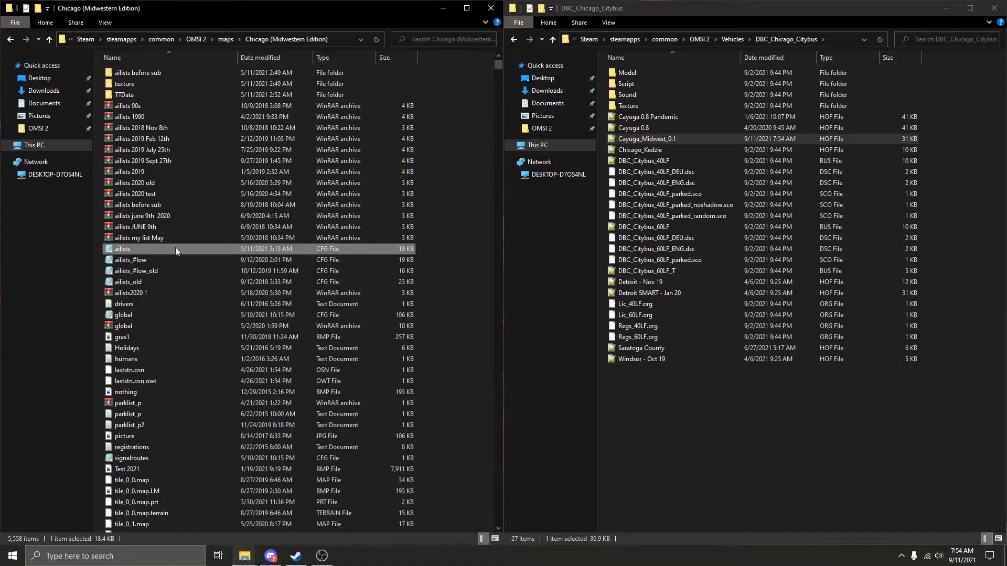
- Open ailists.cfg from the Chicago map folder in Notepad, maximized
double_click(122, 249)
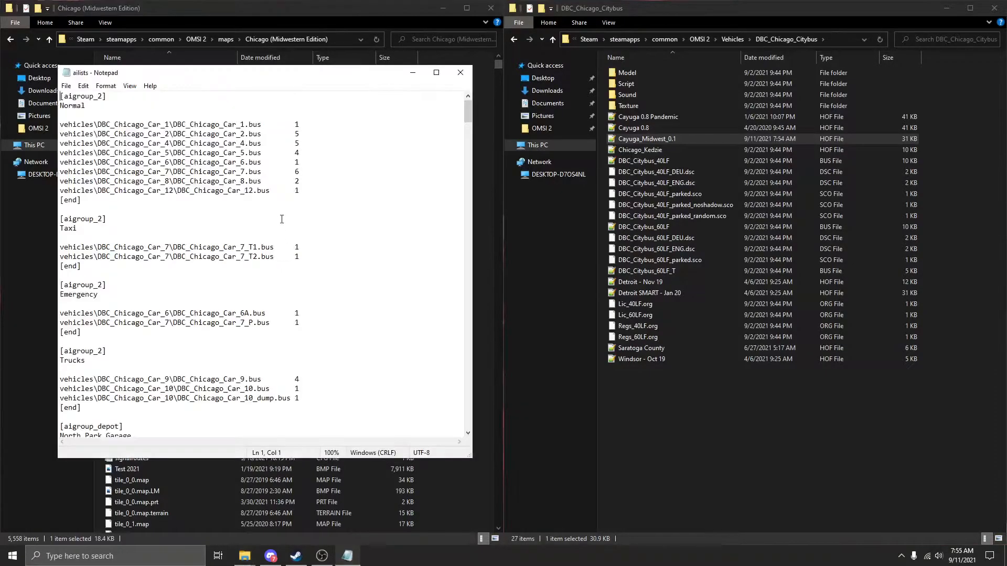
click(435, 72)
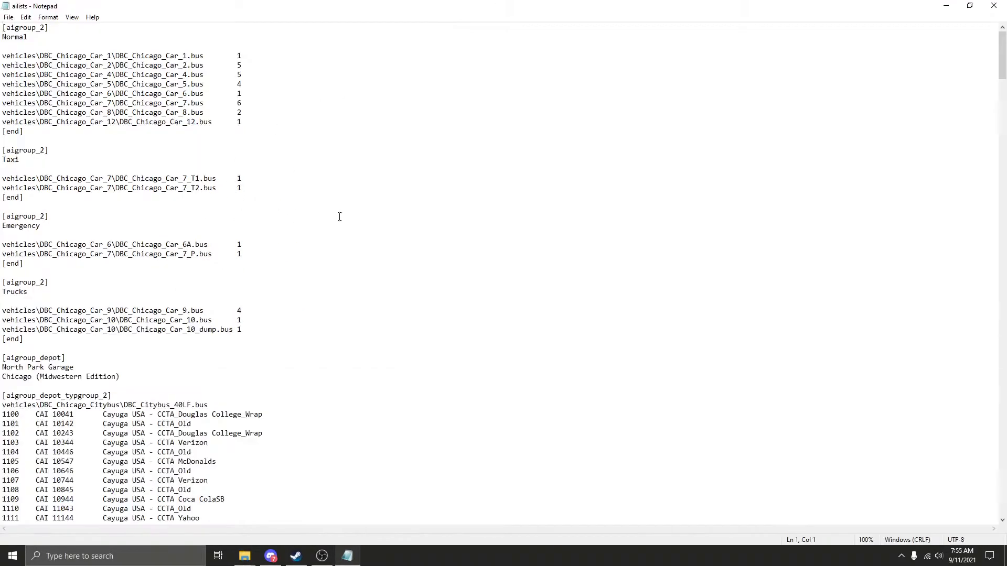
- Replace the North Park Garage depot's map name with Chicago Midwestern Edition
scroll(down, 3)
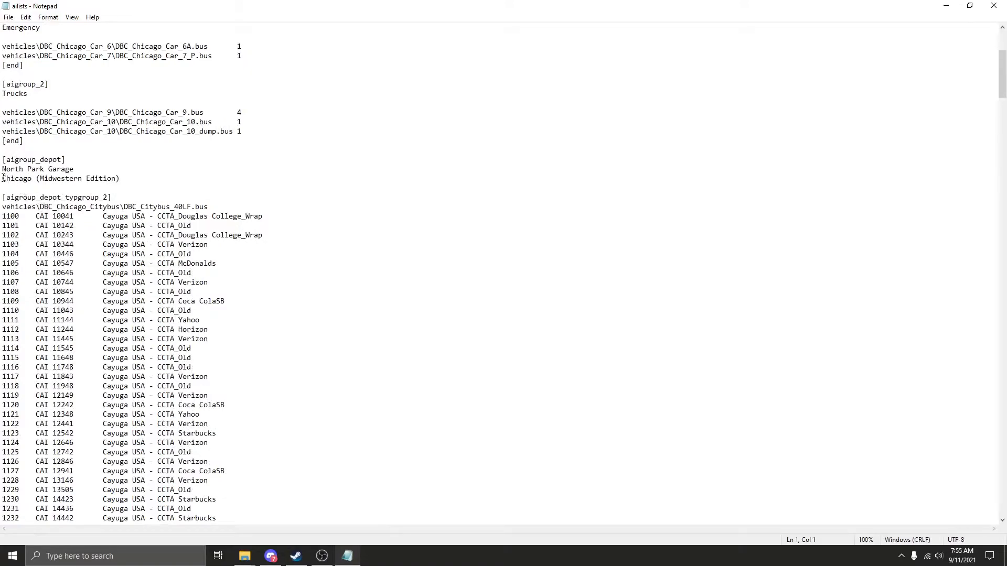
triple_click(61, 178)
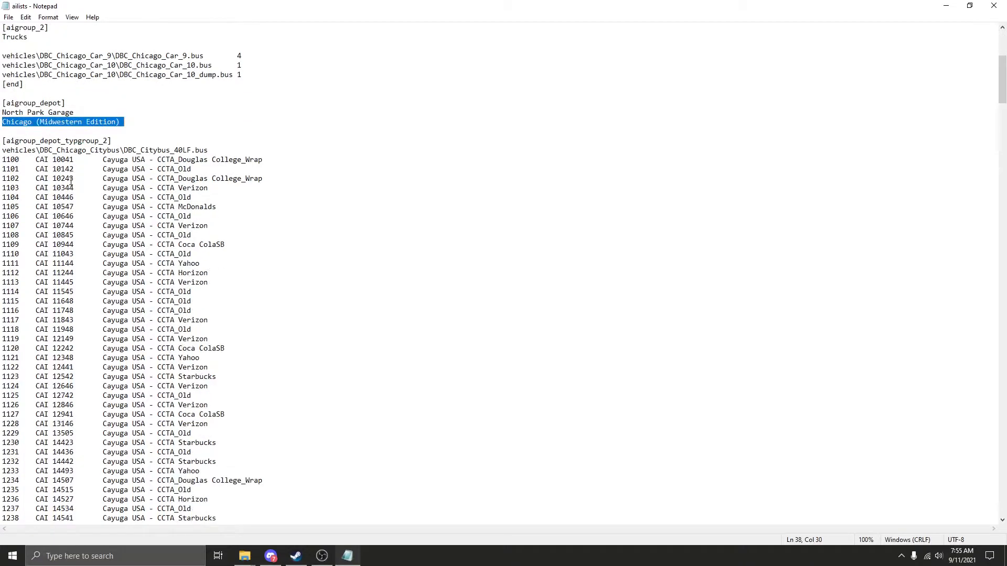
scroll(up, 3)
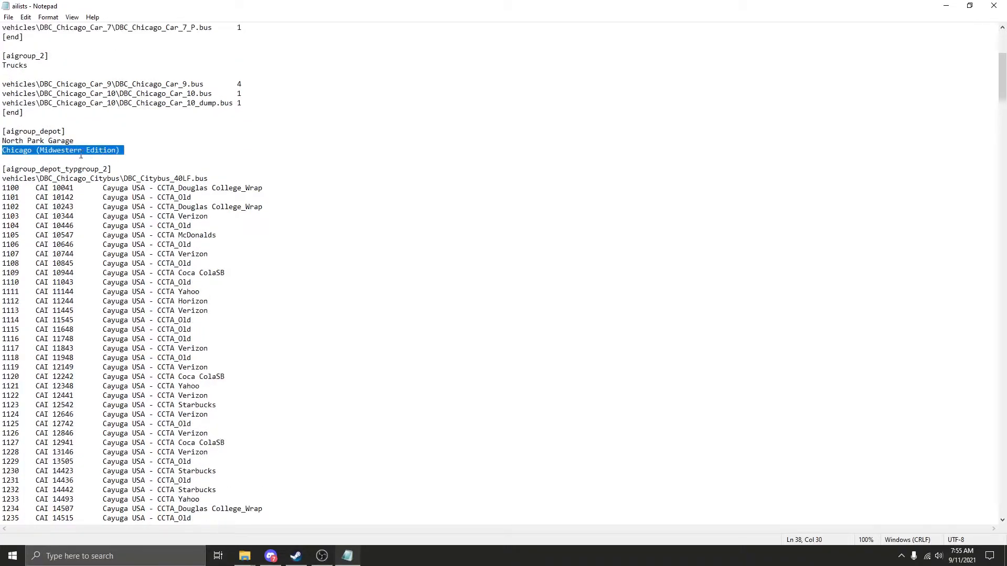
click(5, 150)
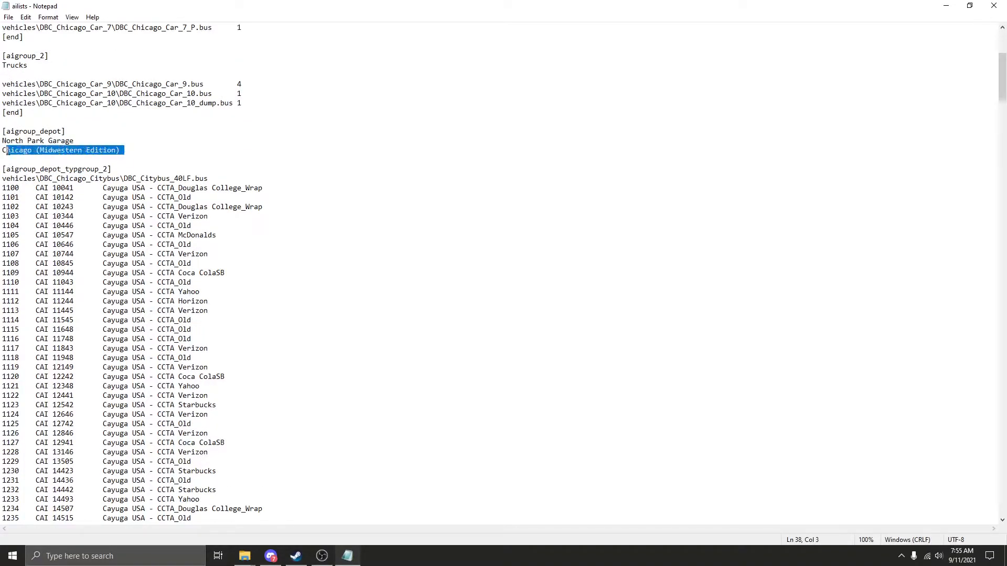
right_click(61, 149)
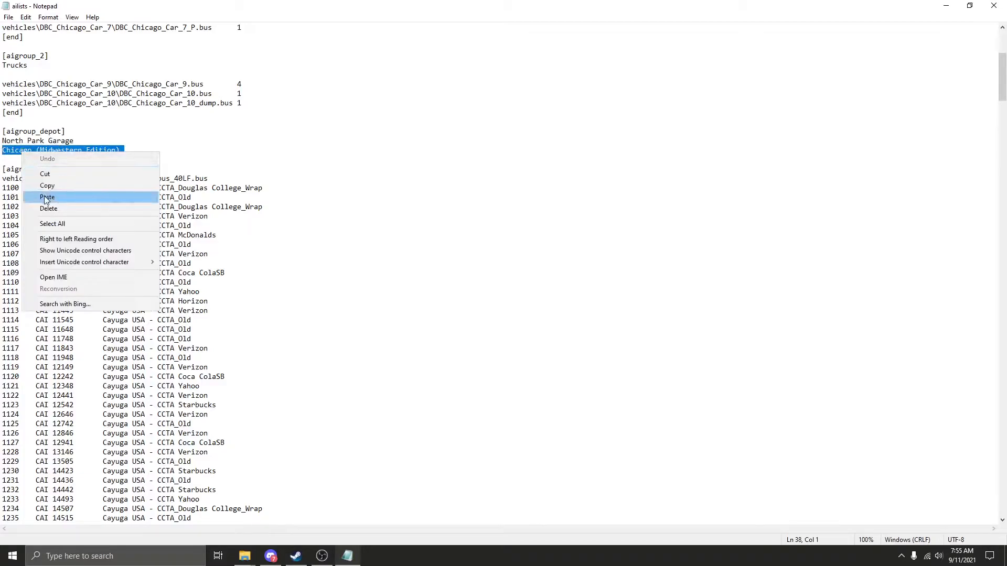
click(47, 197)
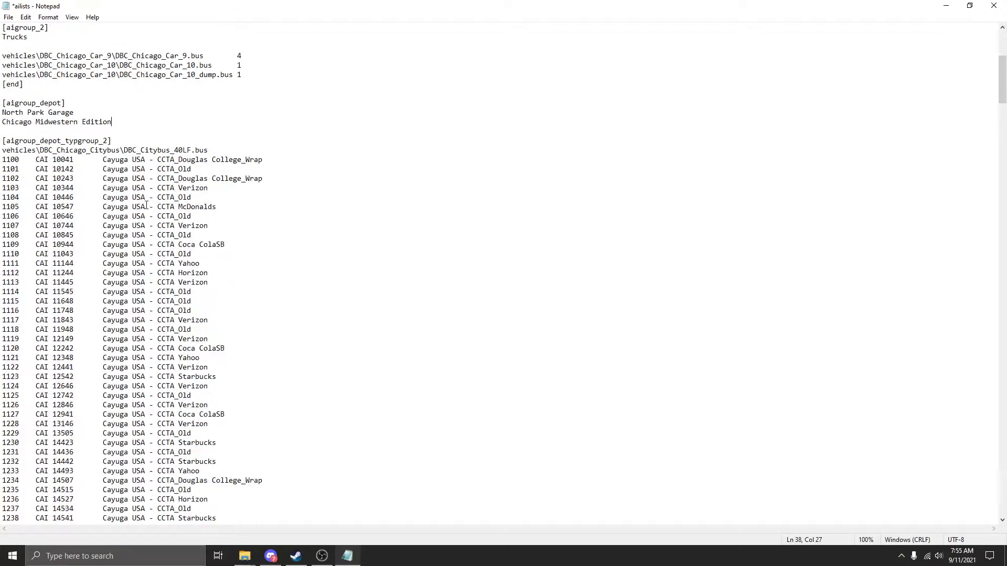
- Set articulated, 74th Street, 18th/Cicero, Highway, Greenville and shuttle depot names to Chicago Midwestern Edition
scroll(down, 3)
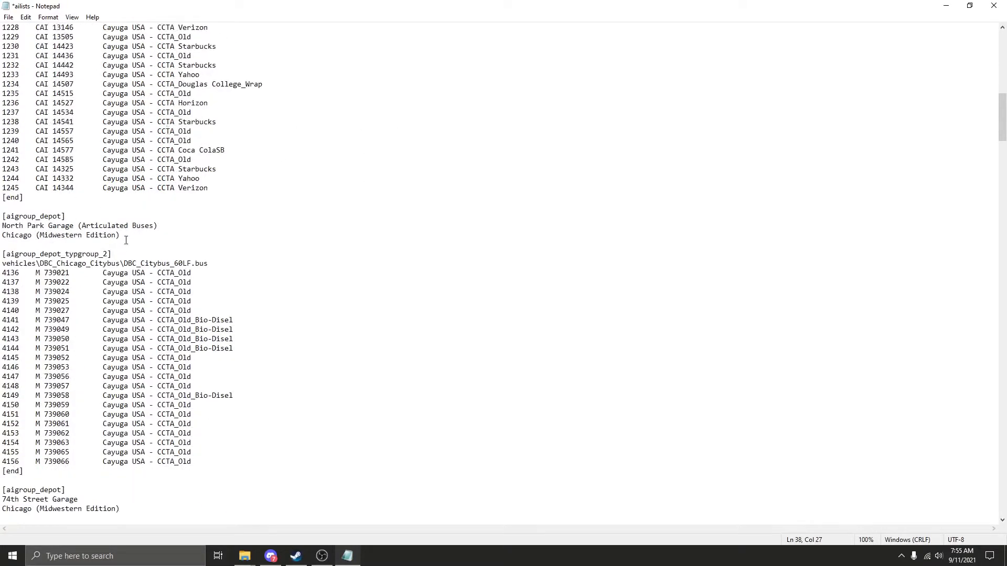
right_click(60, 235)
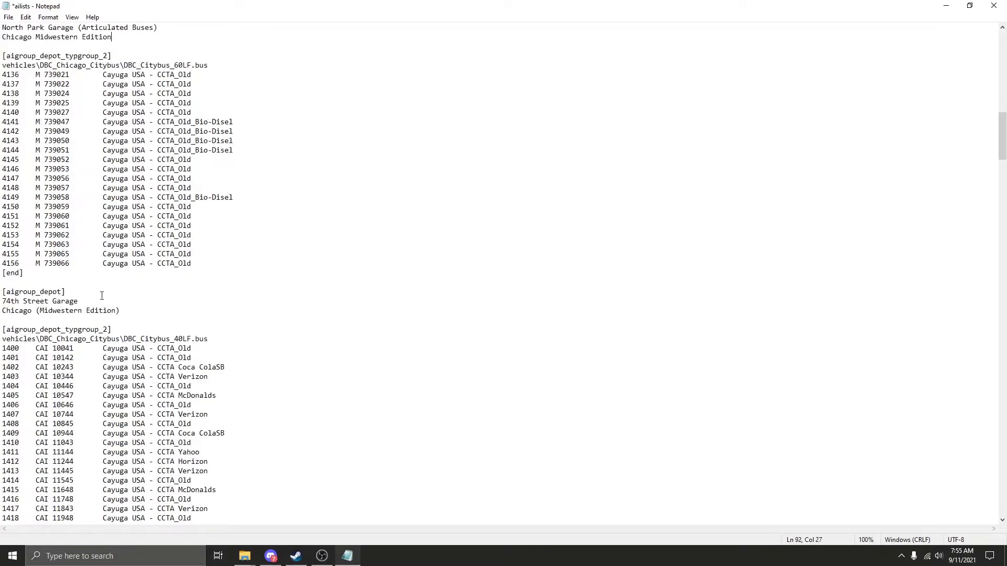
right_click(61, 309)
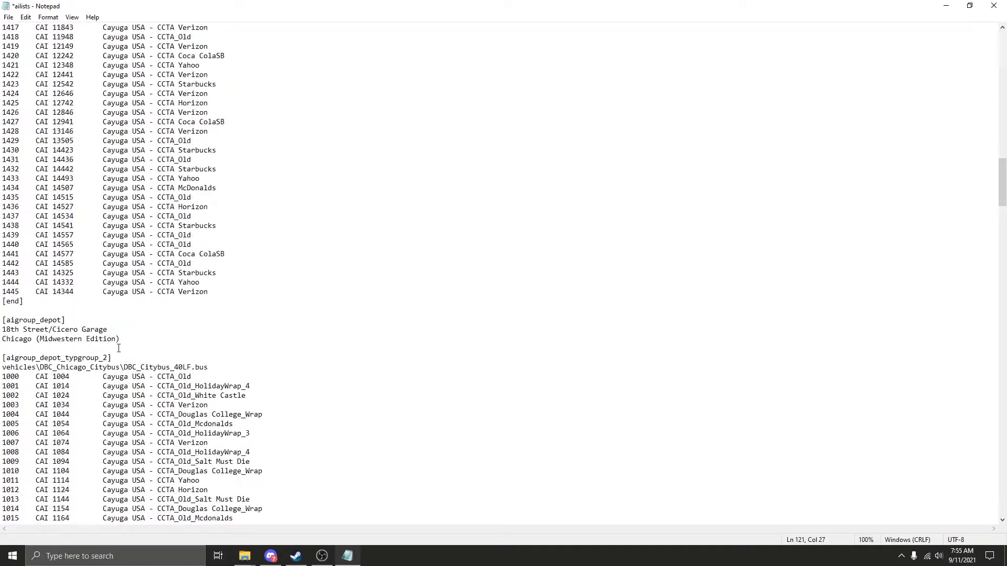
right_click(58, 338)
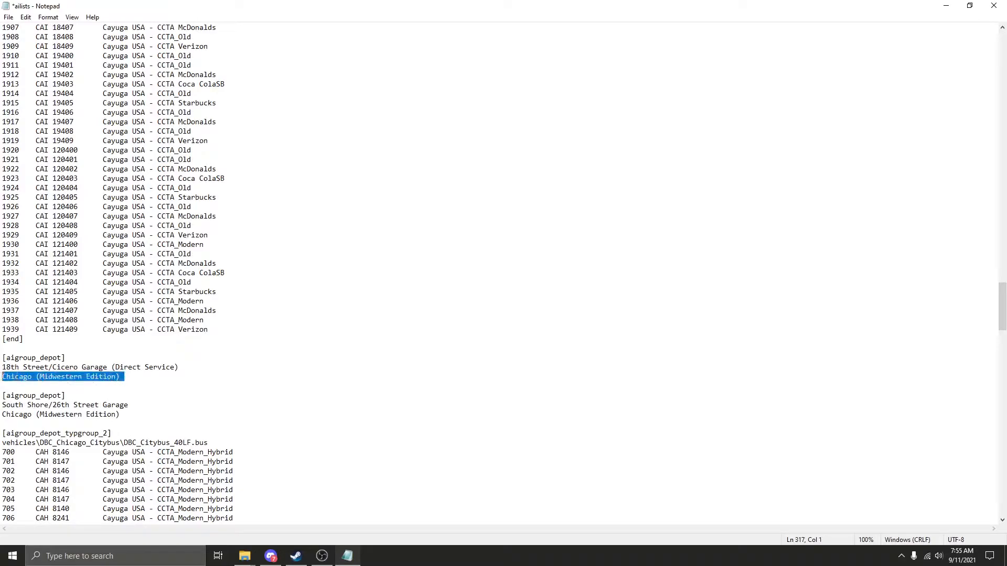
text(Chicago Midwestern Edition)
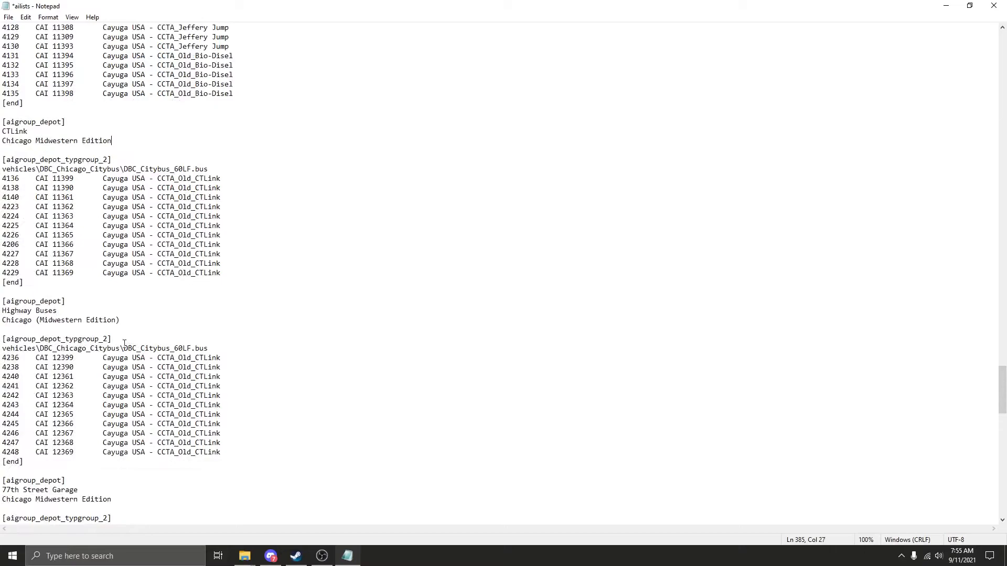
right_click(61, 320)
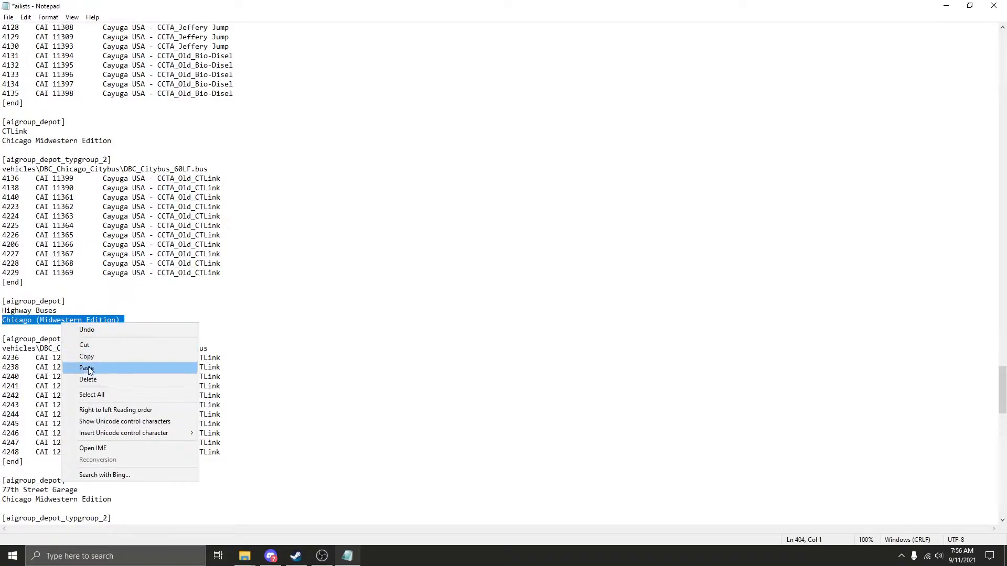
click(86, 367)
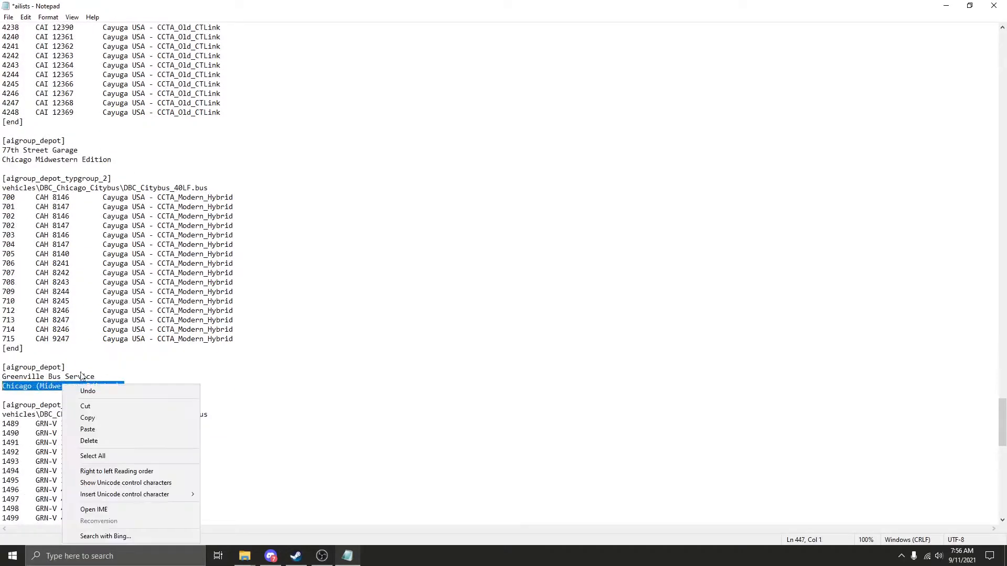
click(87, 429)
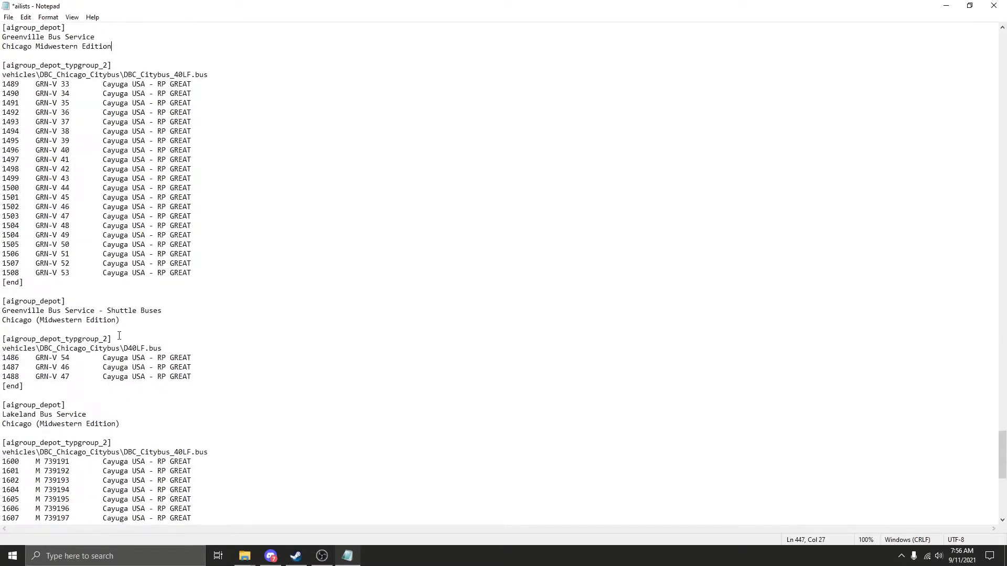
right_click(61, 320)
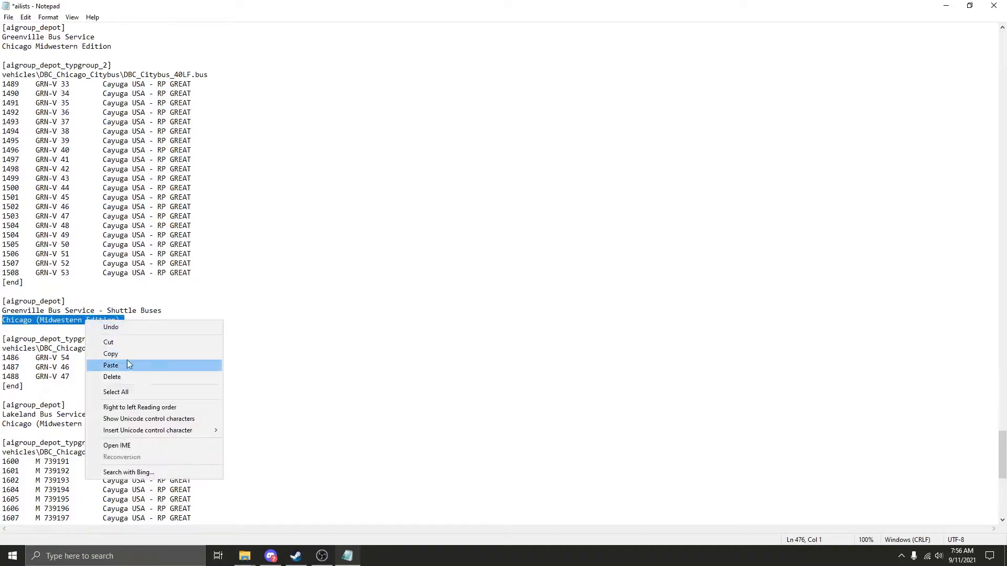
click(111, 366)
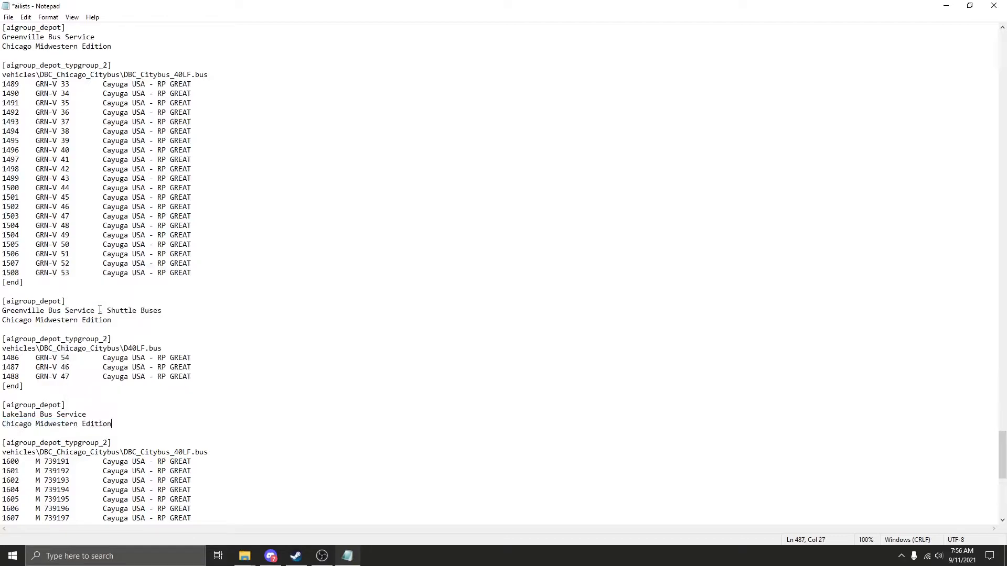
scroll(down, 3)
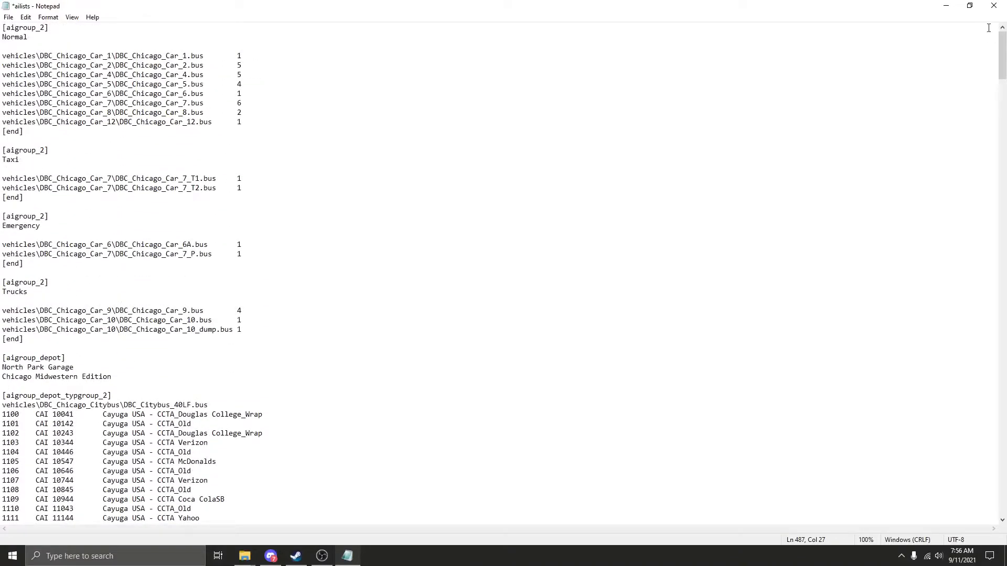
mouse_move(772, 164)
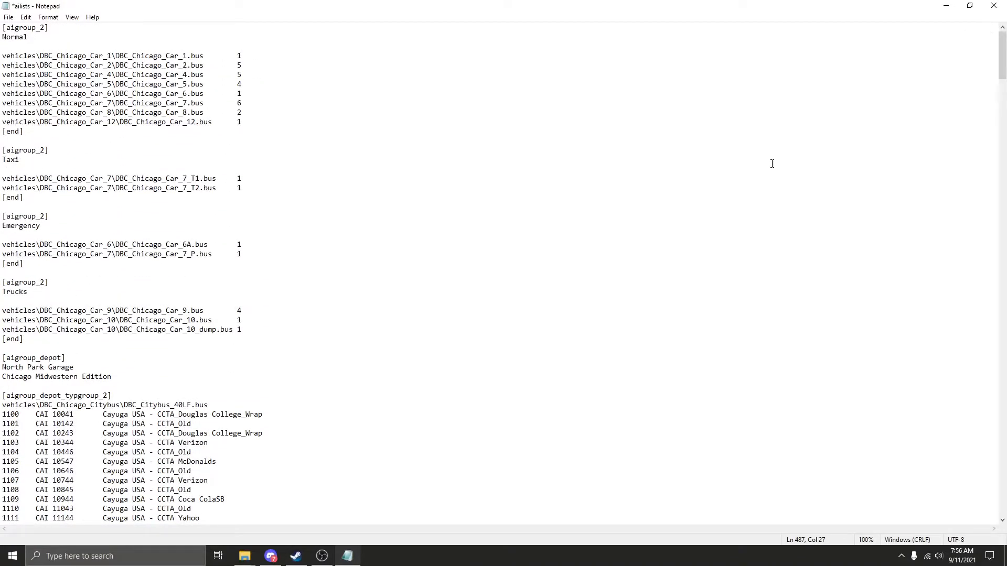
- Revert the depot name line to Chicago (Midwestern Edition) after checking the maps folder
scroll(down, 3)
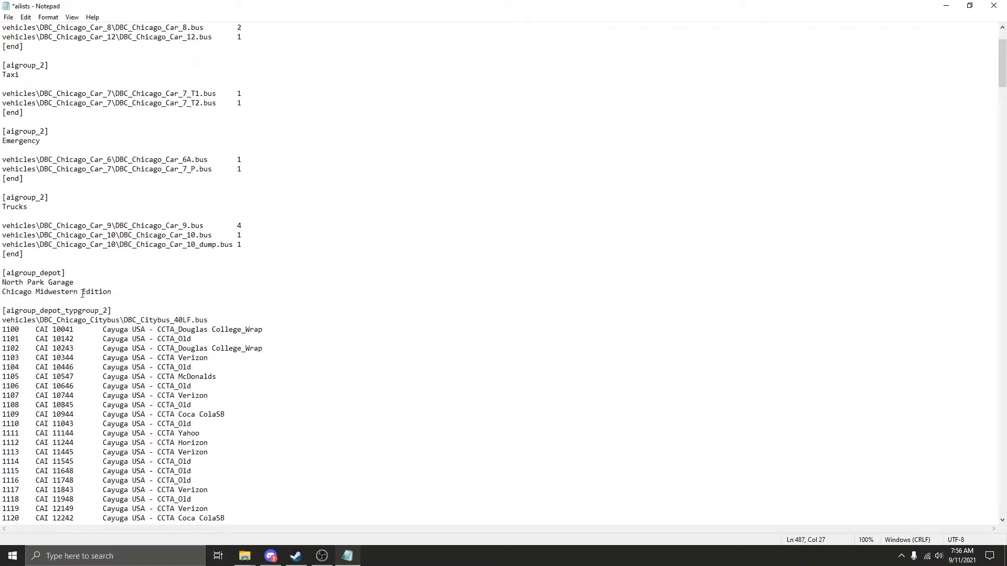
double_click(96, 292)
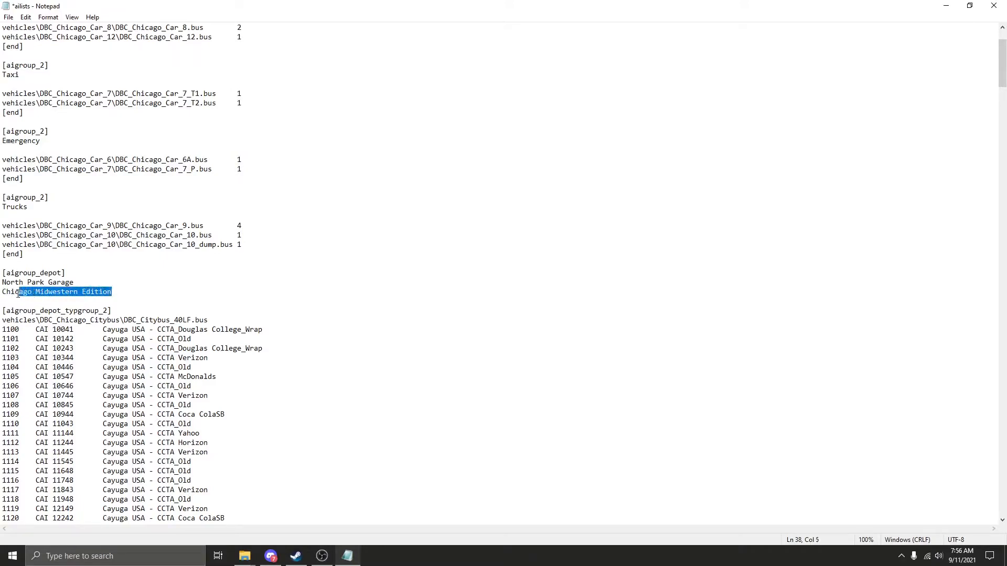
click(114, 292)
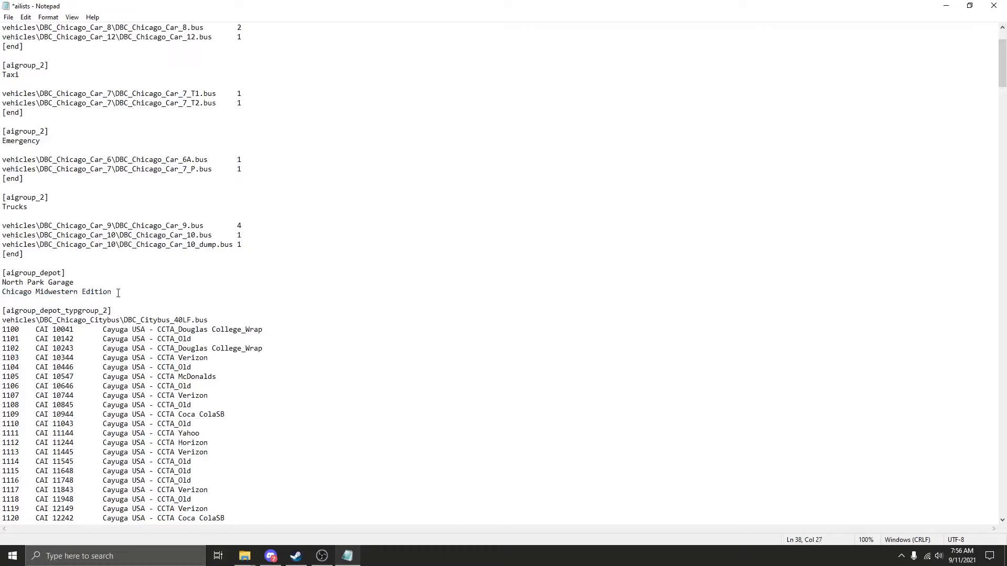
scroll(down, 3)
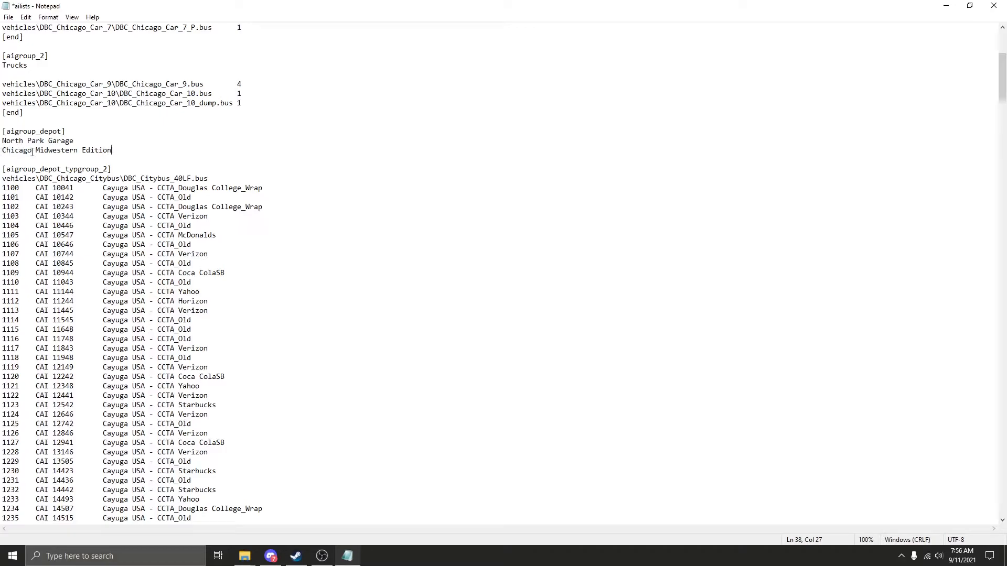
click(131, 147)
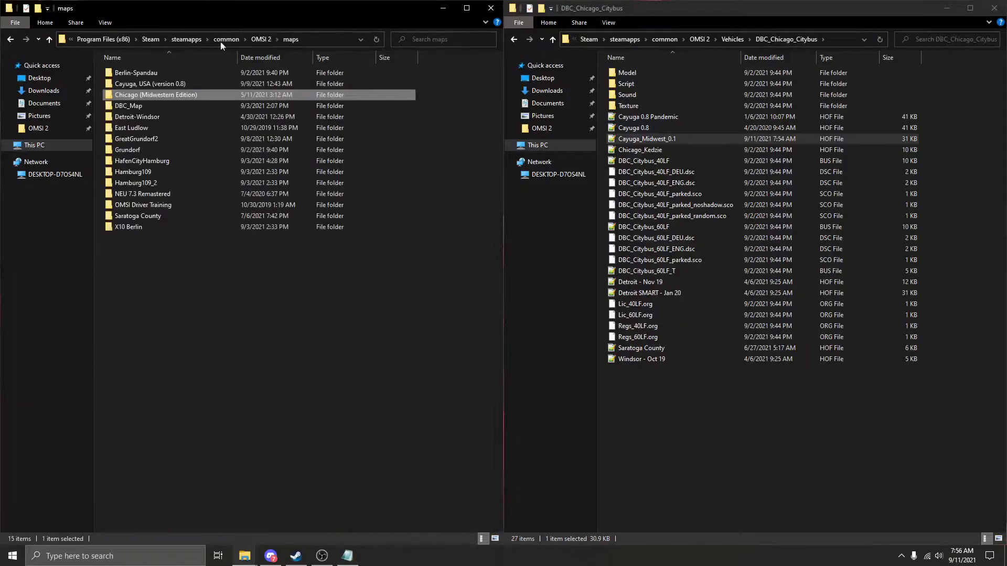
mouse_move(155, 95)
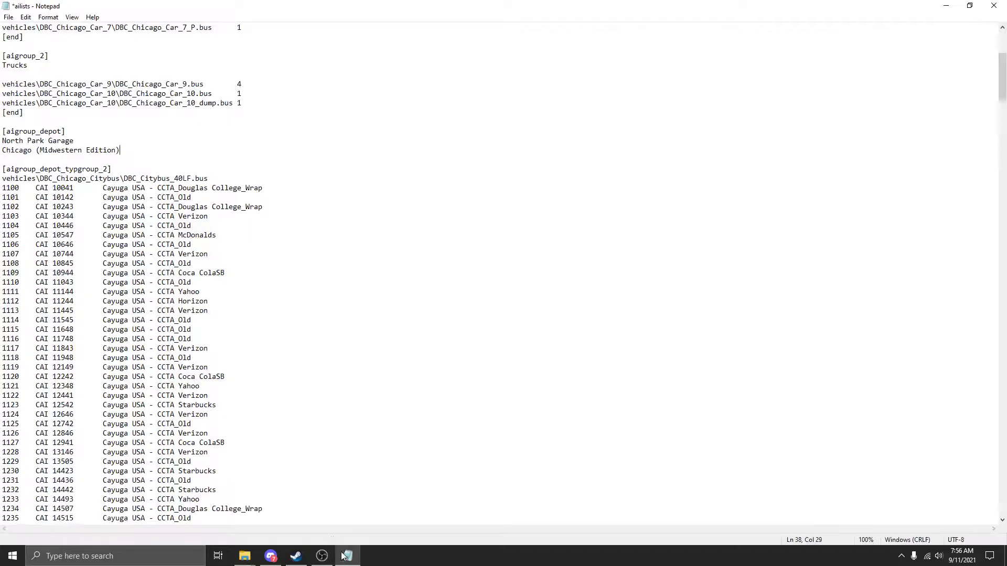
- Change the ailists depot name '(Midwestern Edition)' to 'Midwestern Edition' and save the file
double_click(77, 149)
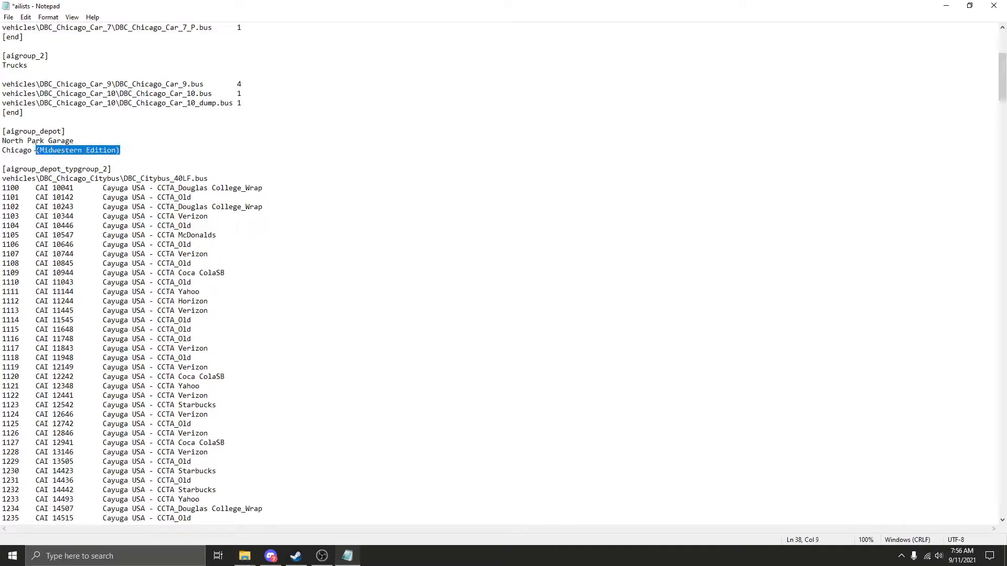
right_click(64, 149)
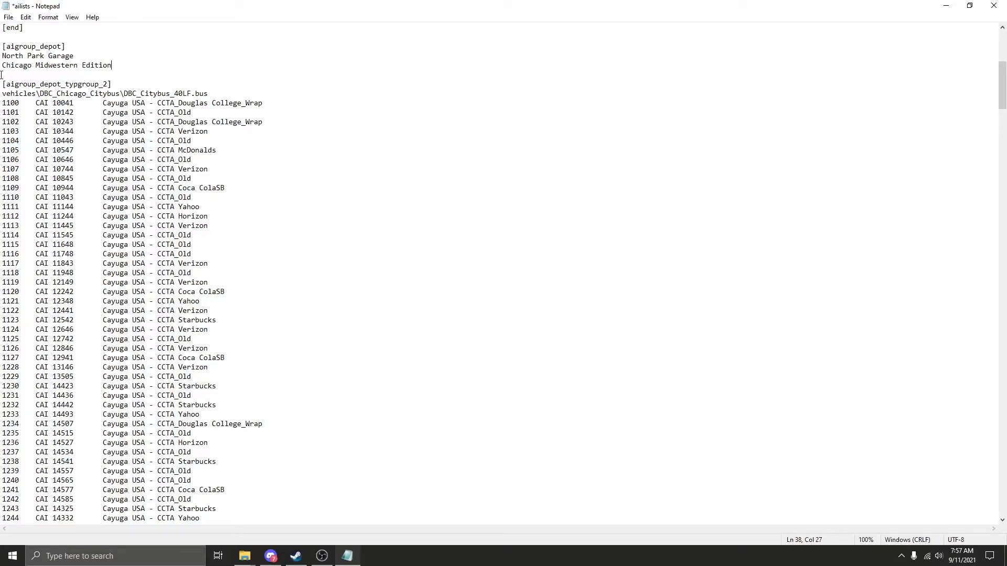
click(9, 16)
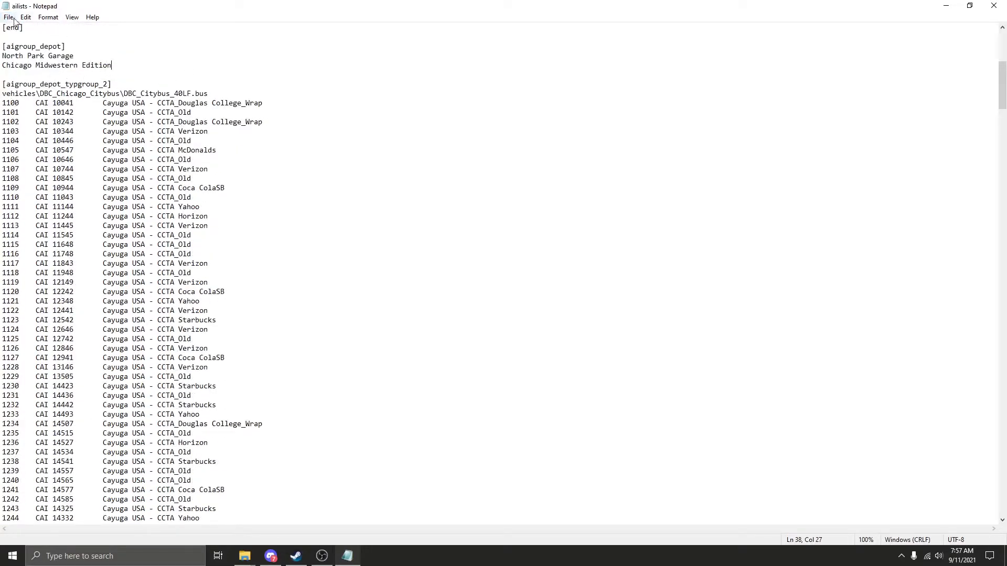
click(8, 16)
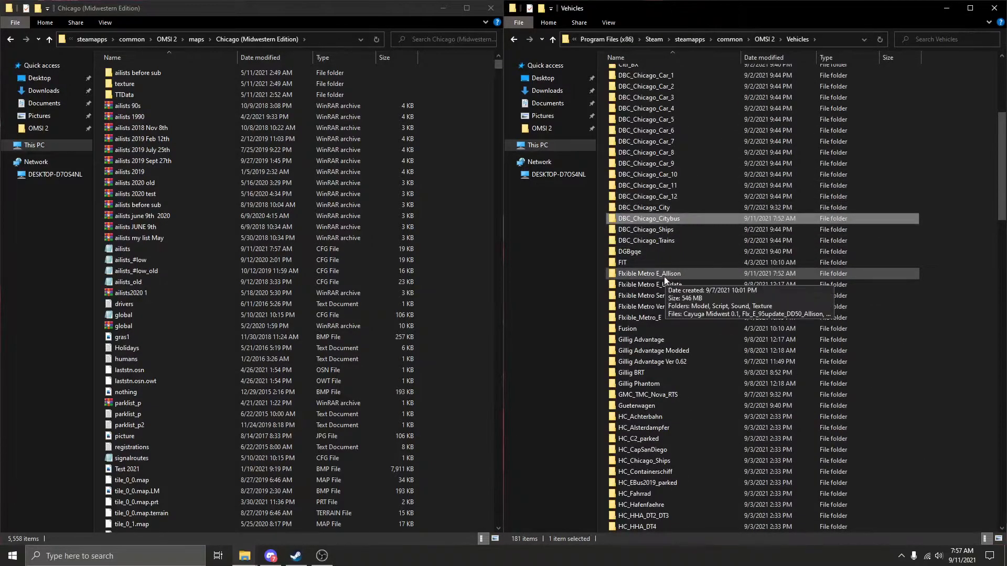
- Open Cayuga Midwest 0.1.hof from Flxible Metro E_Allison and the Chicago map's ailists file
double_click(649, 273)
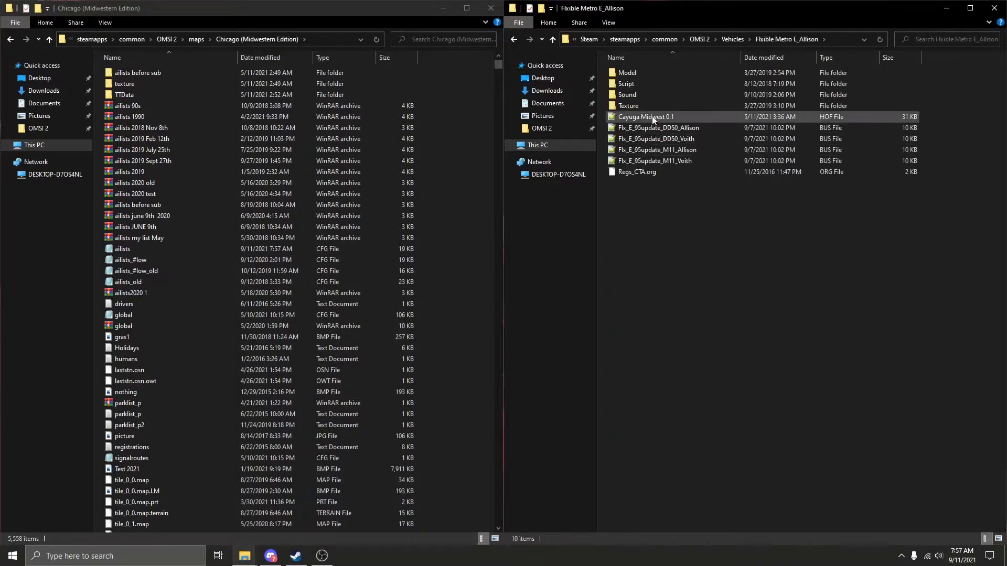
double_click(645, 117)
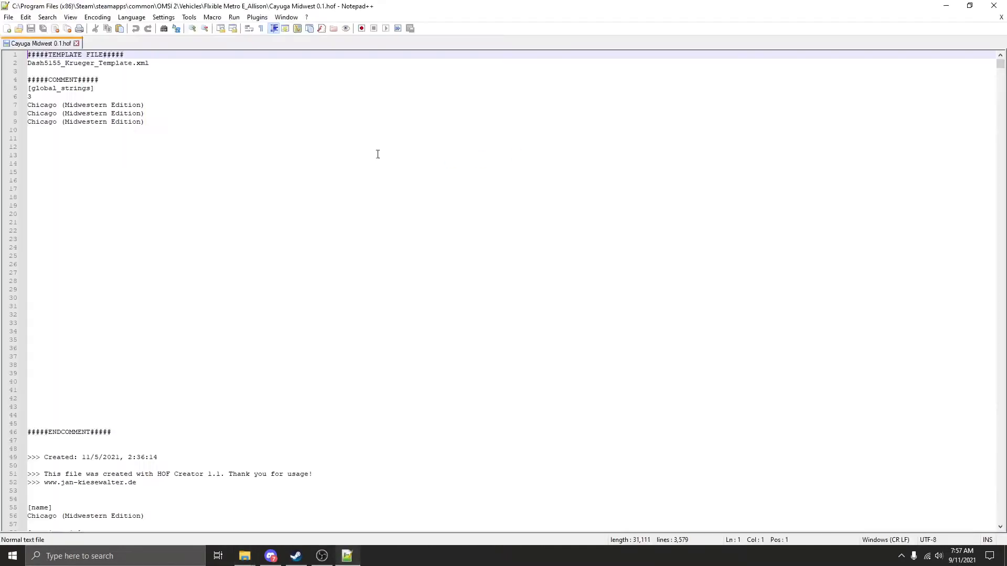
mouse_move(95, 94)
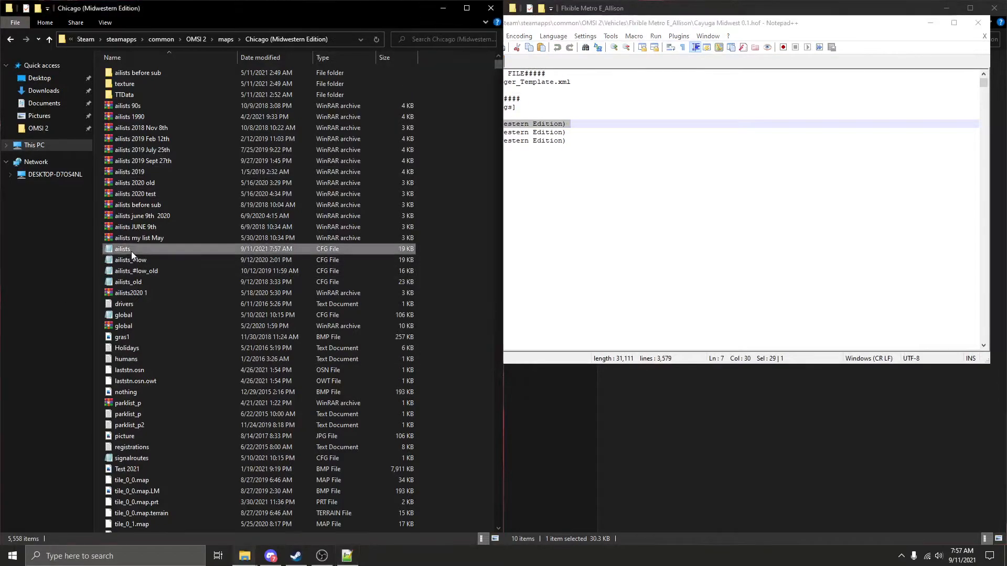
double_click(121, 249)
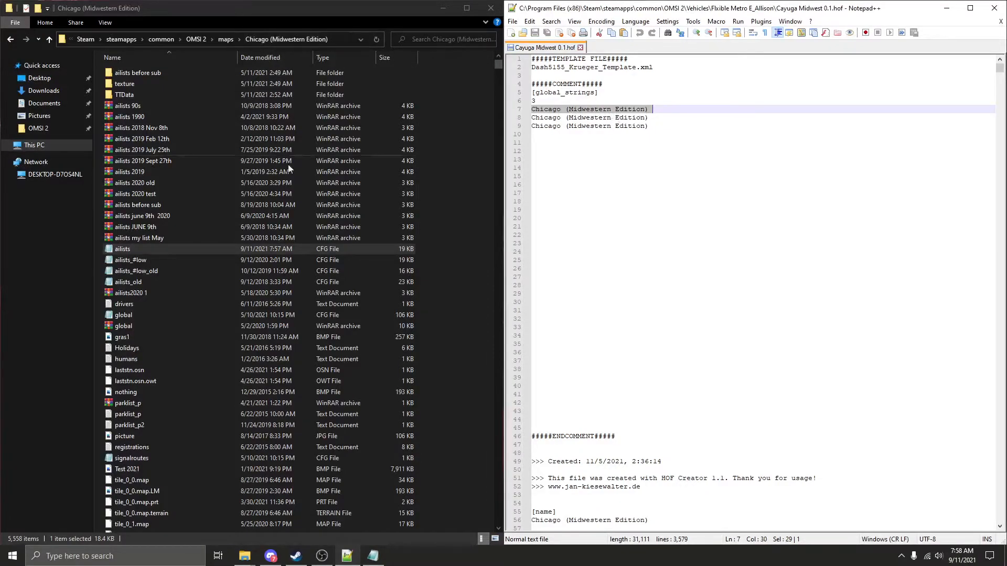
double_click(123, 249)
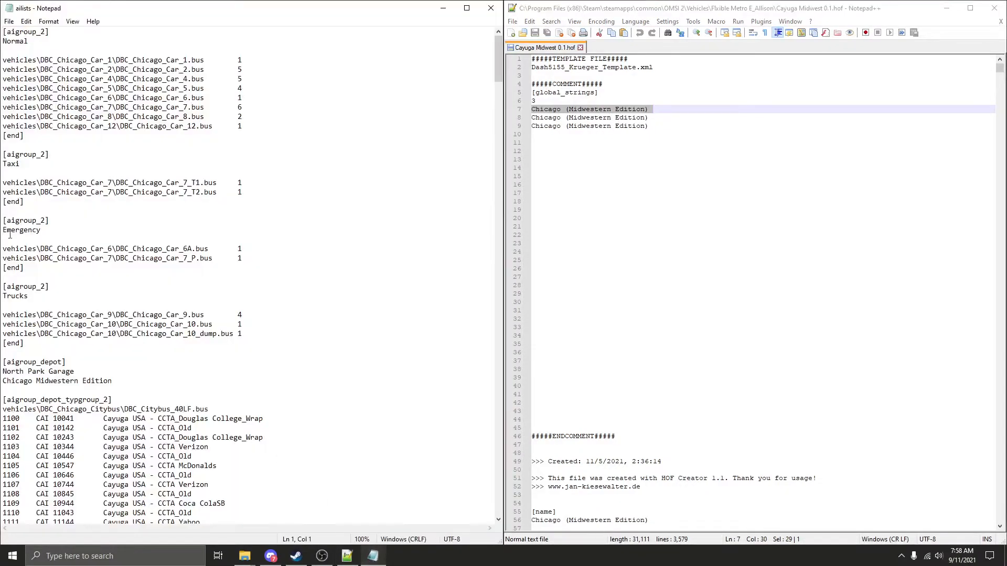
- Make the North Park Garage depot name read 'Chicago Midwestern Edition', no trailing space; save and close ailists
scroll(down, 3)
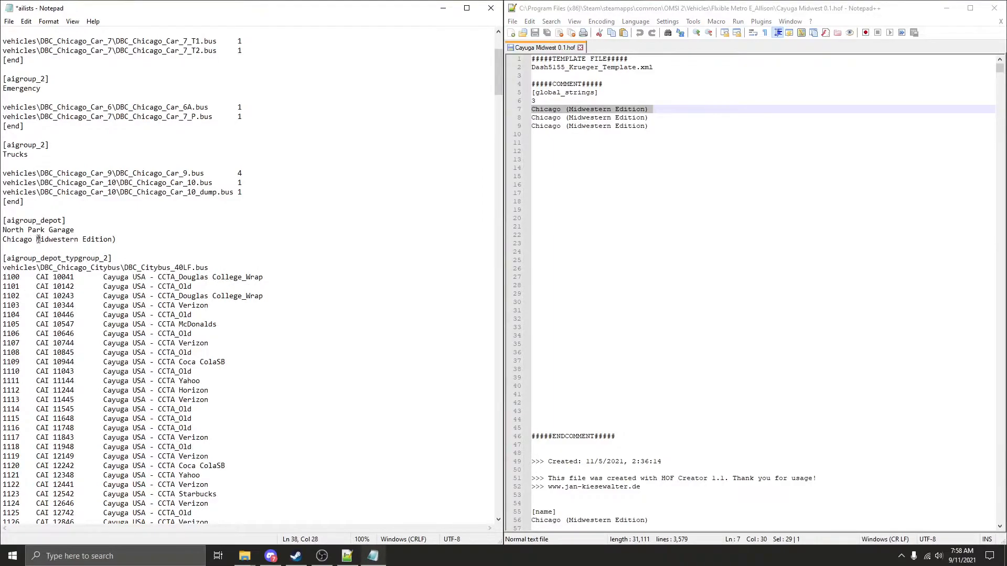
click(123, 251)
text(()
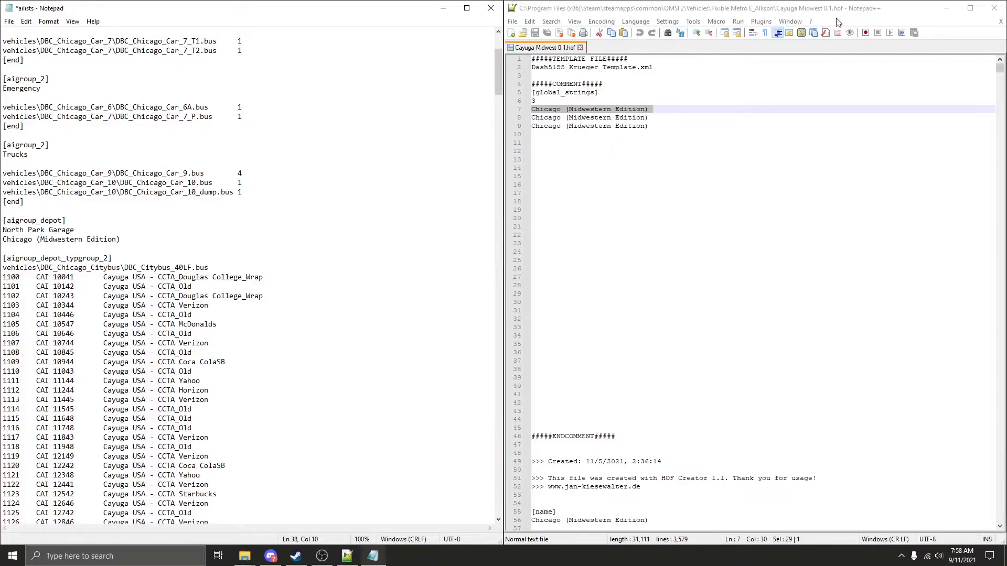
click(649, 109)
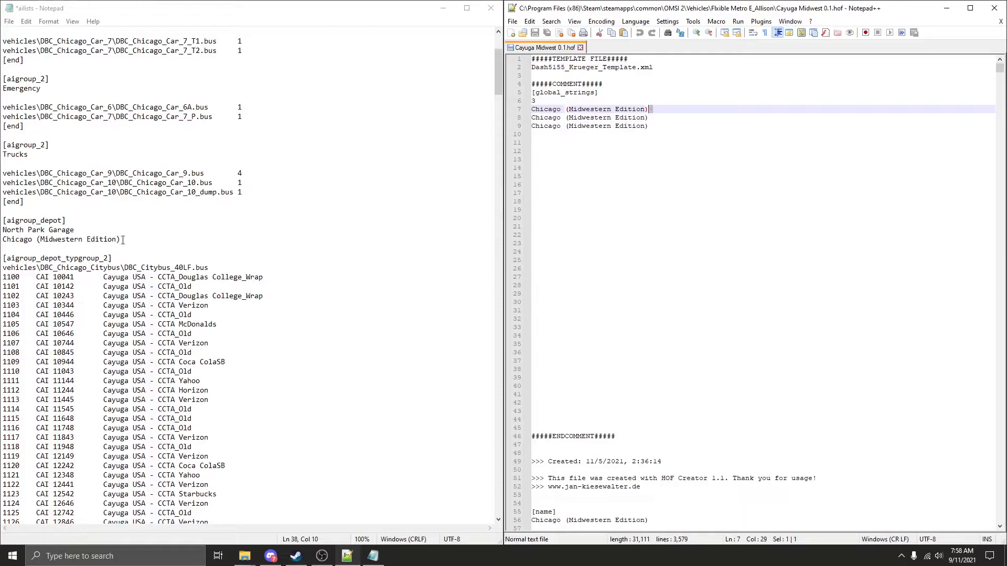
click(120, 239)
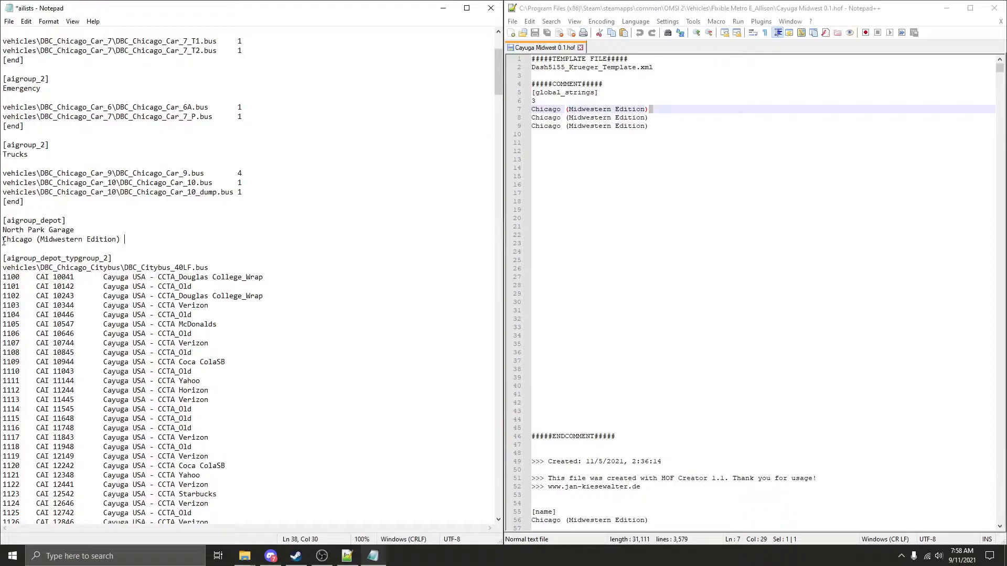
double_click(61, 239)
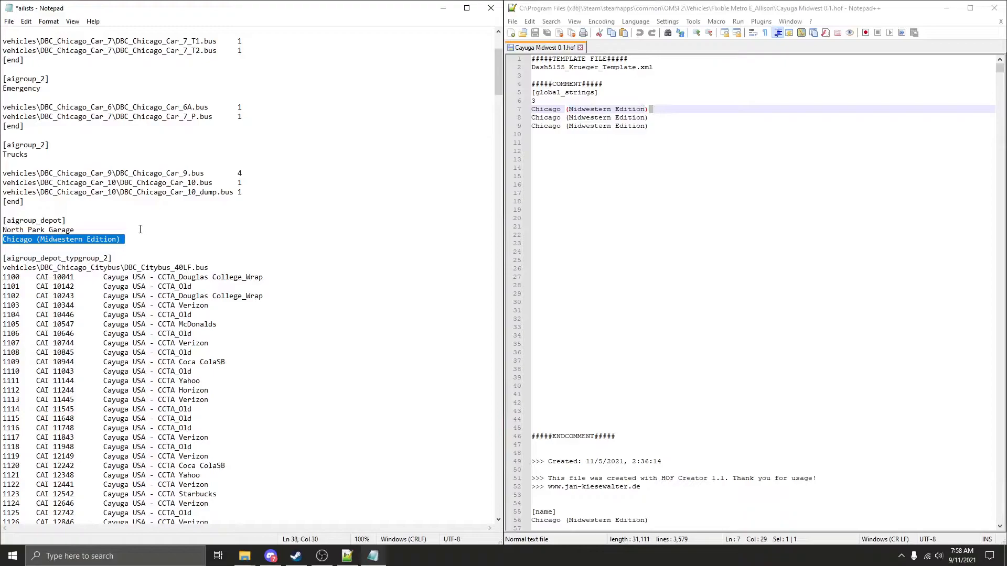
mouse_move(202, 251)
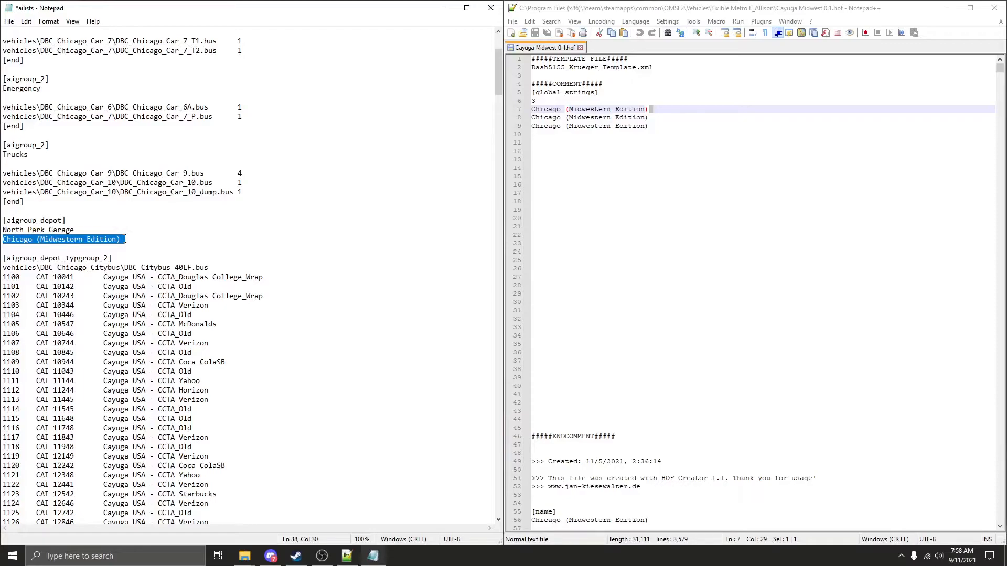
click(119, 239)
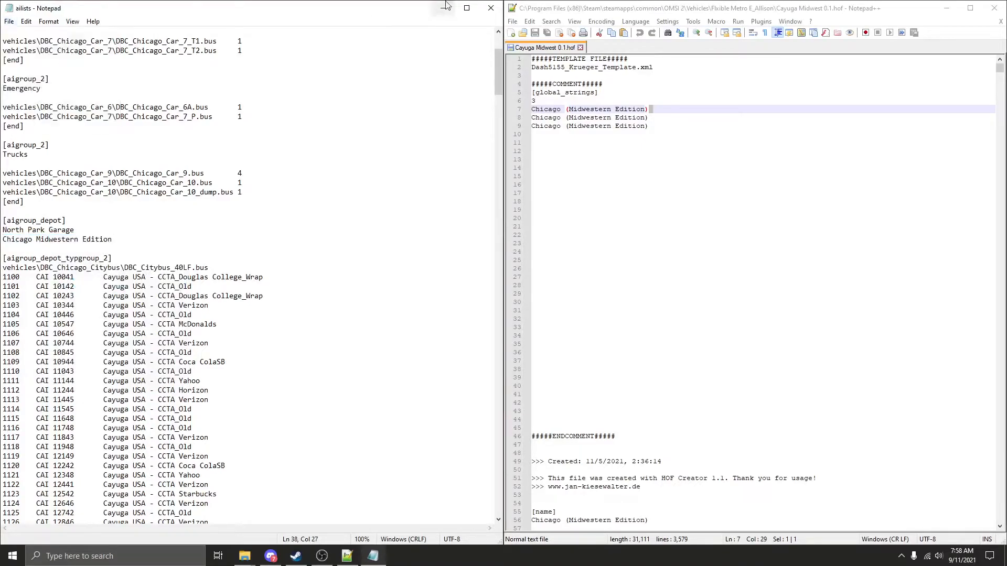
click(466, 8)
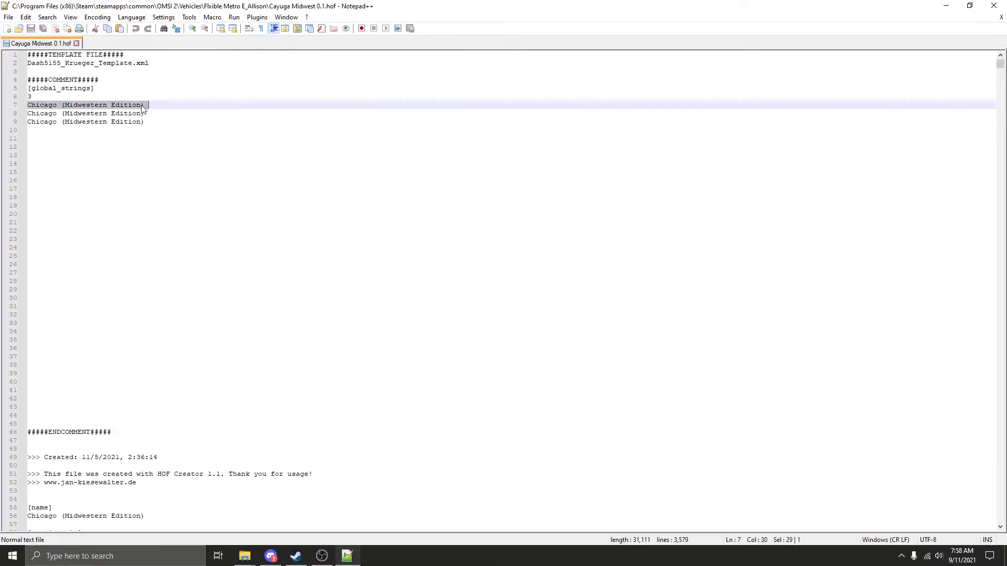
- Paste 'Chicago Midwestern Edition' over the parenthesized name on line 9, check line 7, and save the HOF
click(31, 105)
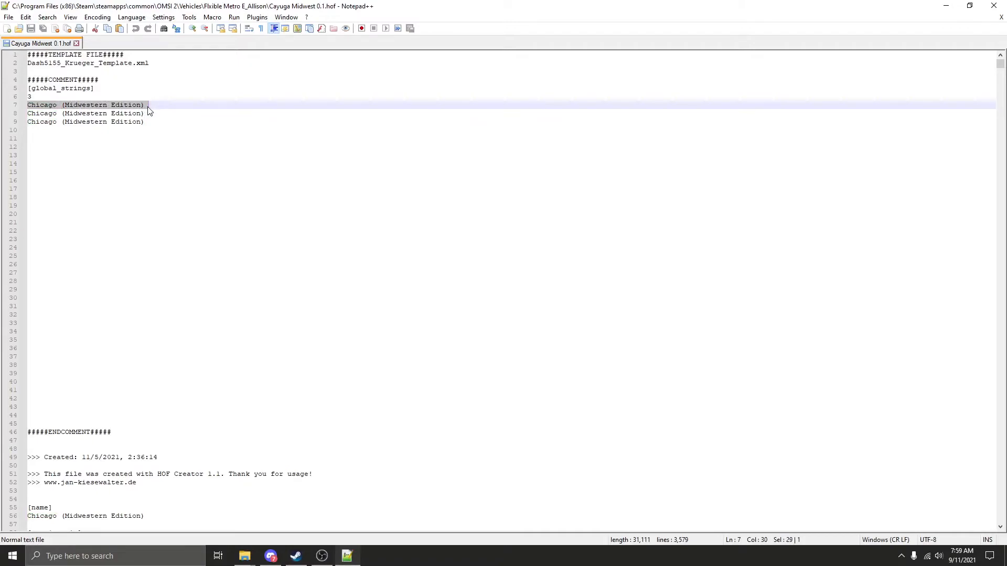
right_click(148, 113)
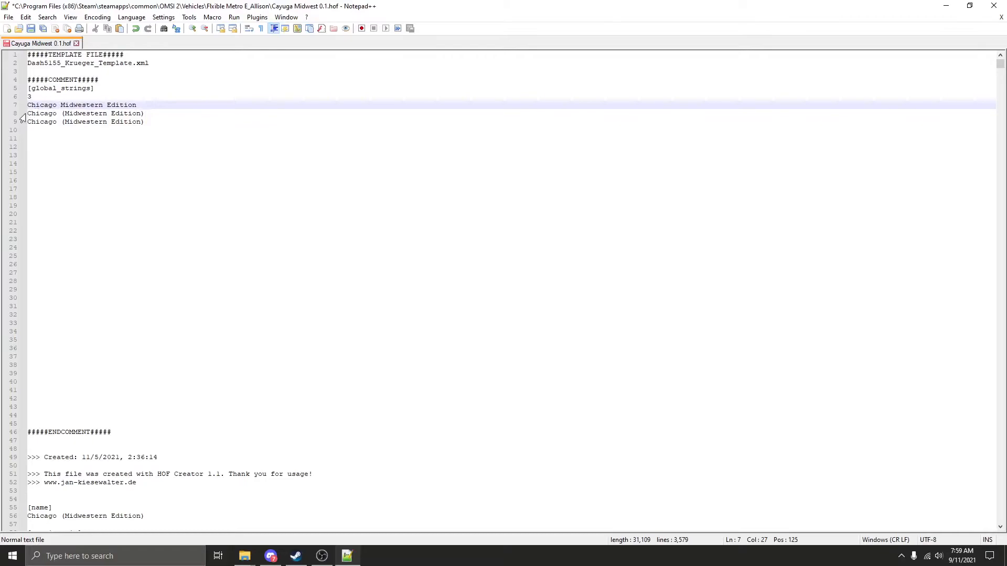
right_click(83, 114)
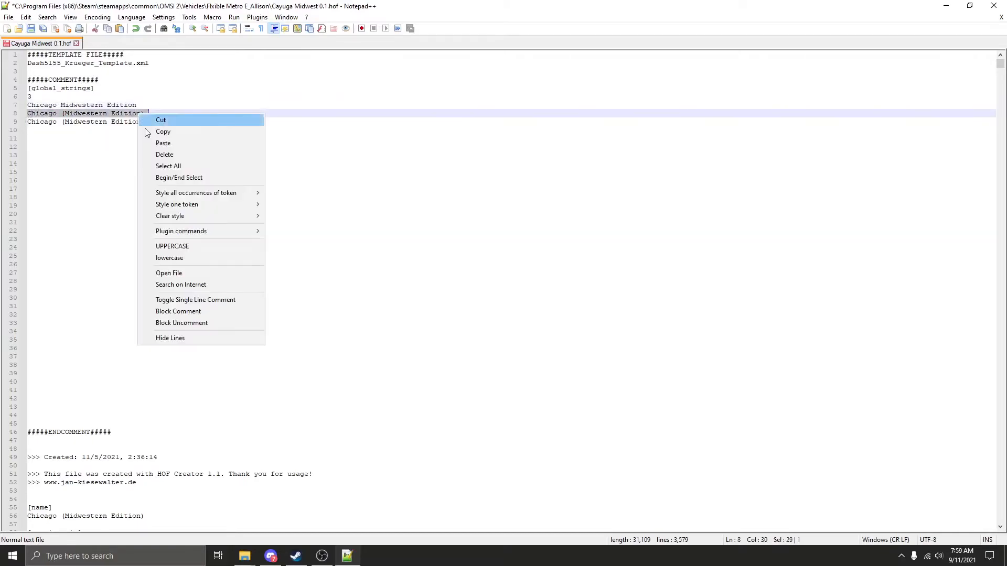
click(161, 119)
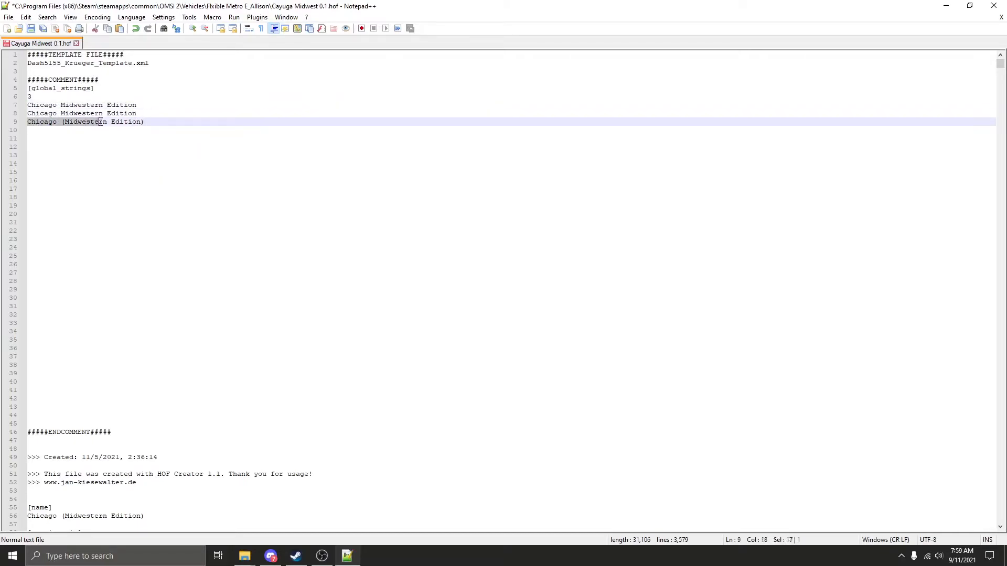
right_click(122, 121)
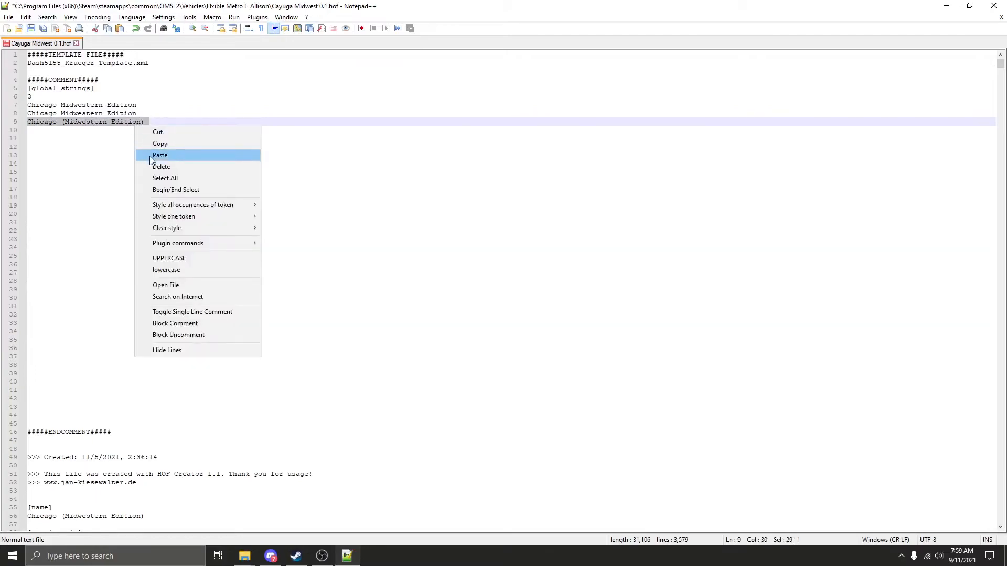
click(159, 155)
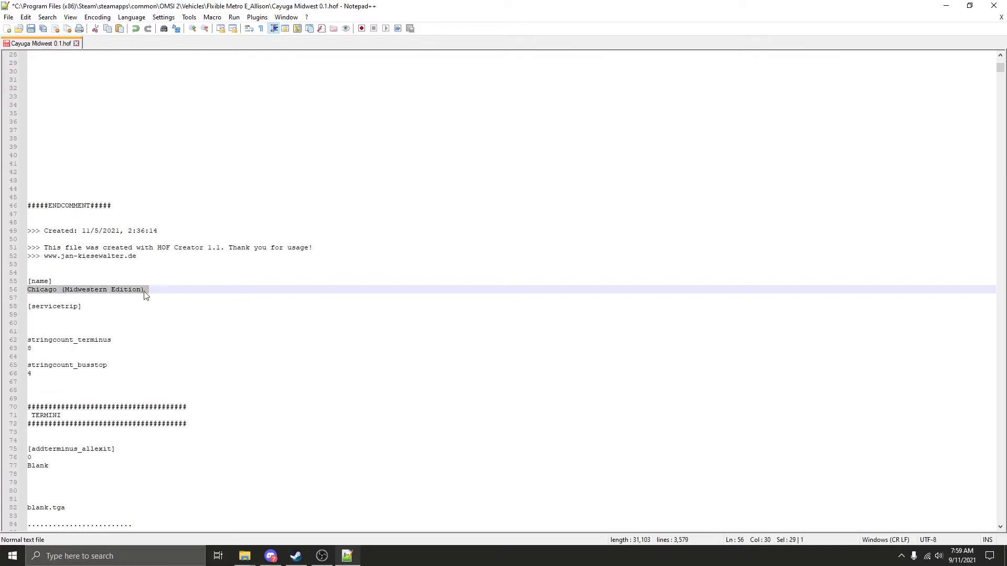
mouse_move(101, 296)
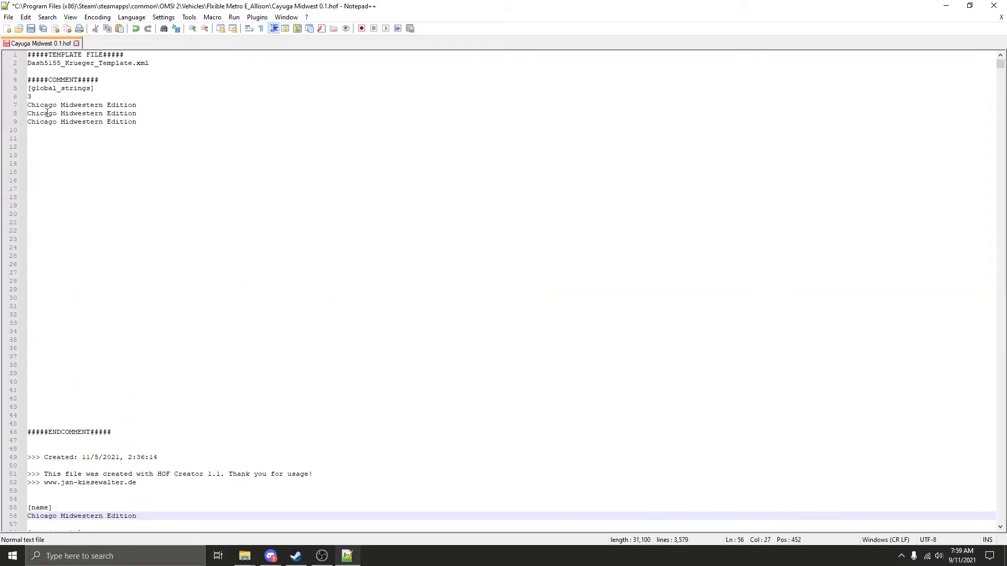
triple_click(82, 105)
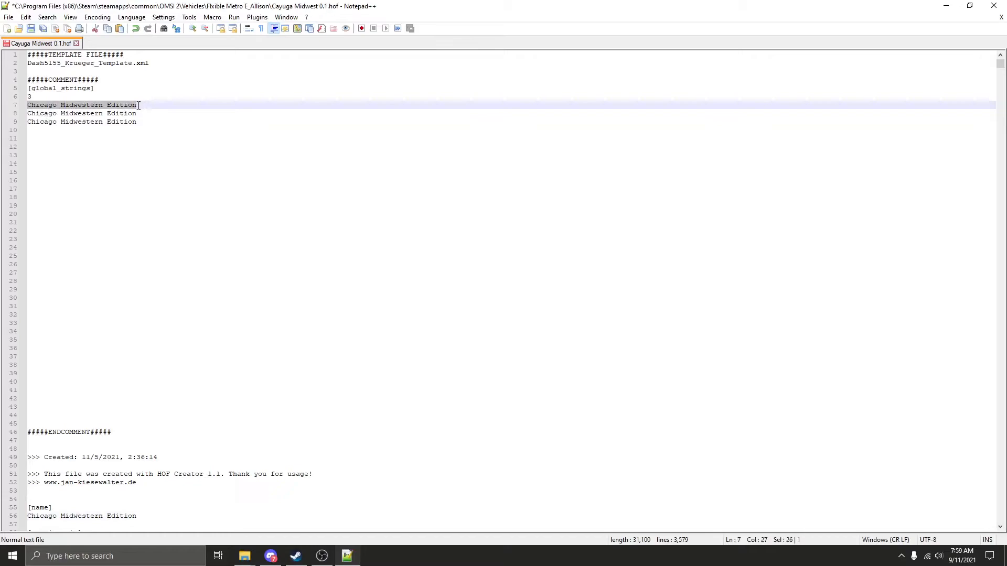
scroll(up, 3)
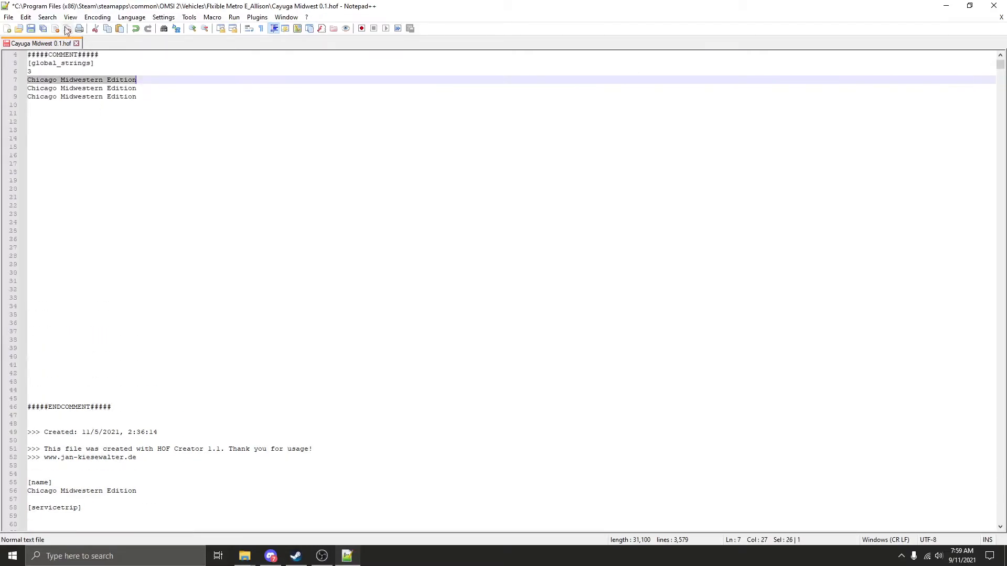
click(6, 28)
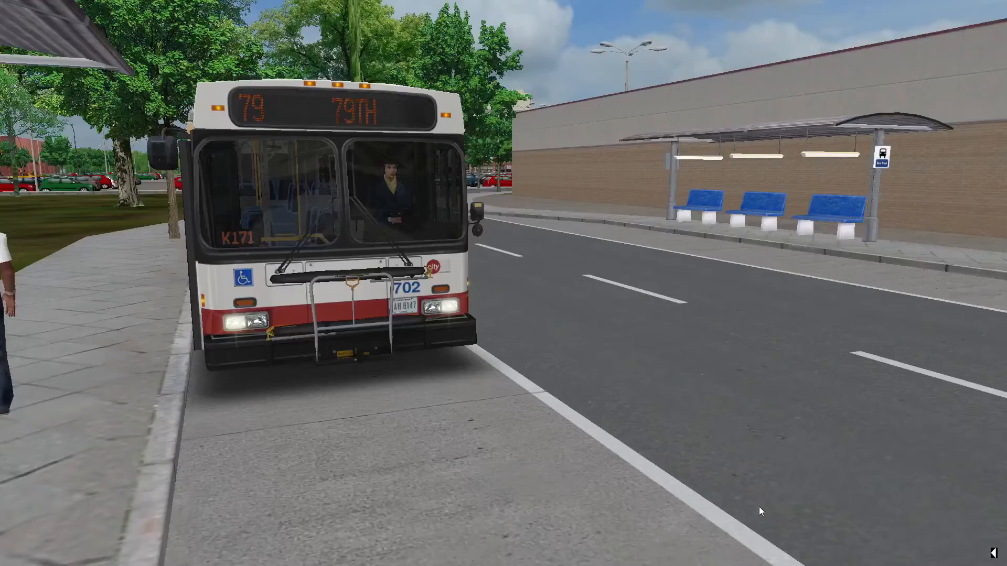
mouse_move(538, 395)
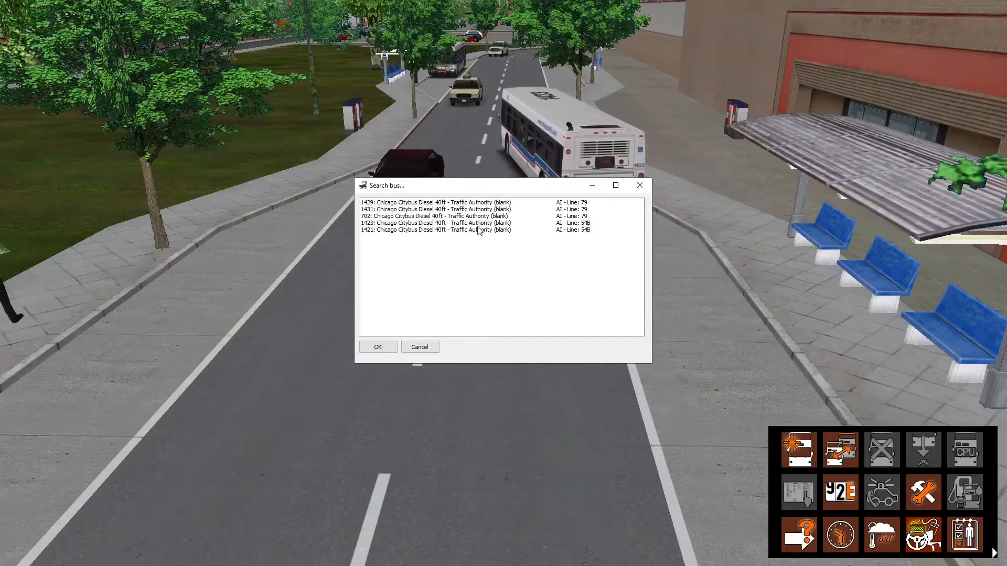
- Review the Search bus list of Chicago Citybus AI buses on lines 79 and 54B, then quit OMSI 2
click(377, 347)
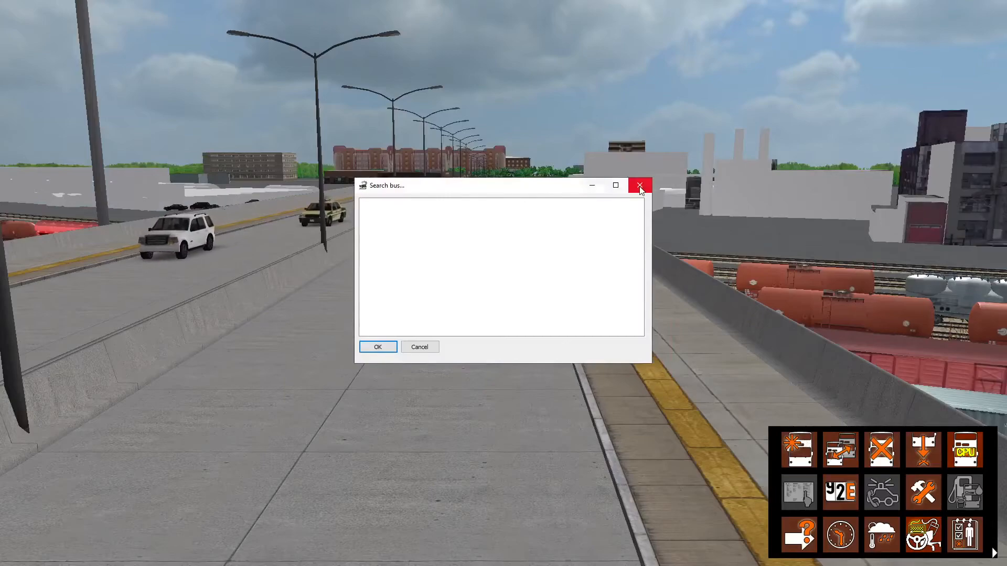
click(639, 186)
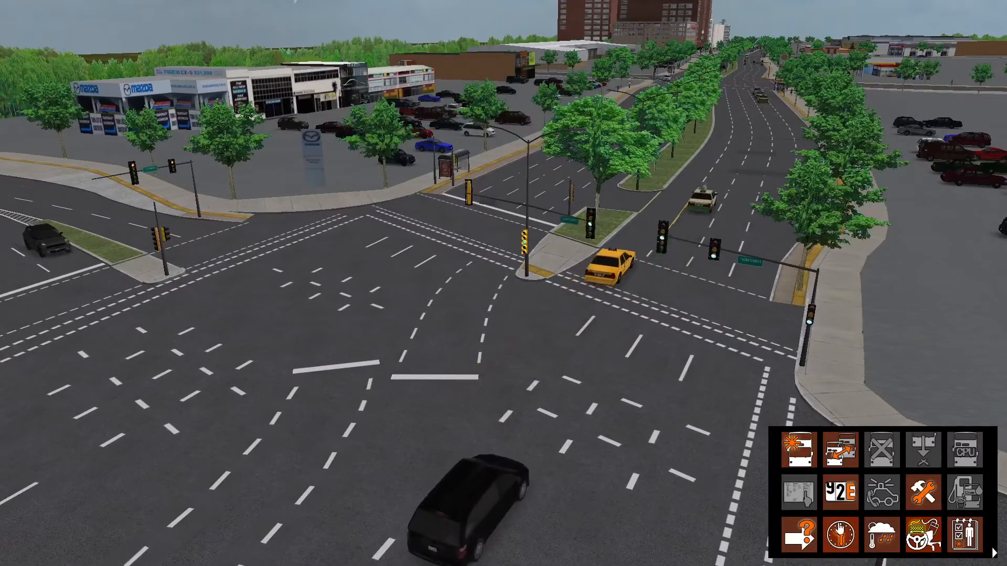
click(838, 534)
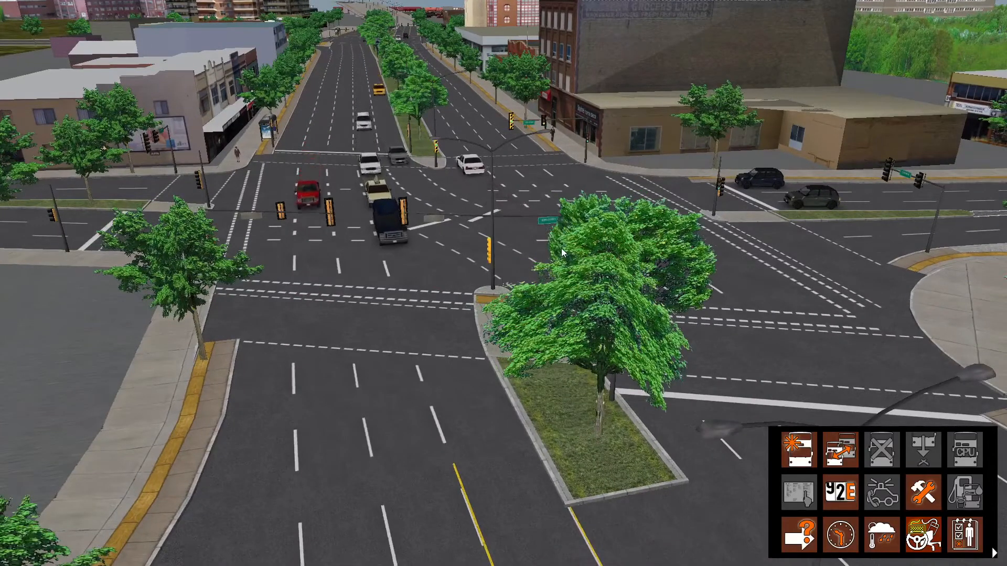
key(Escape)
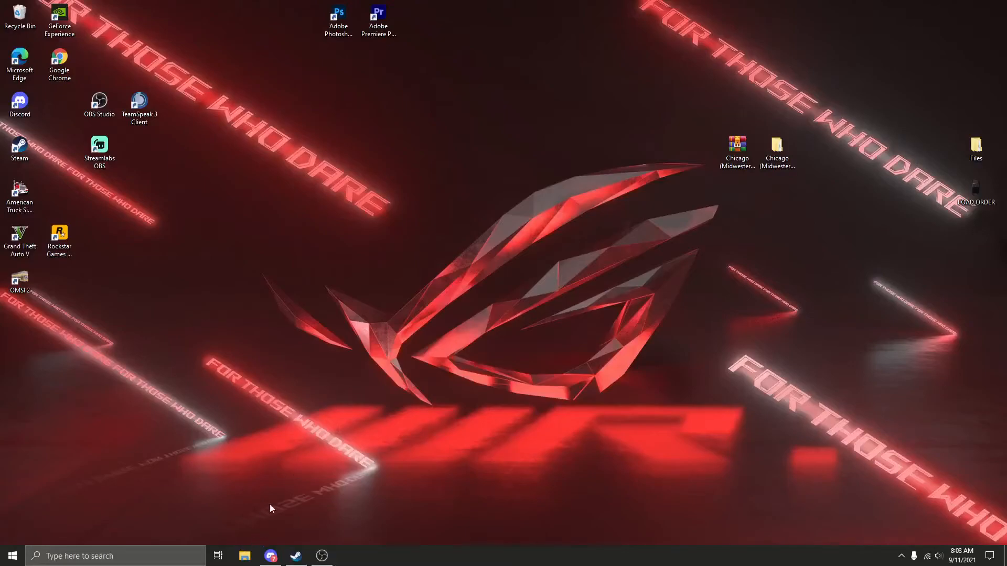
mouse_move(352, 460)
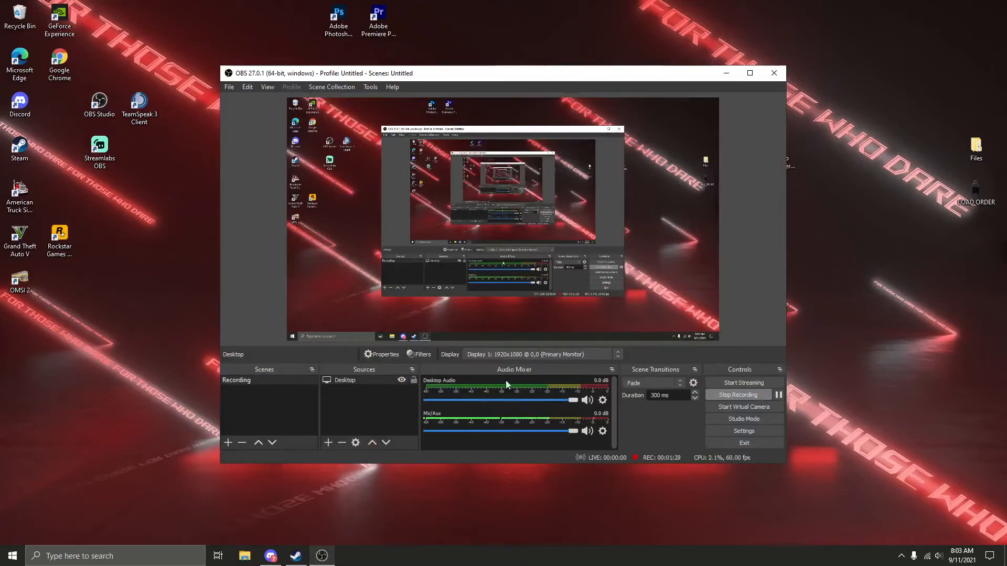
mouse_move(594, 176)
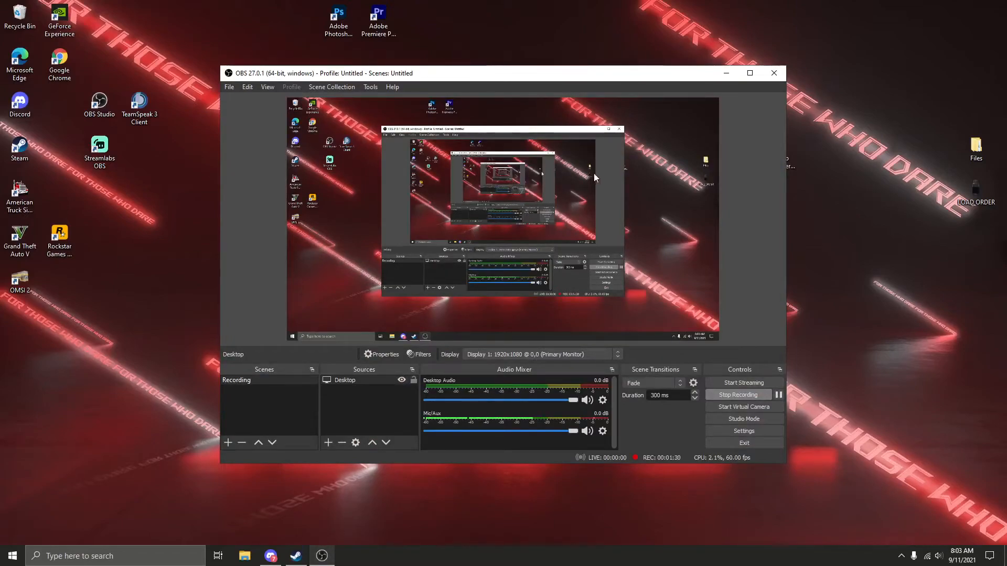
mouse_move(601, 297)
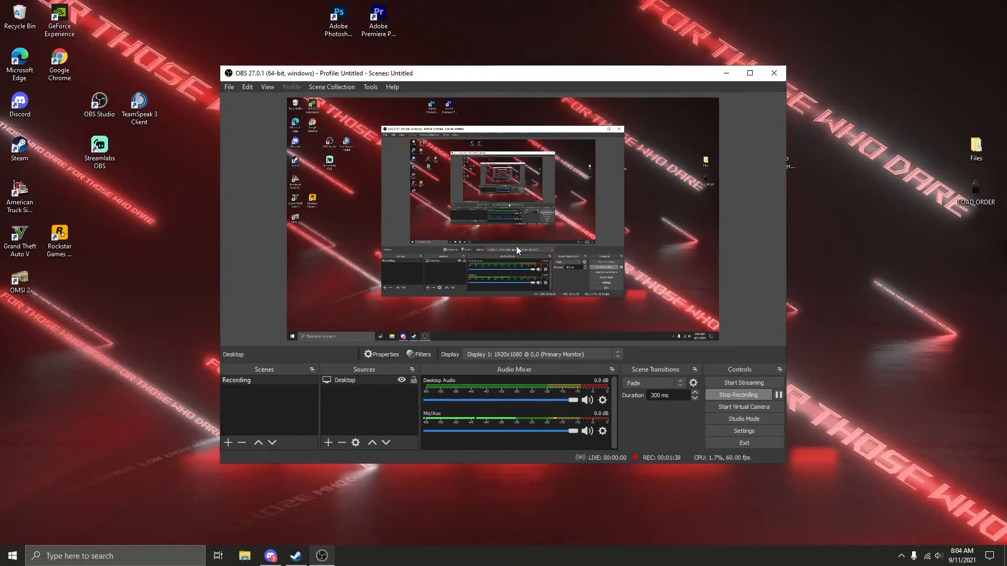
mouse_move(513, 240)
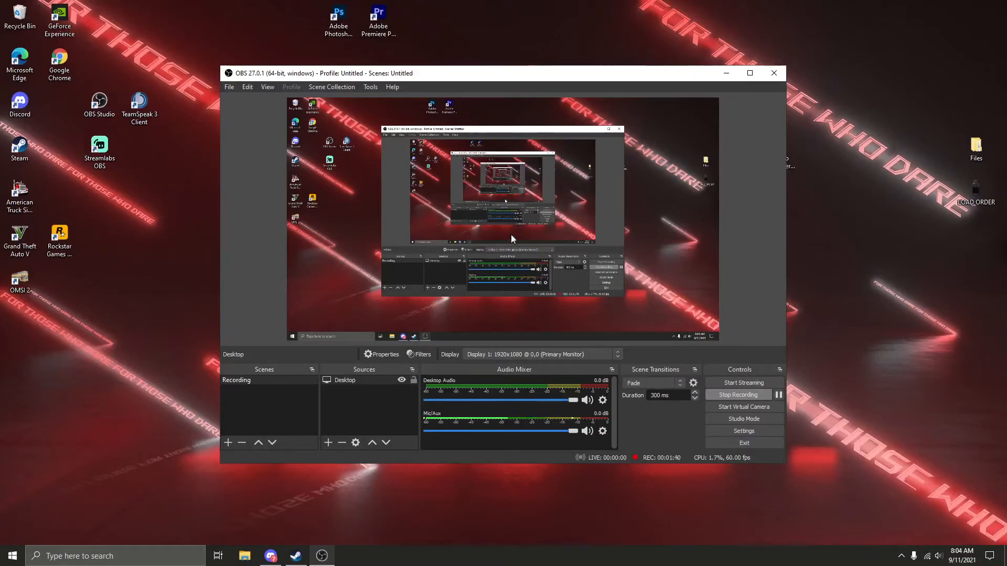
mouse_move(366, 97)
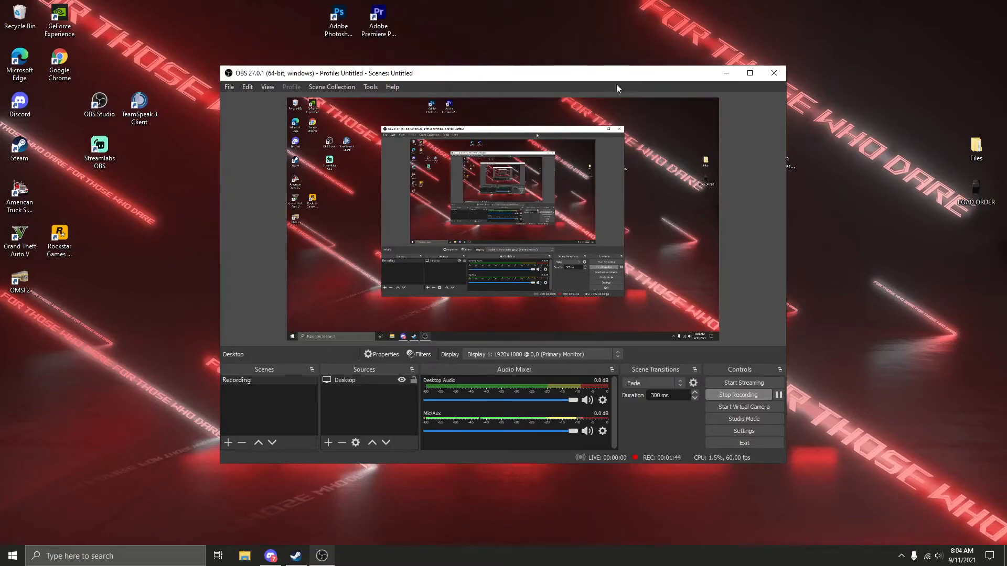
mouse_move(749, 72)
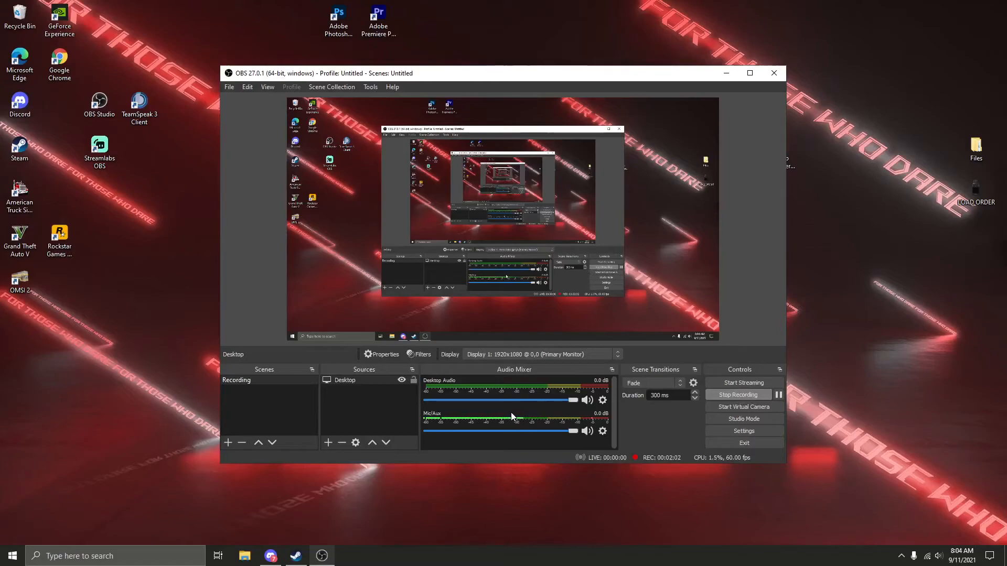
mouse_move(506, 420)
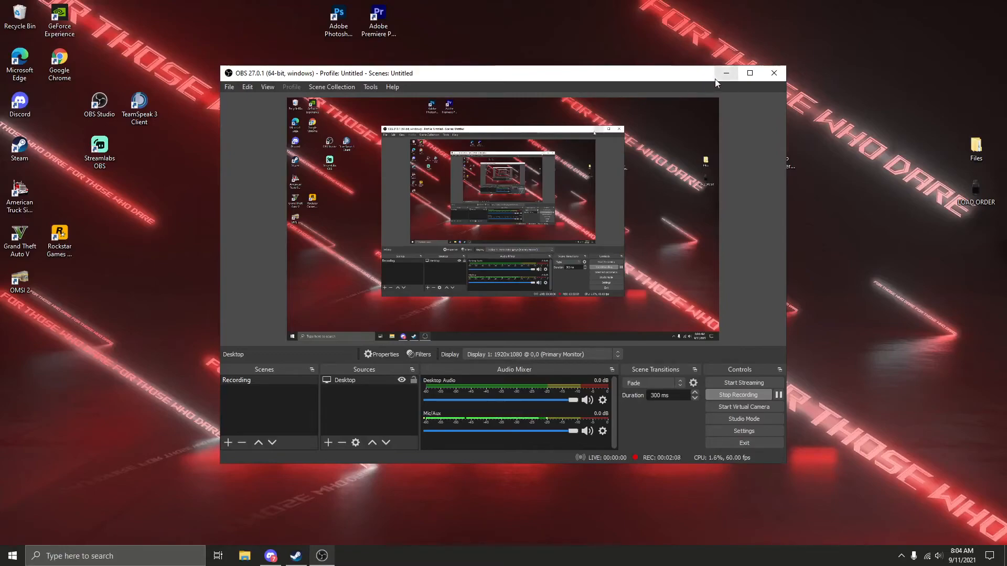
mouse_move(505, 249)
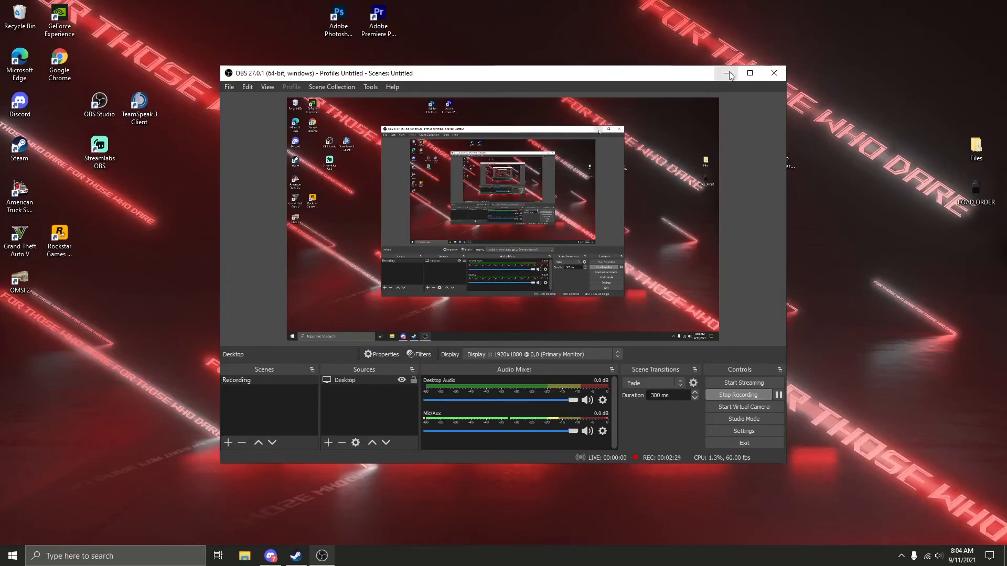
mouse_move(392, 90)
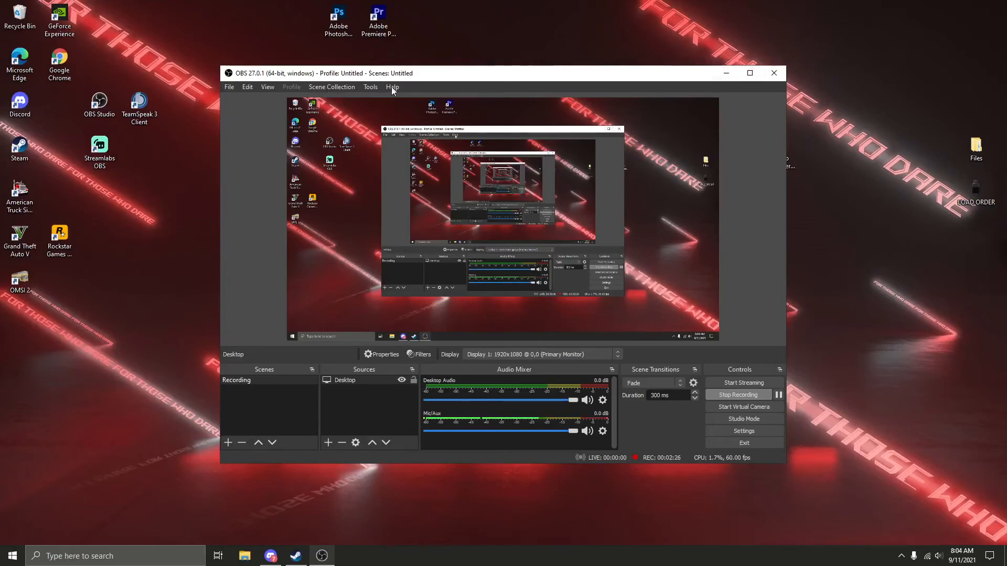
mouse_move(166, 120)
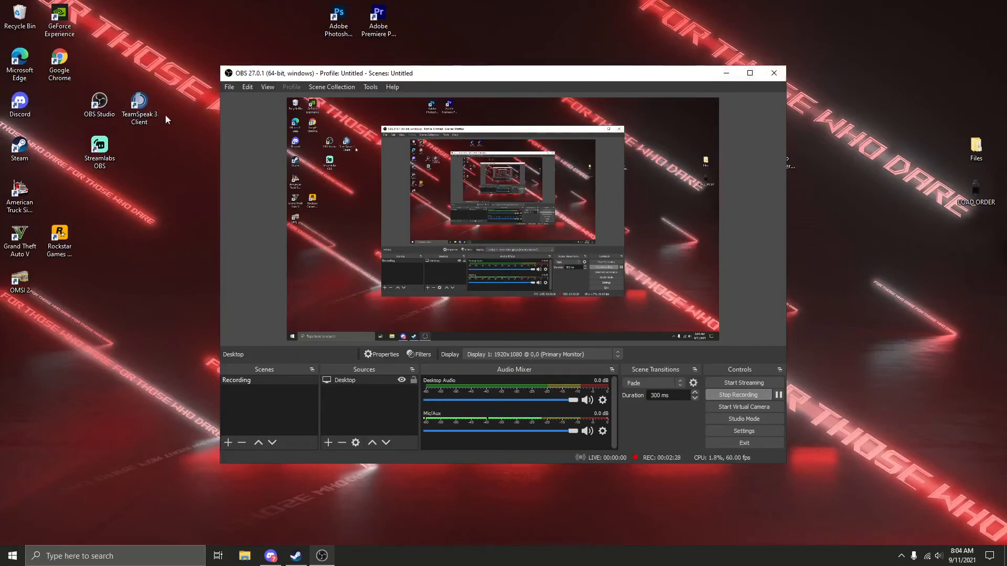
mouse_move(695, 95)
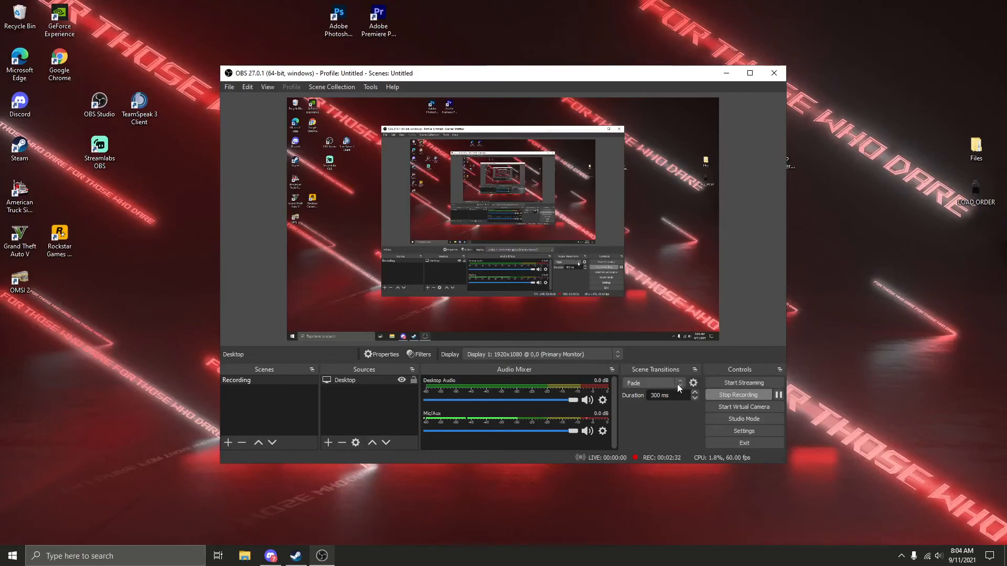
mouse_move(543, 403)
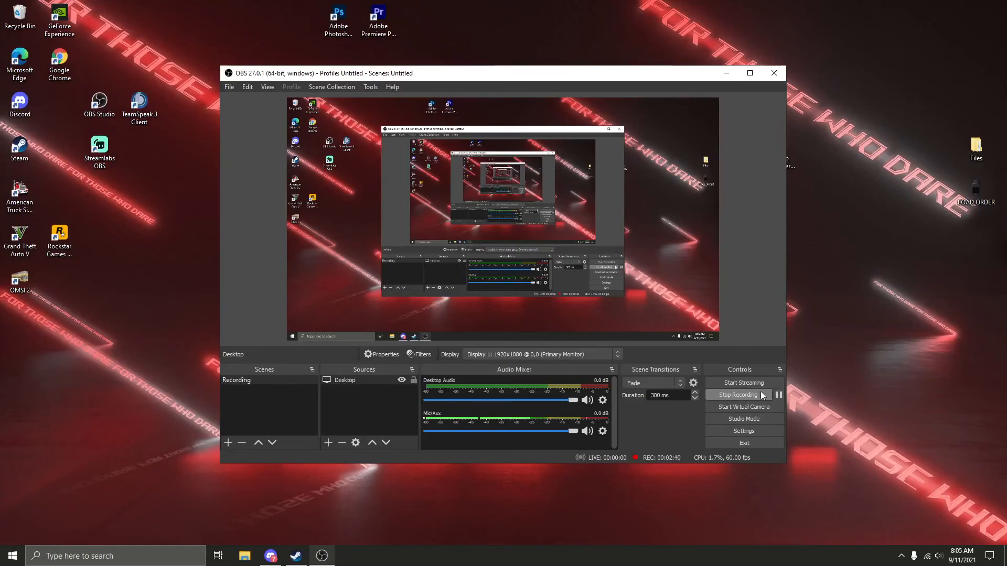
mouse_move(165, 348)
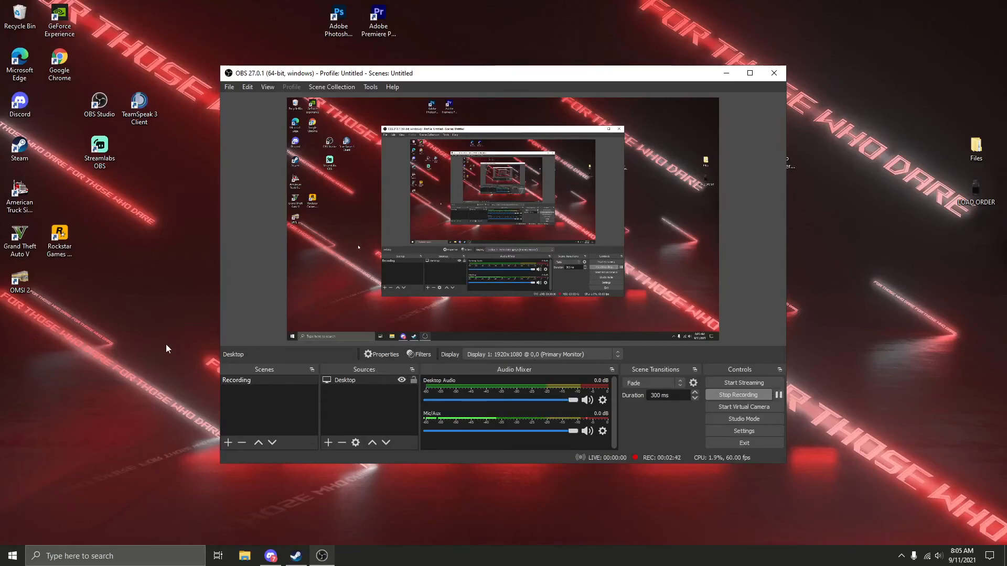
mouse_move(535, 368)
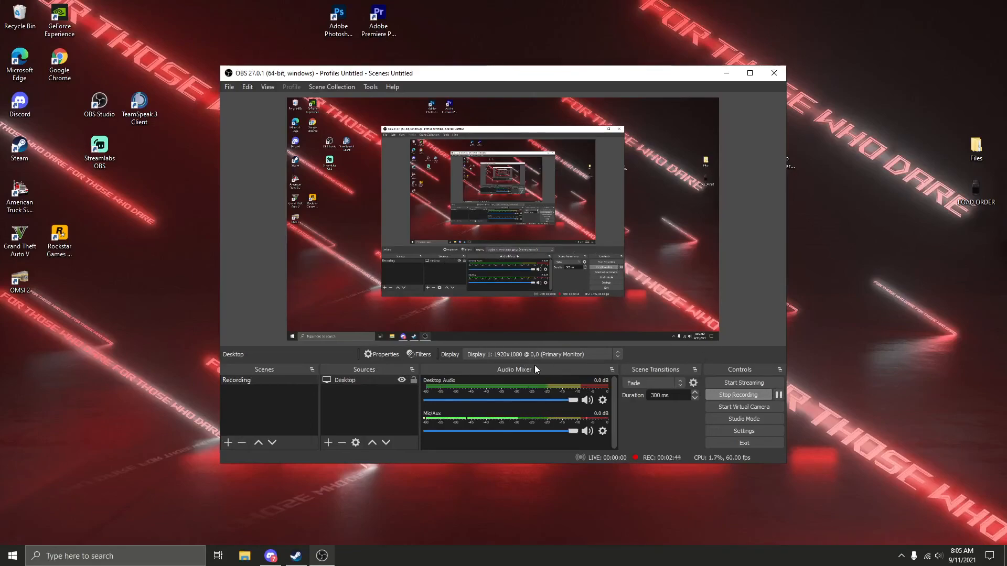